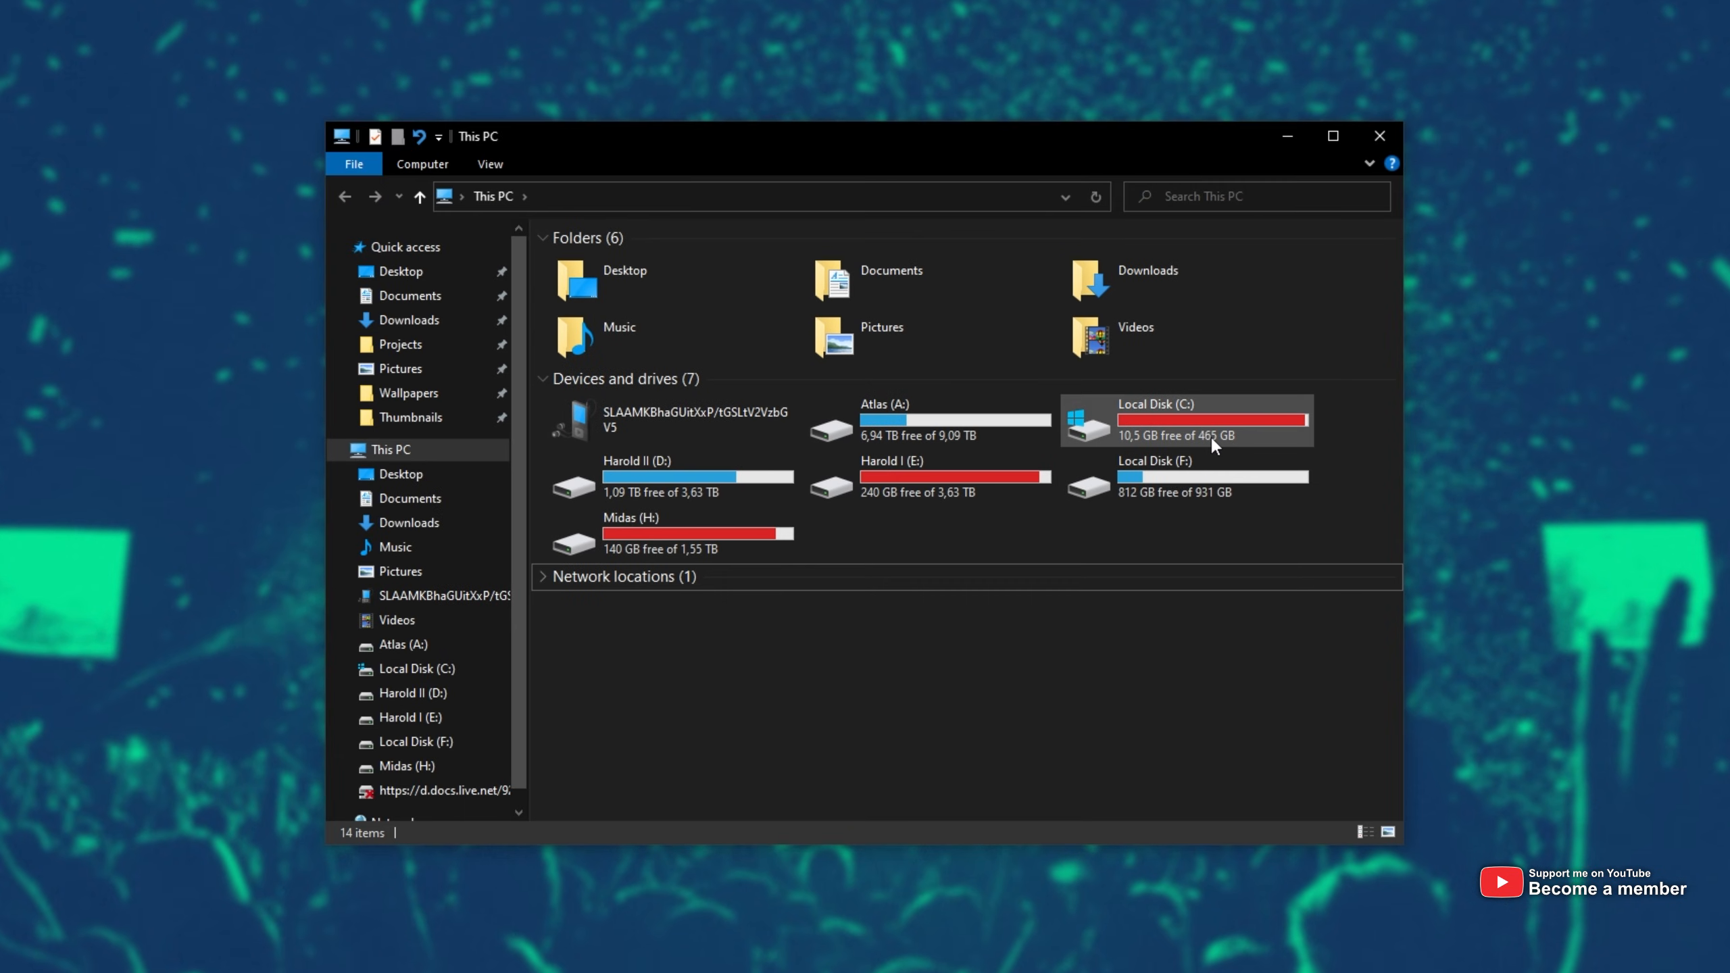
Scan the C drive's space usage, dismiss the results, then show hidden items in Explorer's view options.
left_click(1154, 477)
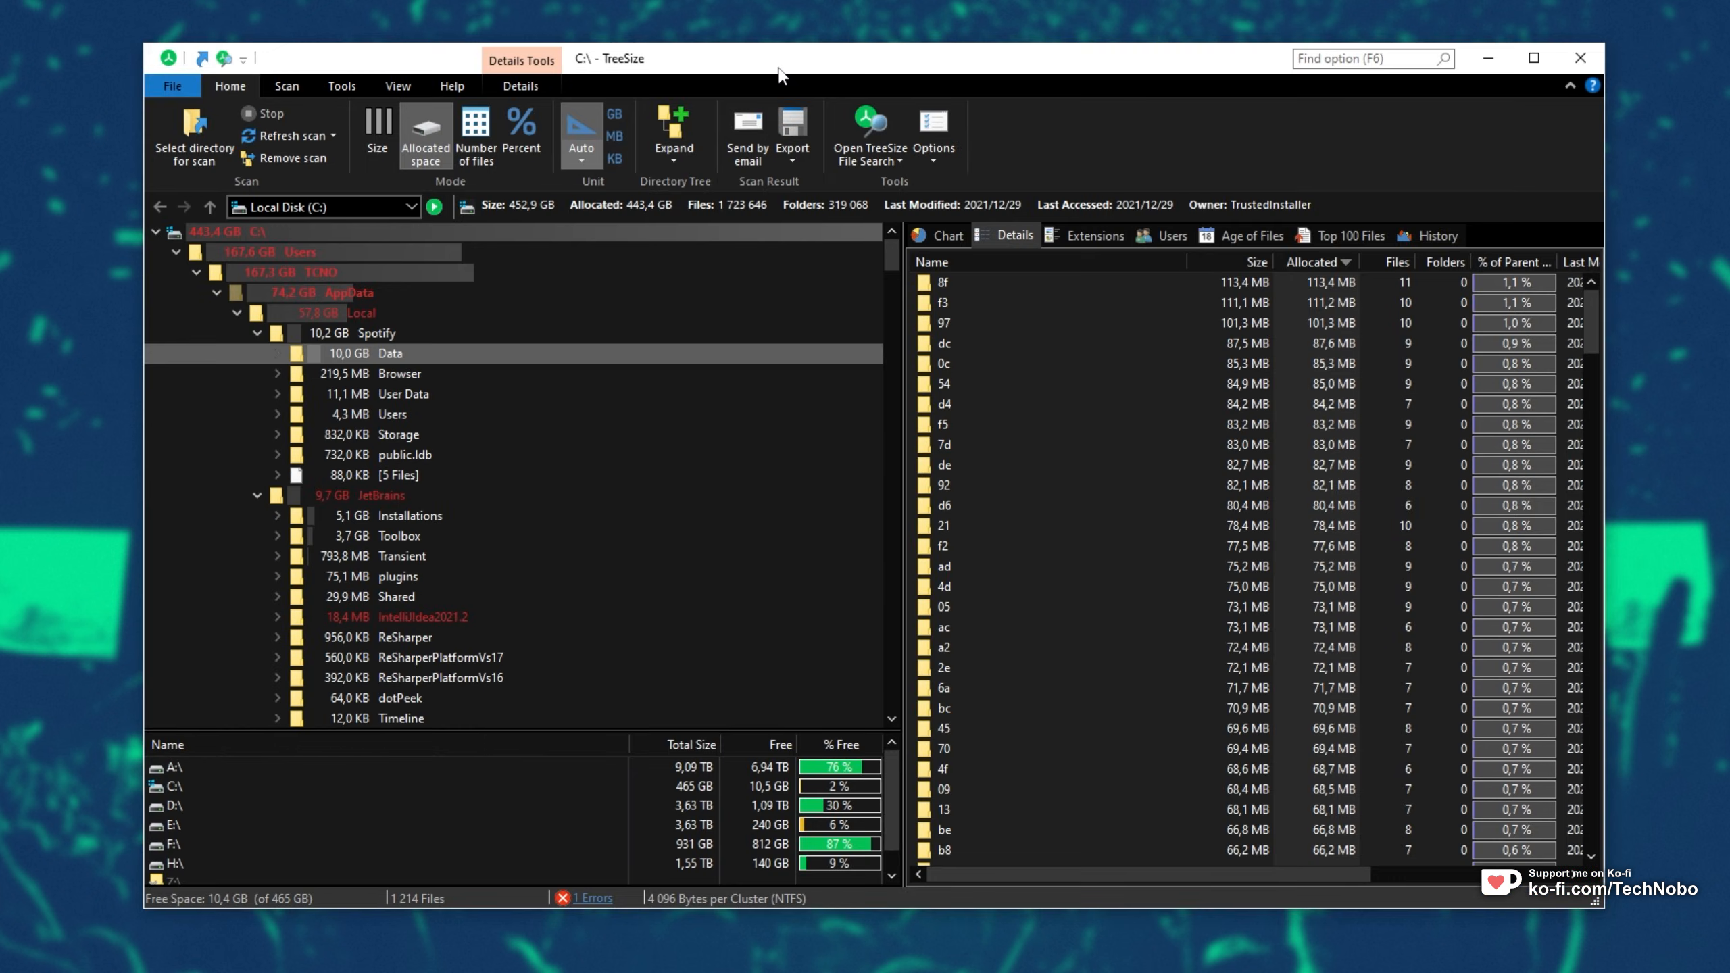
mouse_move(807, 106)
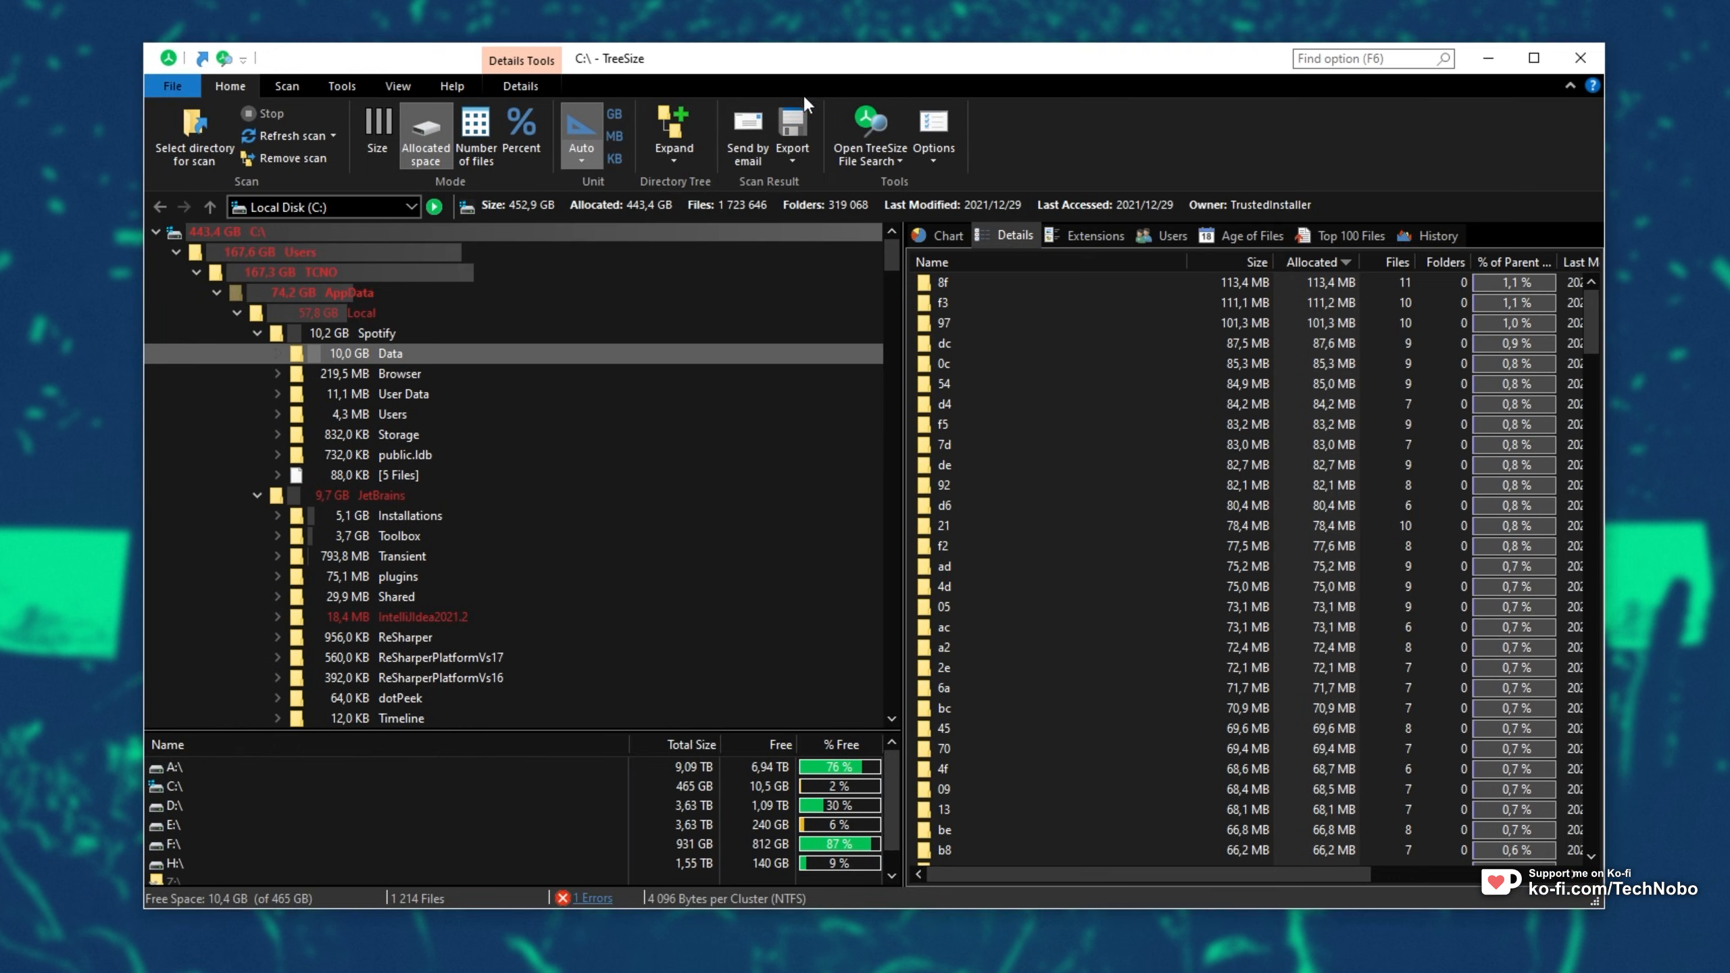
left_click(377, 334)
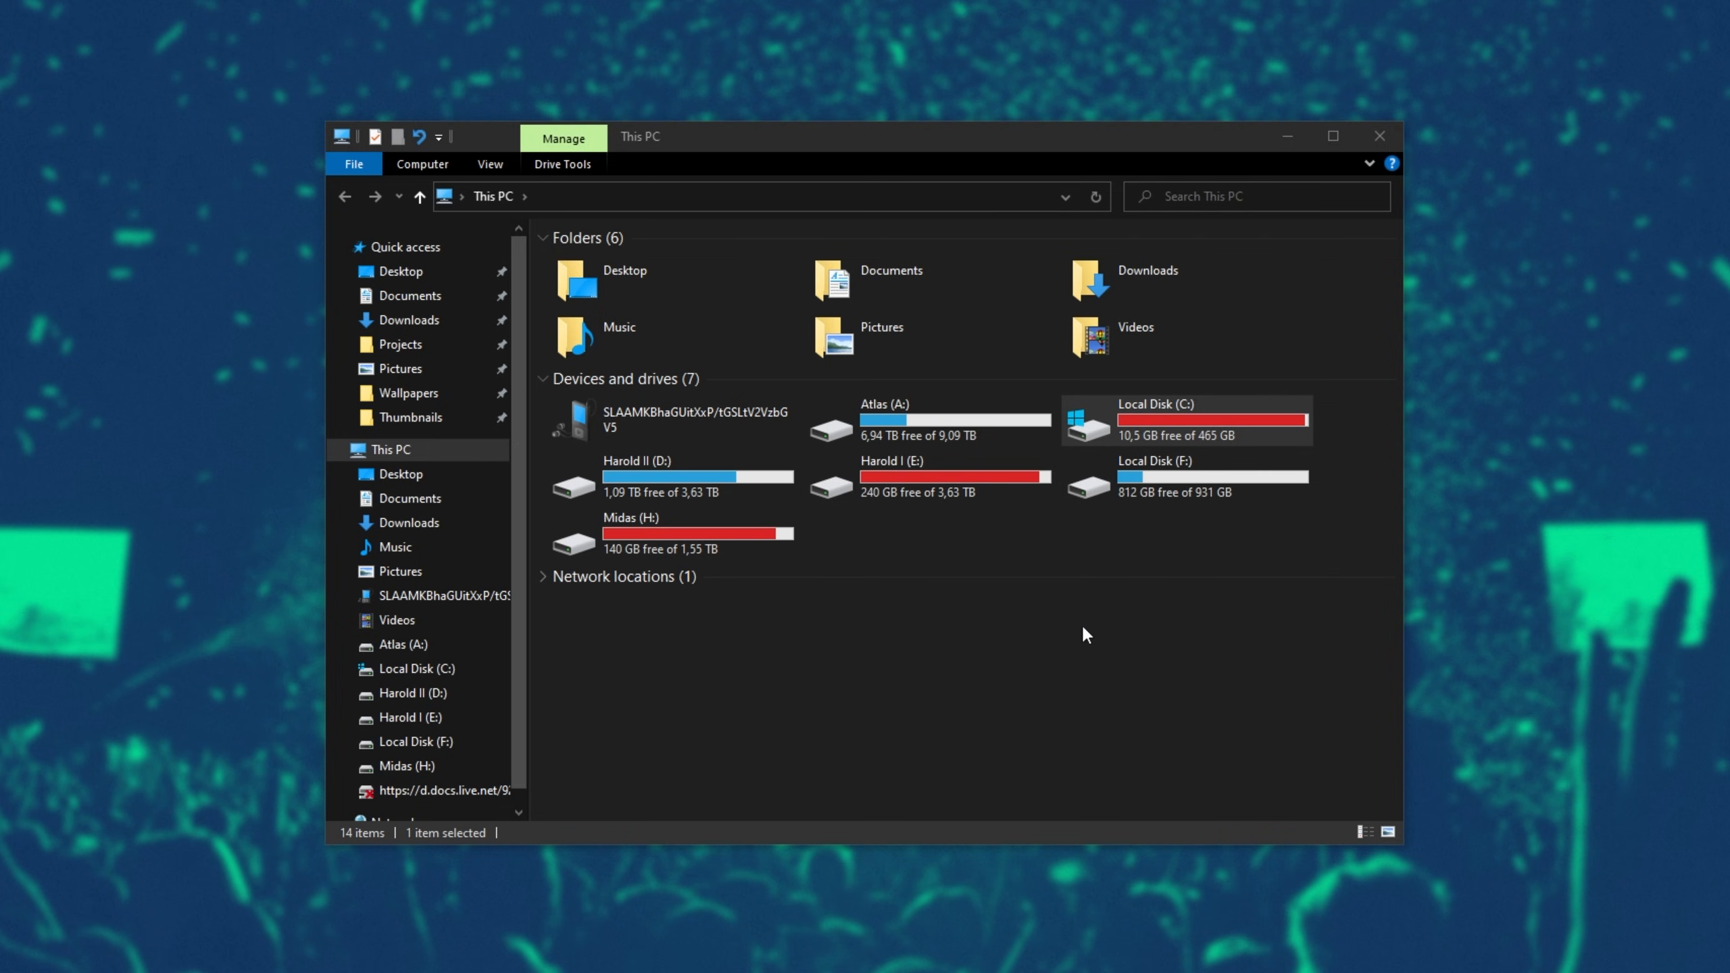
mouse_move(490, 164)
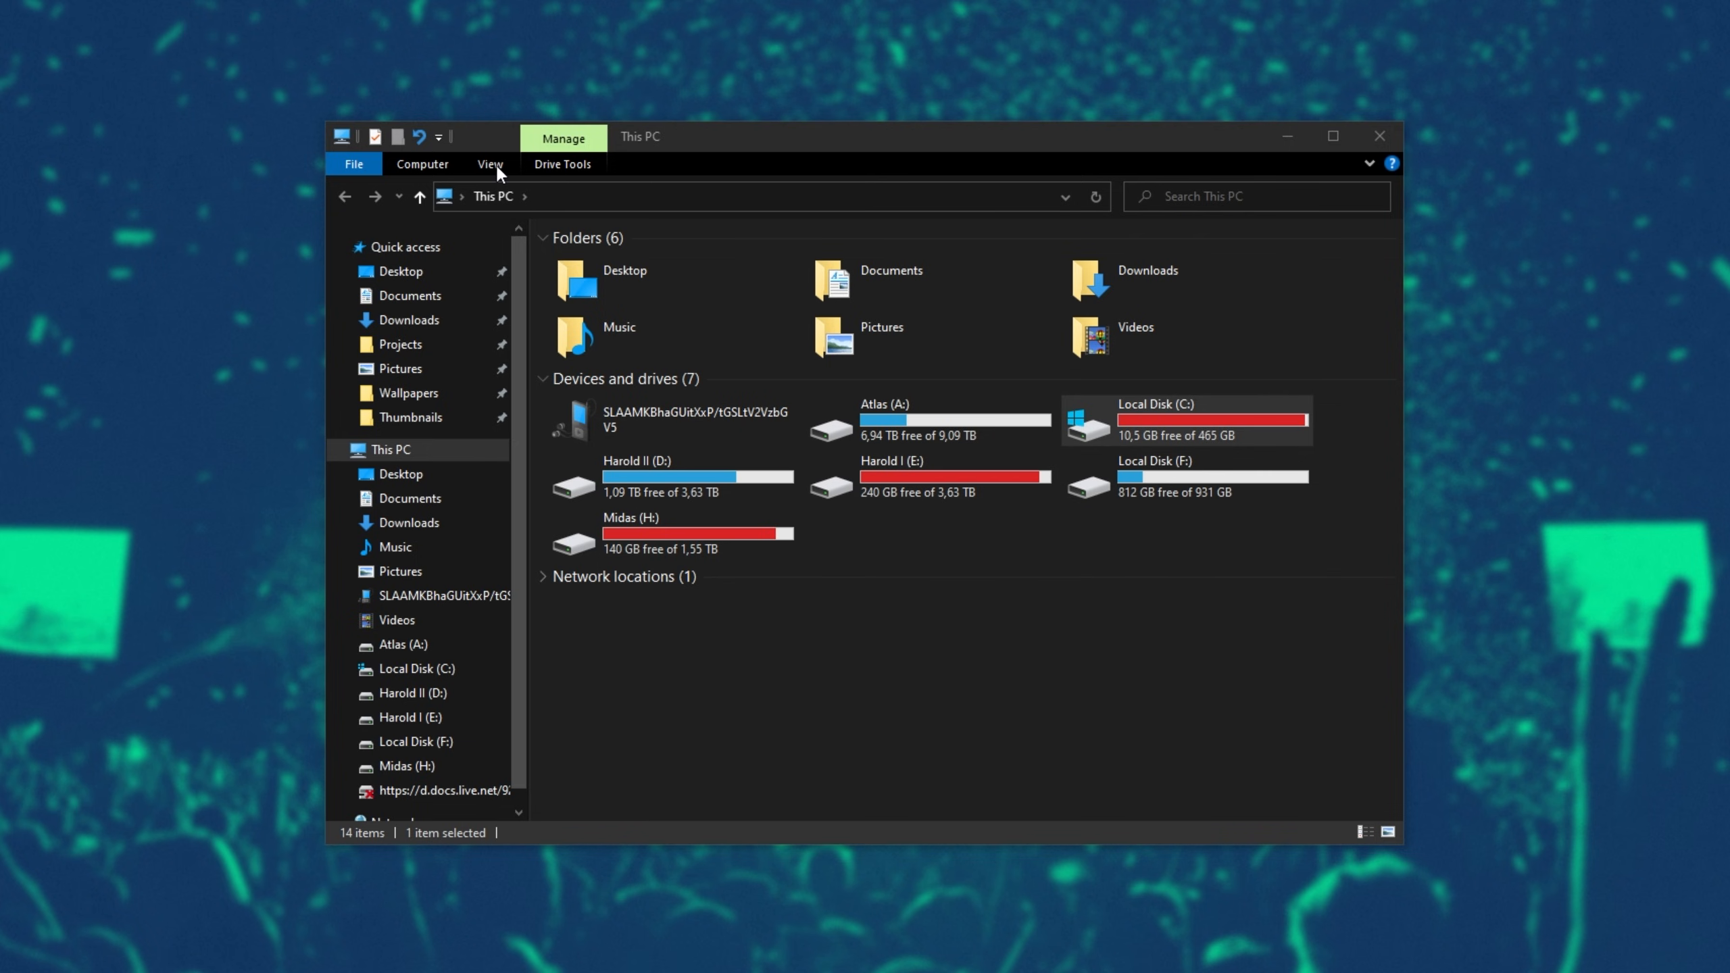
left_click(489, 163)
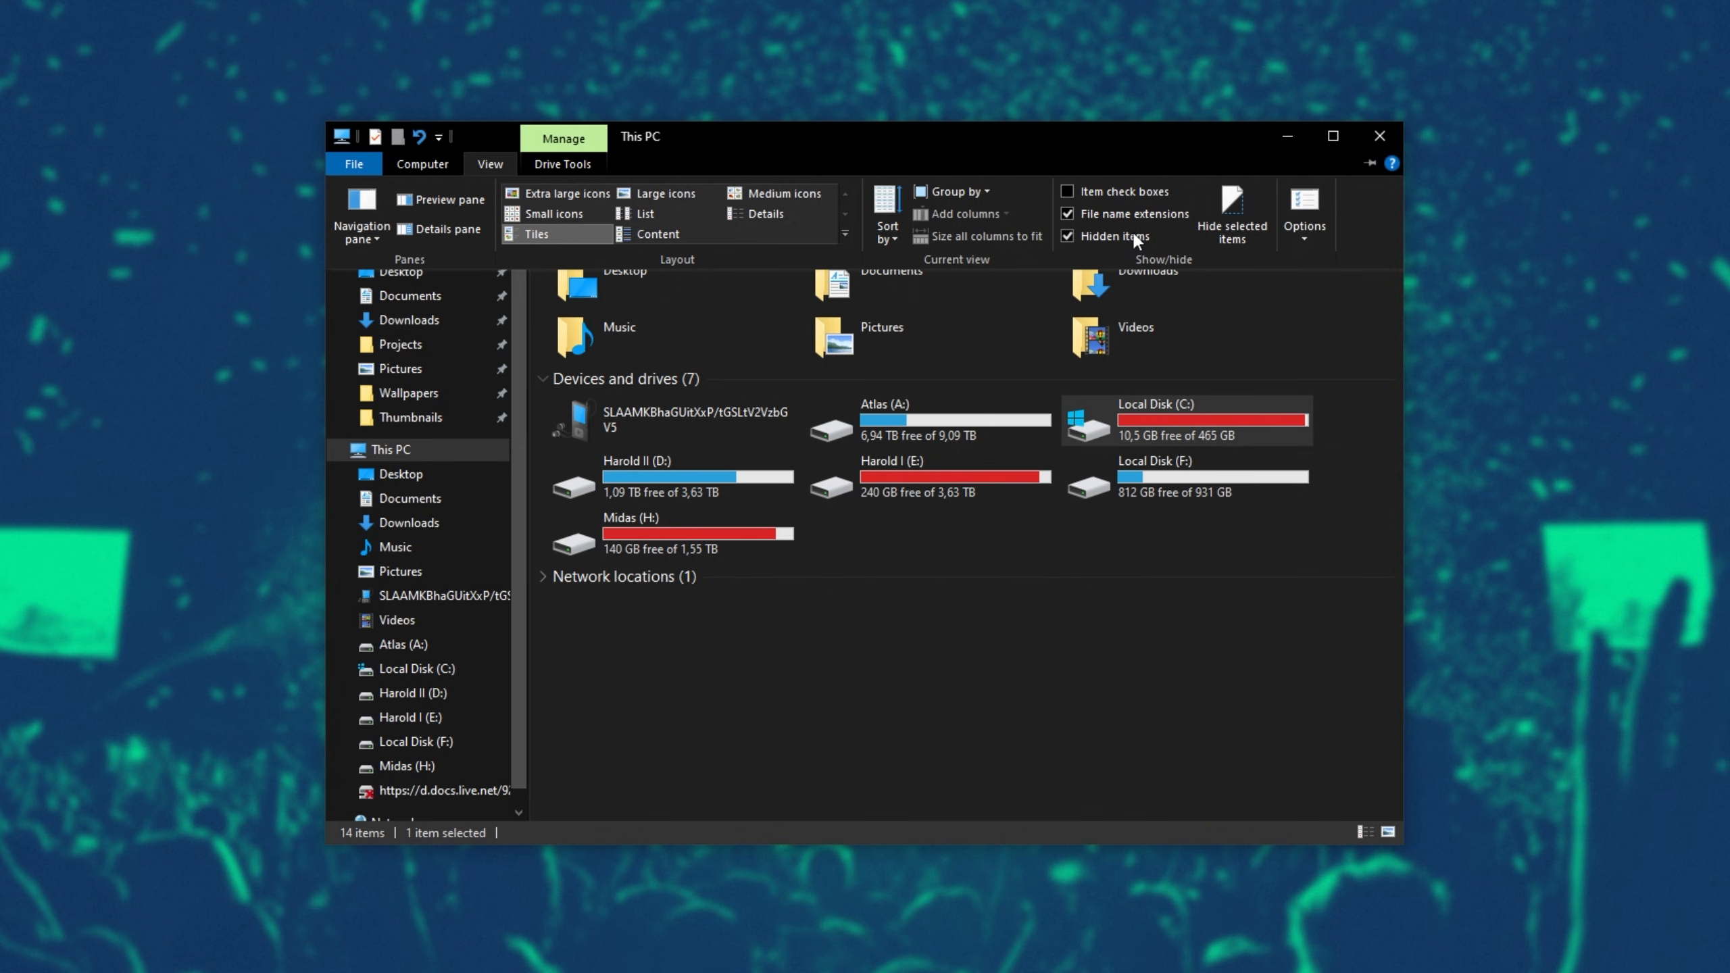
mouse_move(1117, 236)
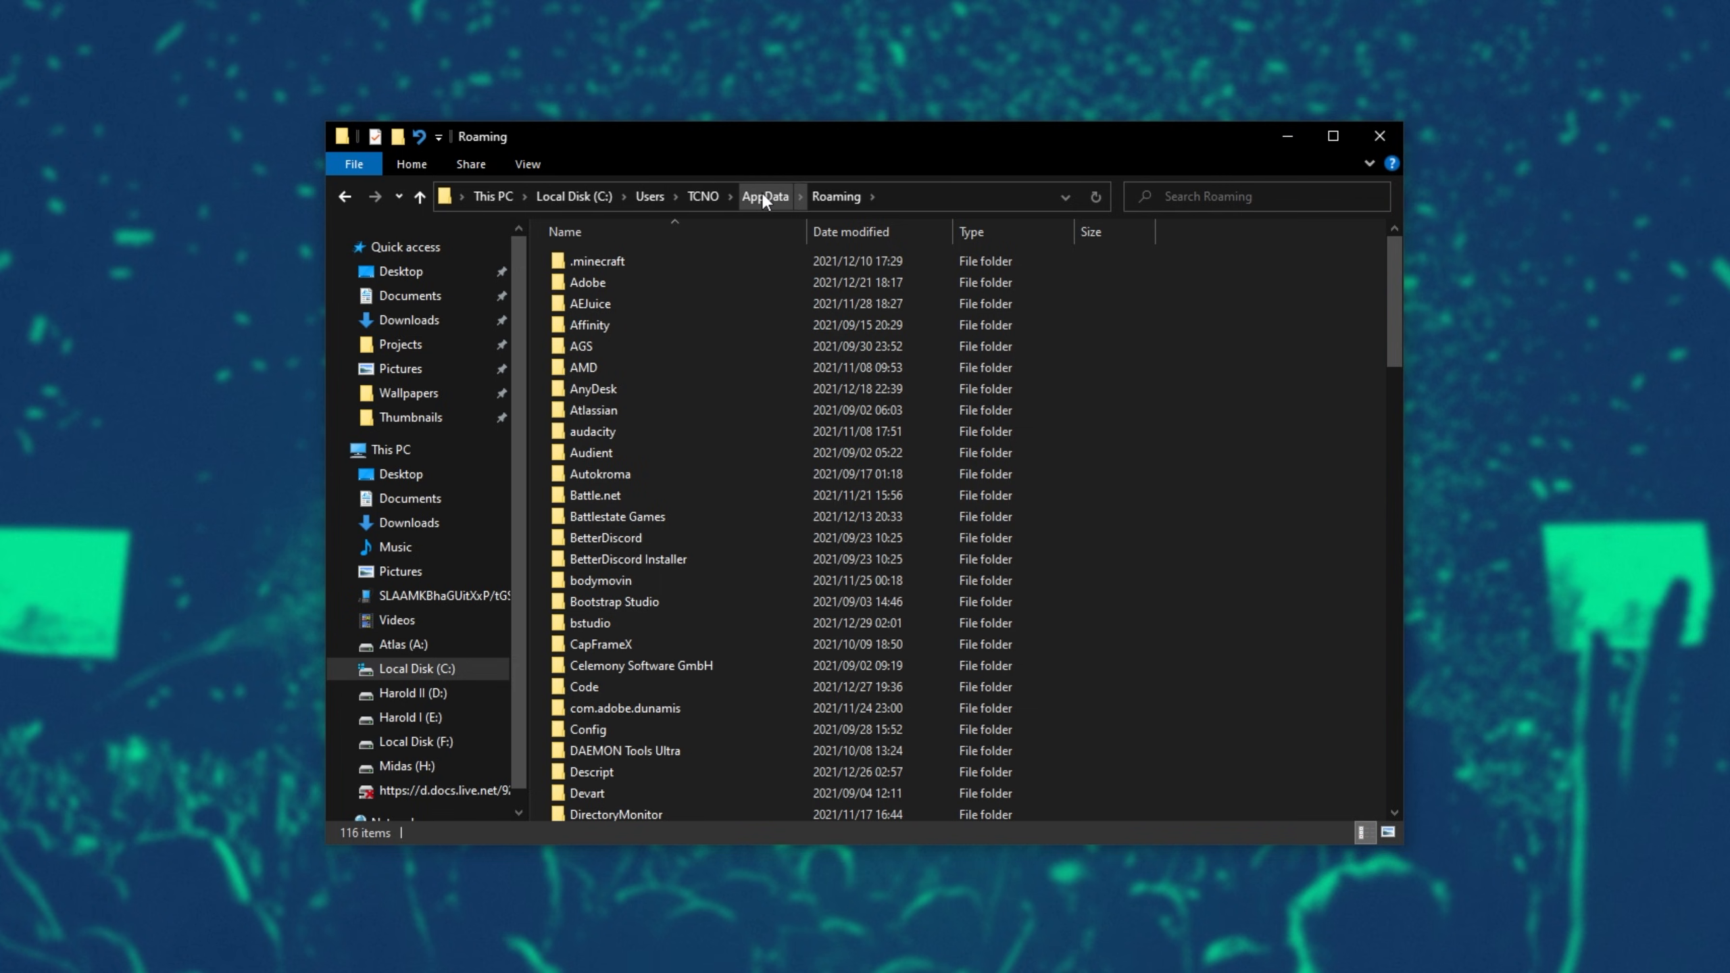
Navigate from AppData into Local\Spotify.
left_click(764, 196)
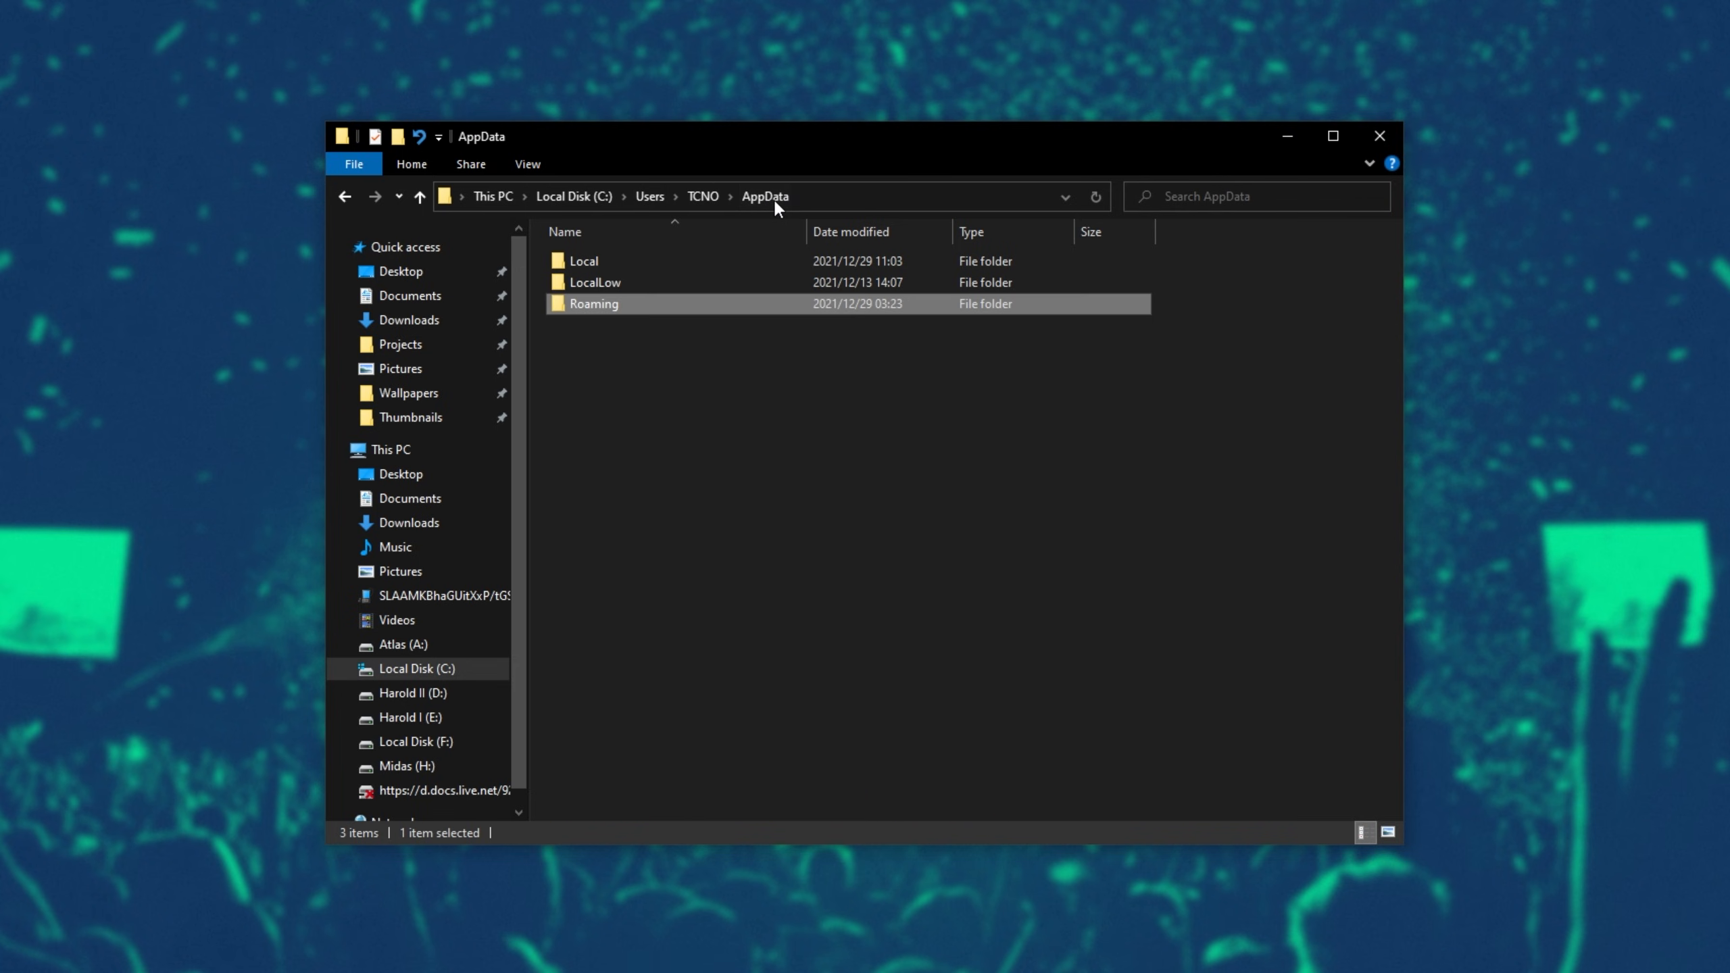
double_click(582, 261)
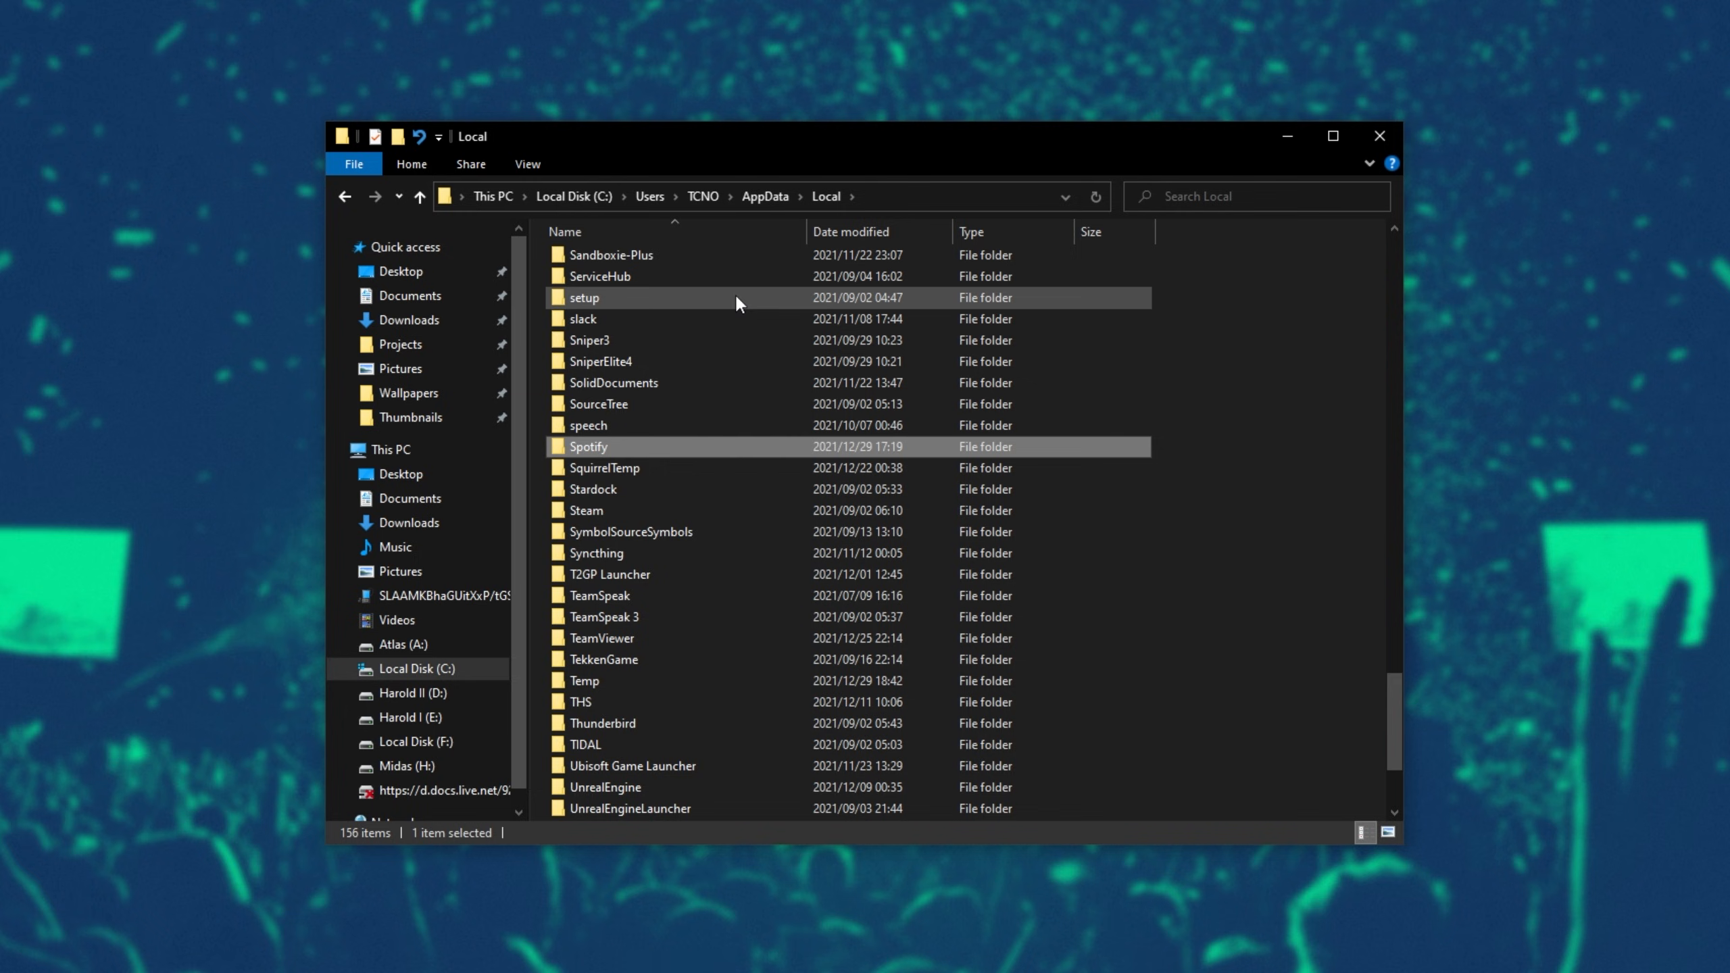
double_click(588, 447)
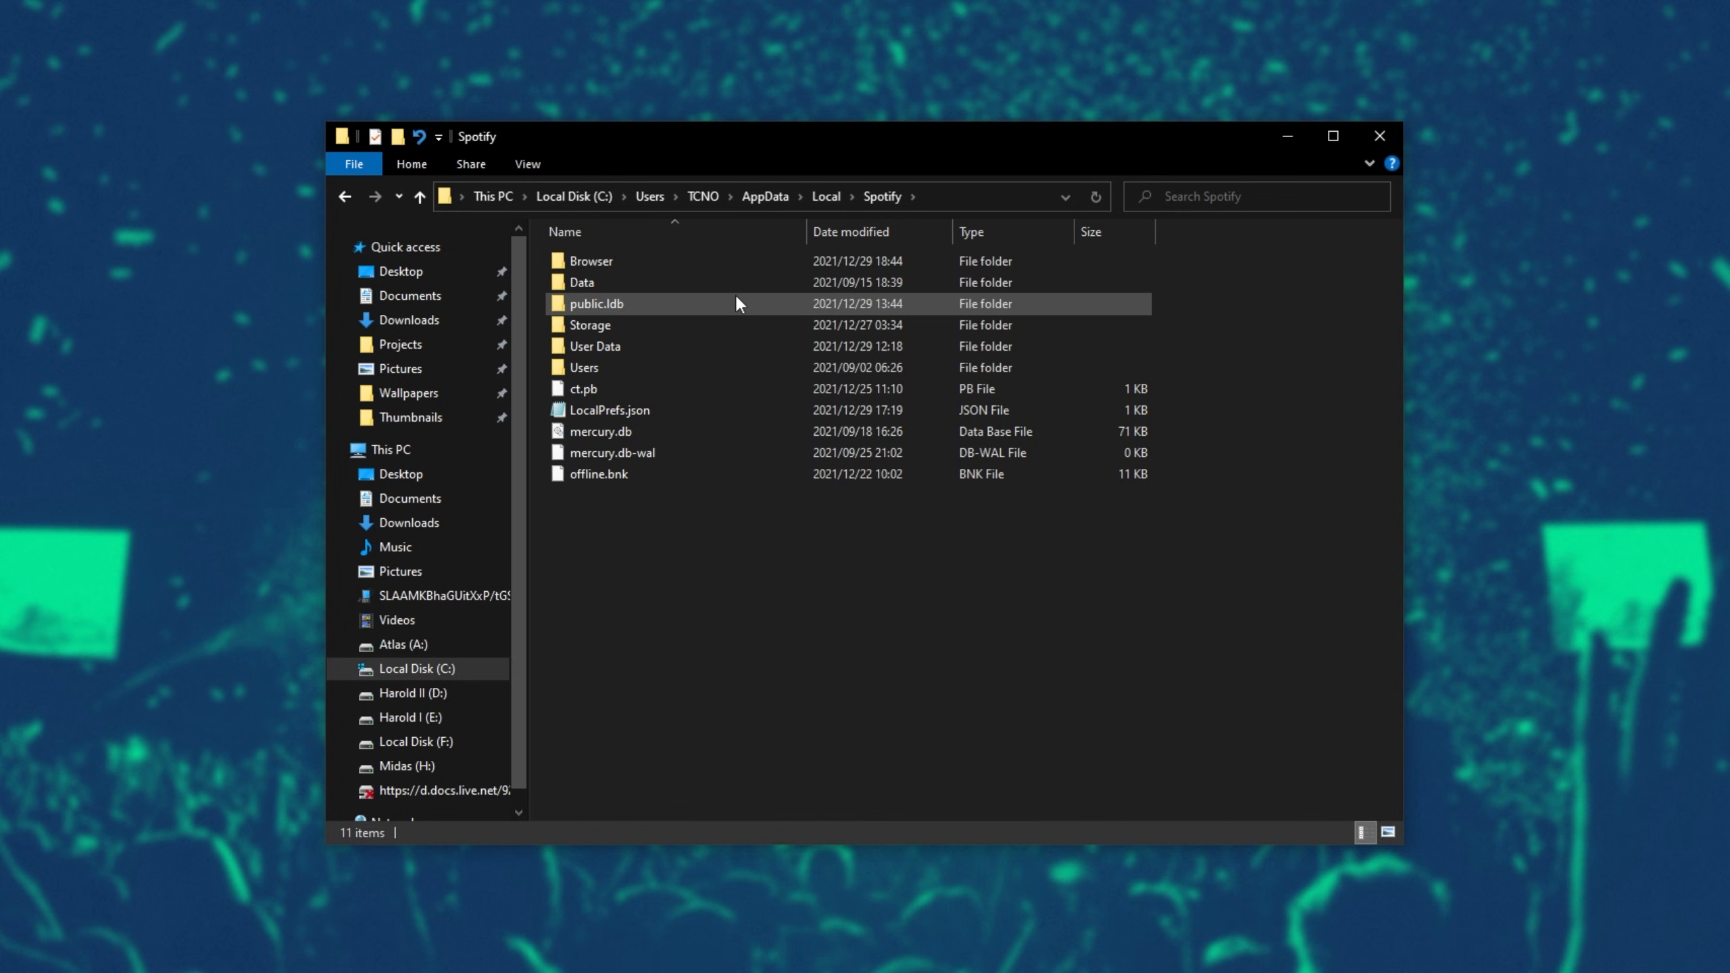
Compare folder properties: Data at 10.0 GB versus Storage at 818 KB.
right_click(581, 283)
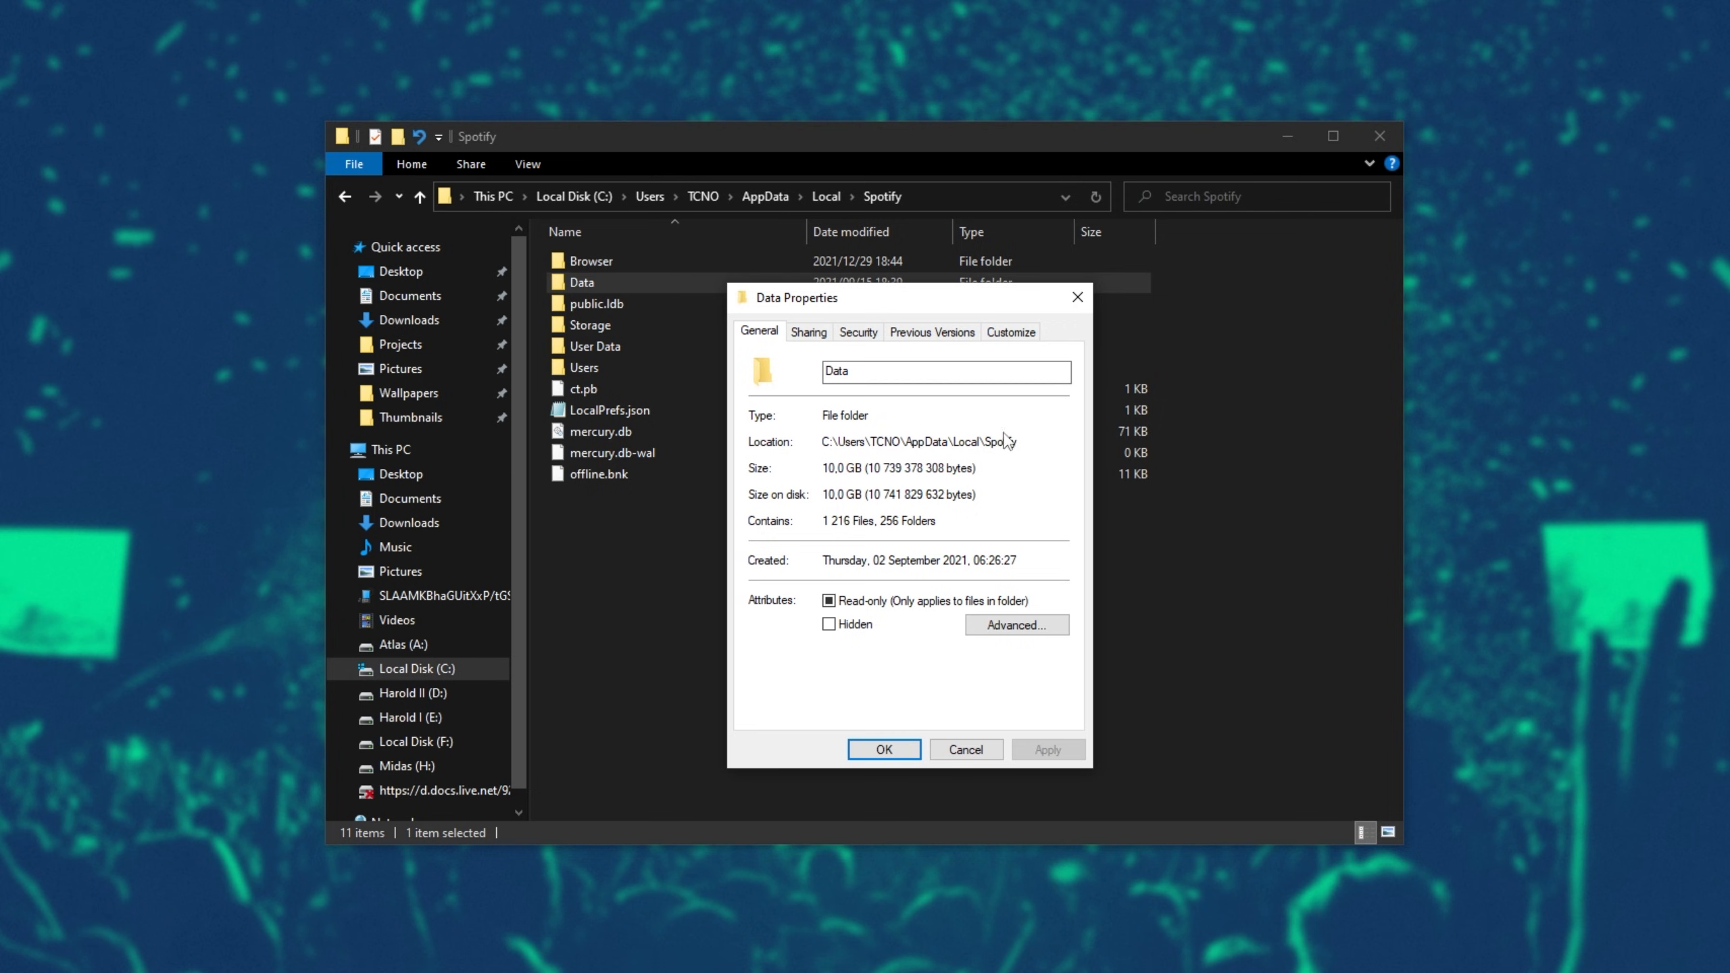
left_click(882, 749)
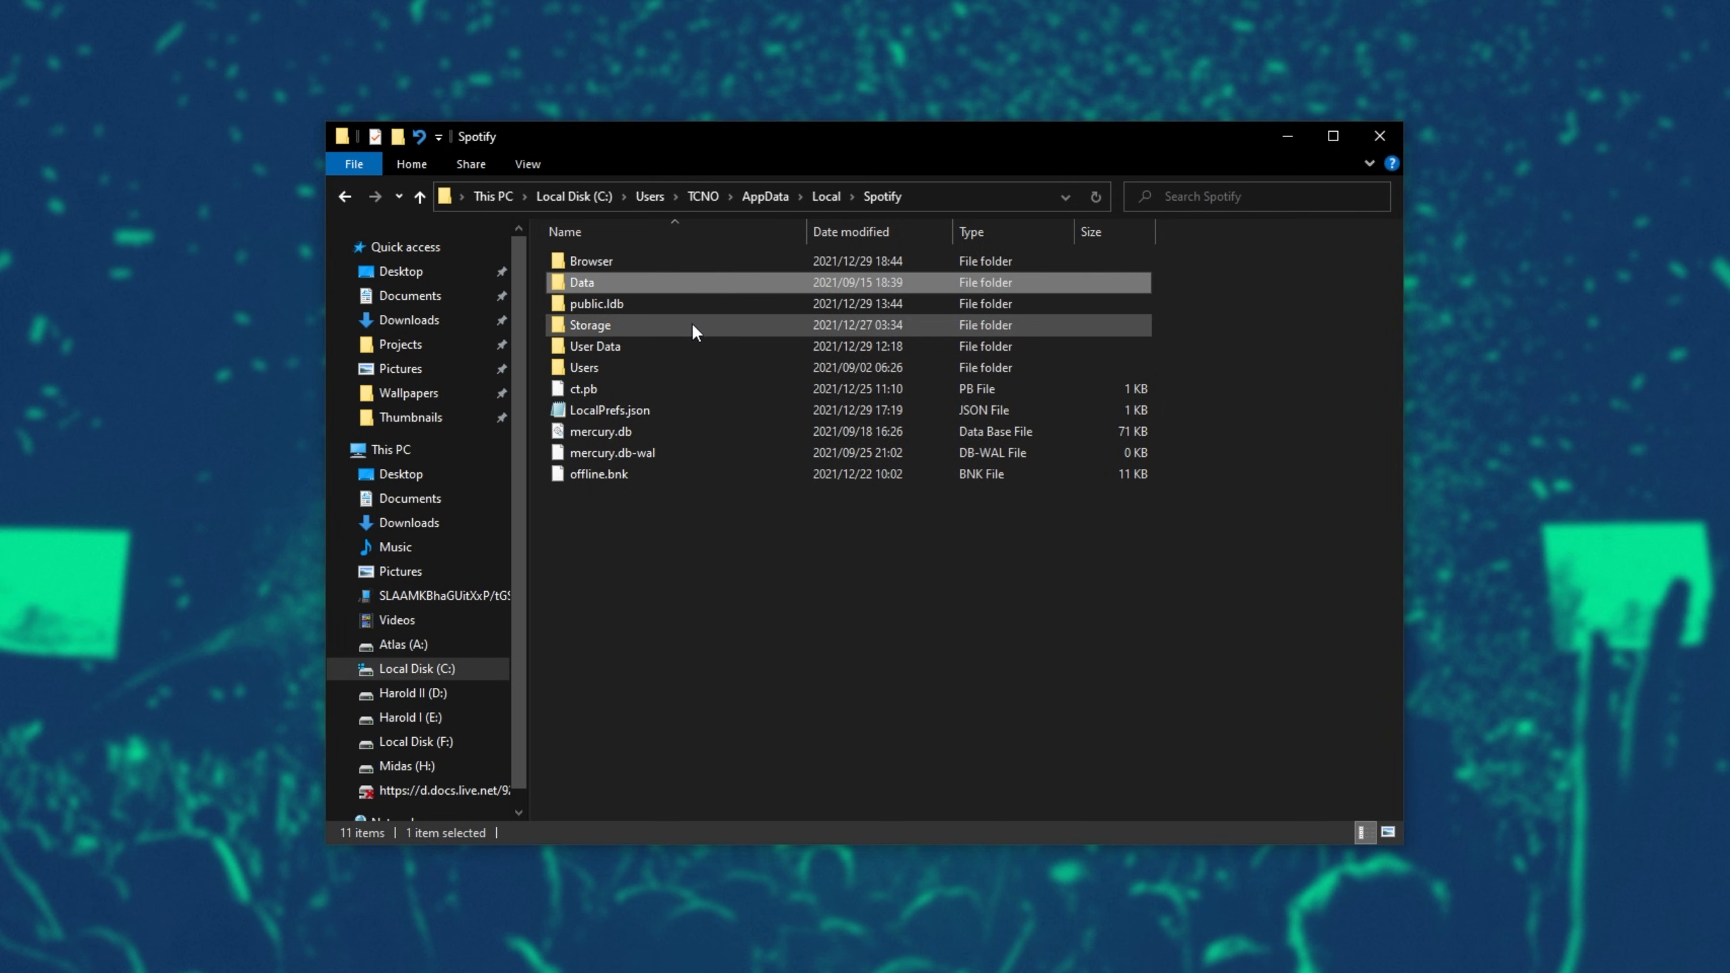
right_click(589, 325)
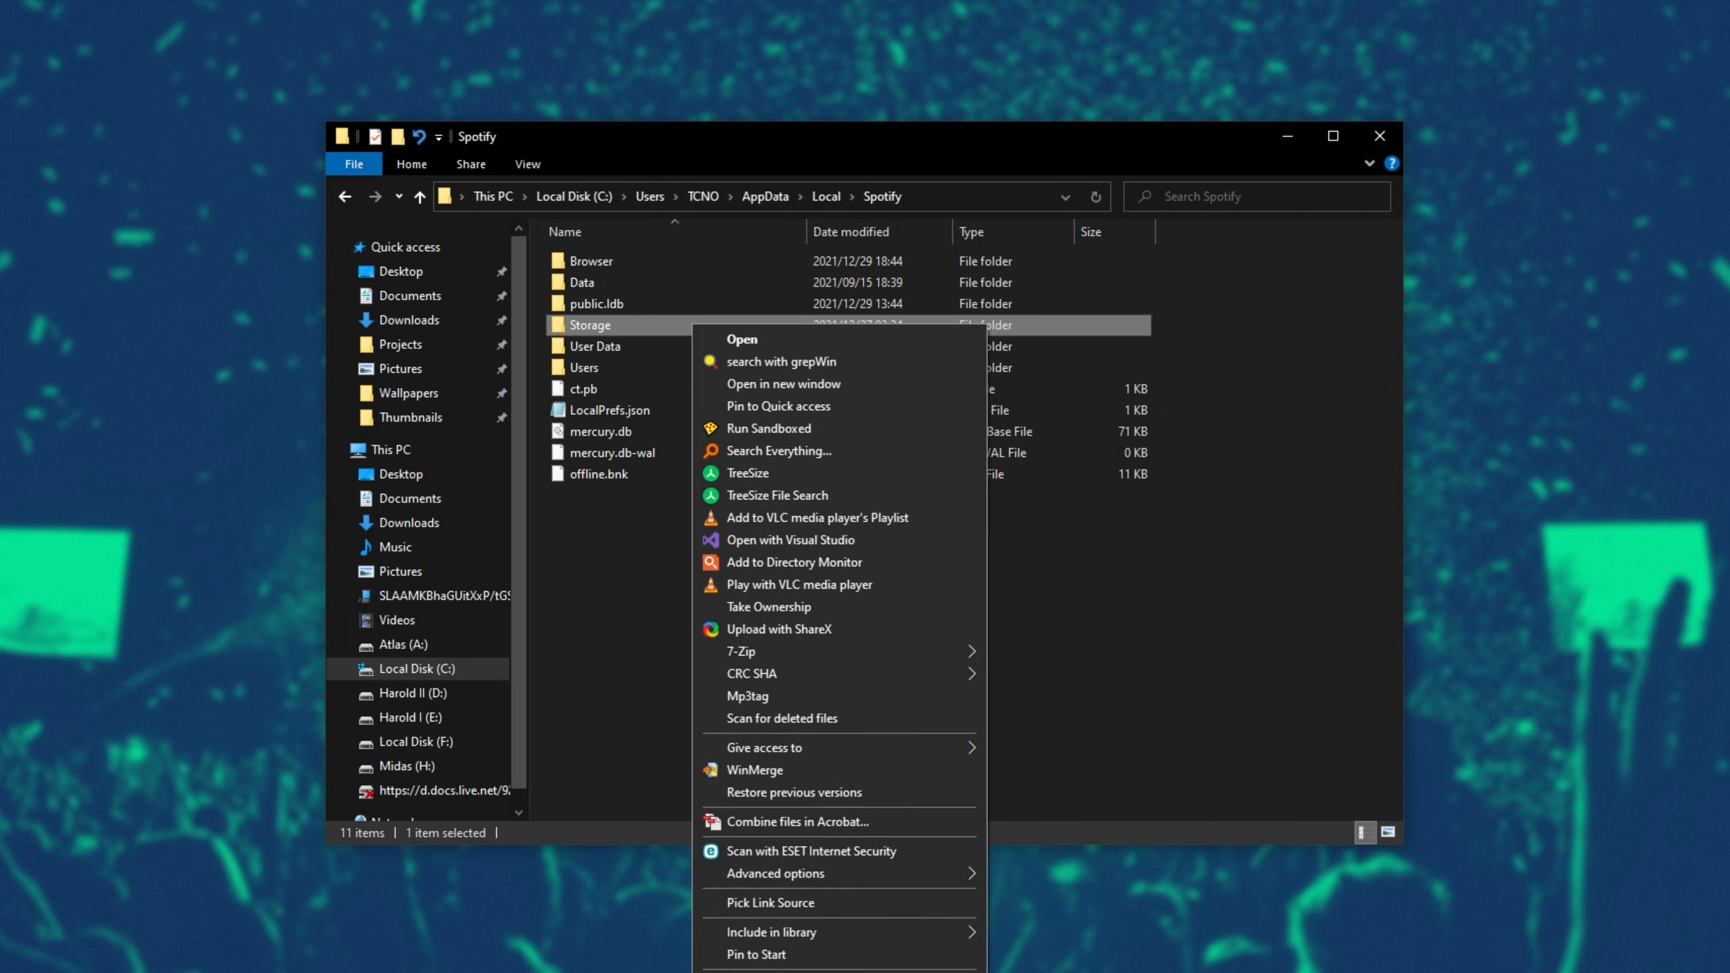
left_click(761, 969)
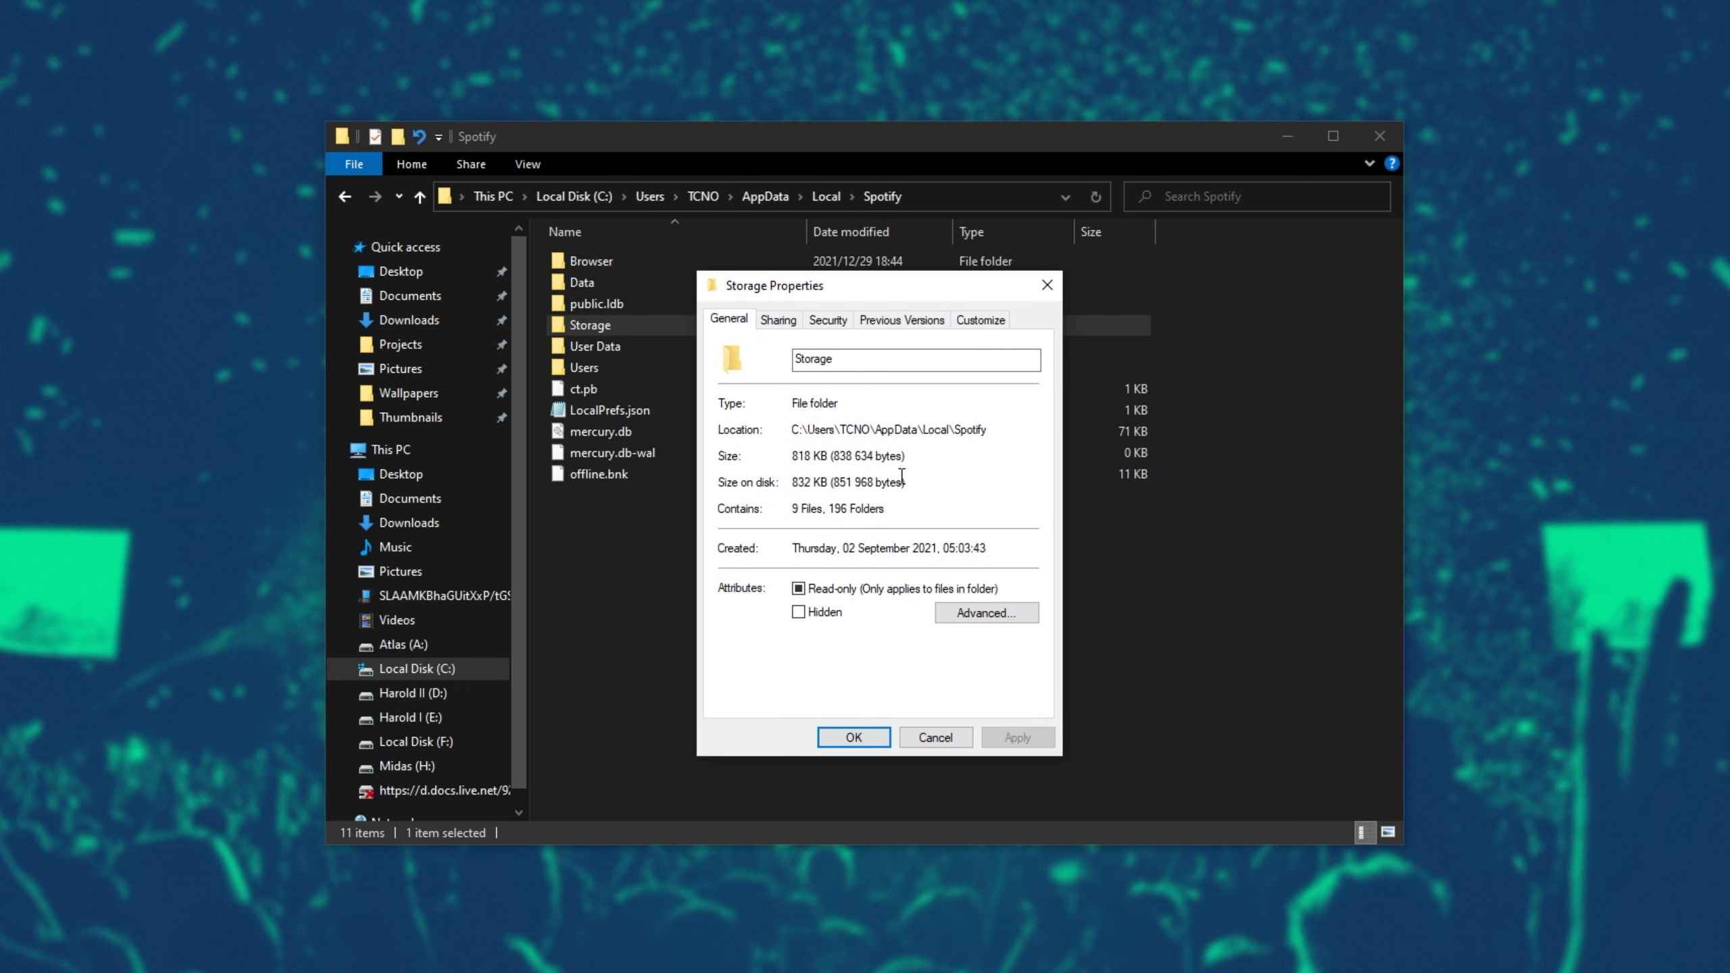
mouse_move(904, 458)
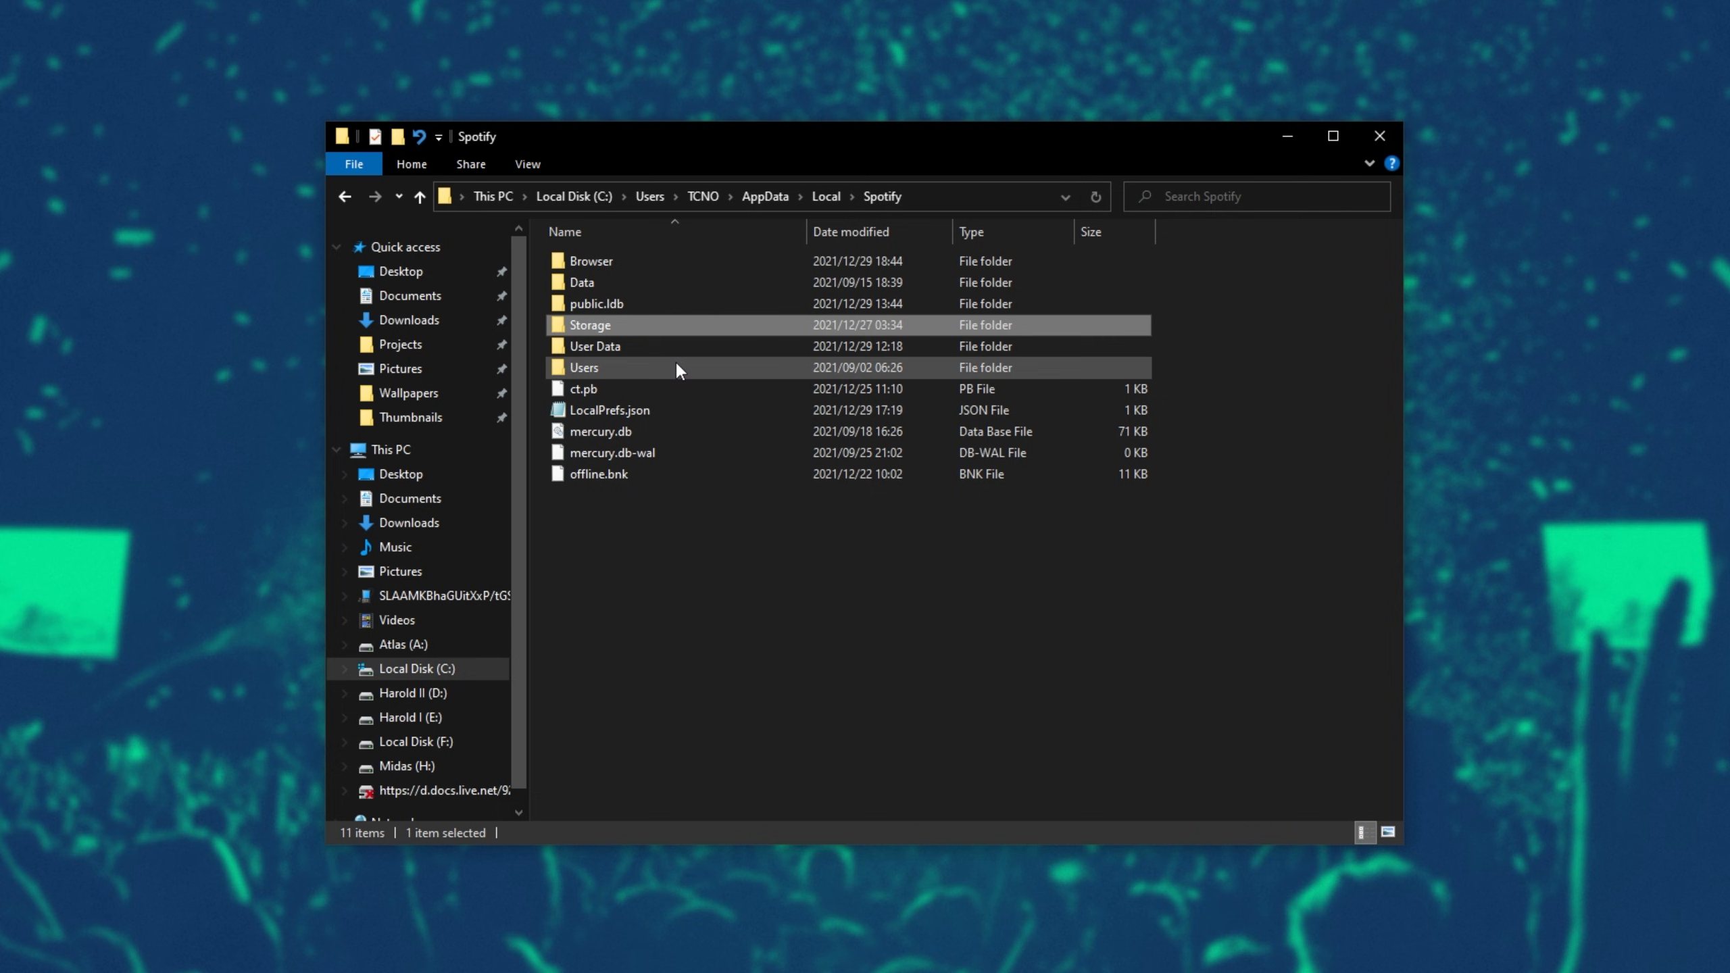
Peek into Storage, then open Data and select all 256 cache subfolders.
double_click(589, 325)
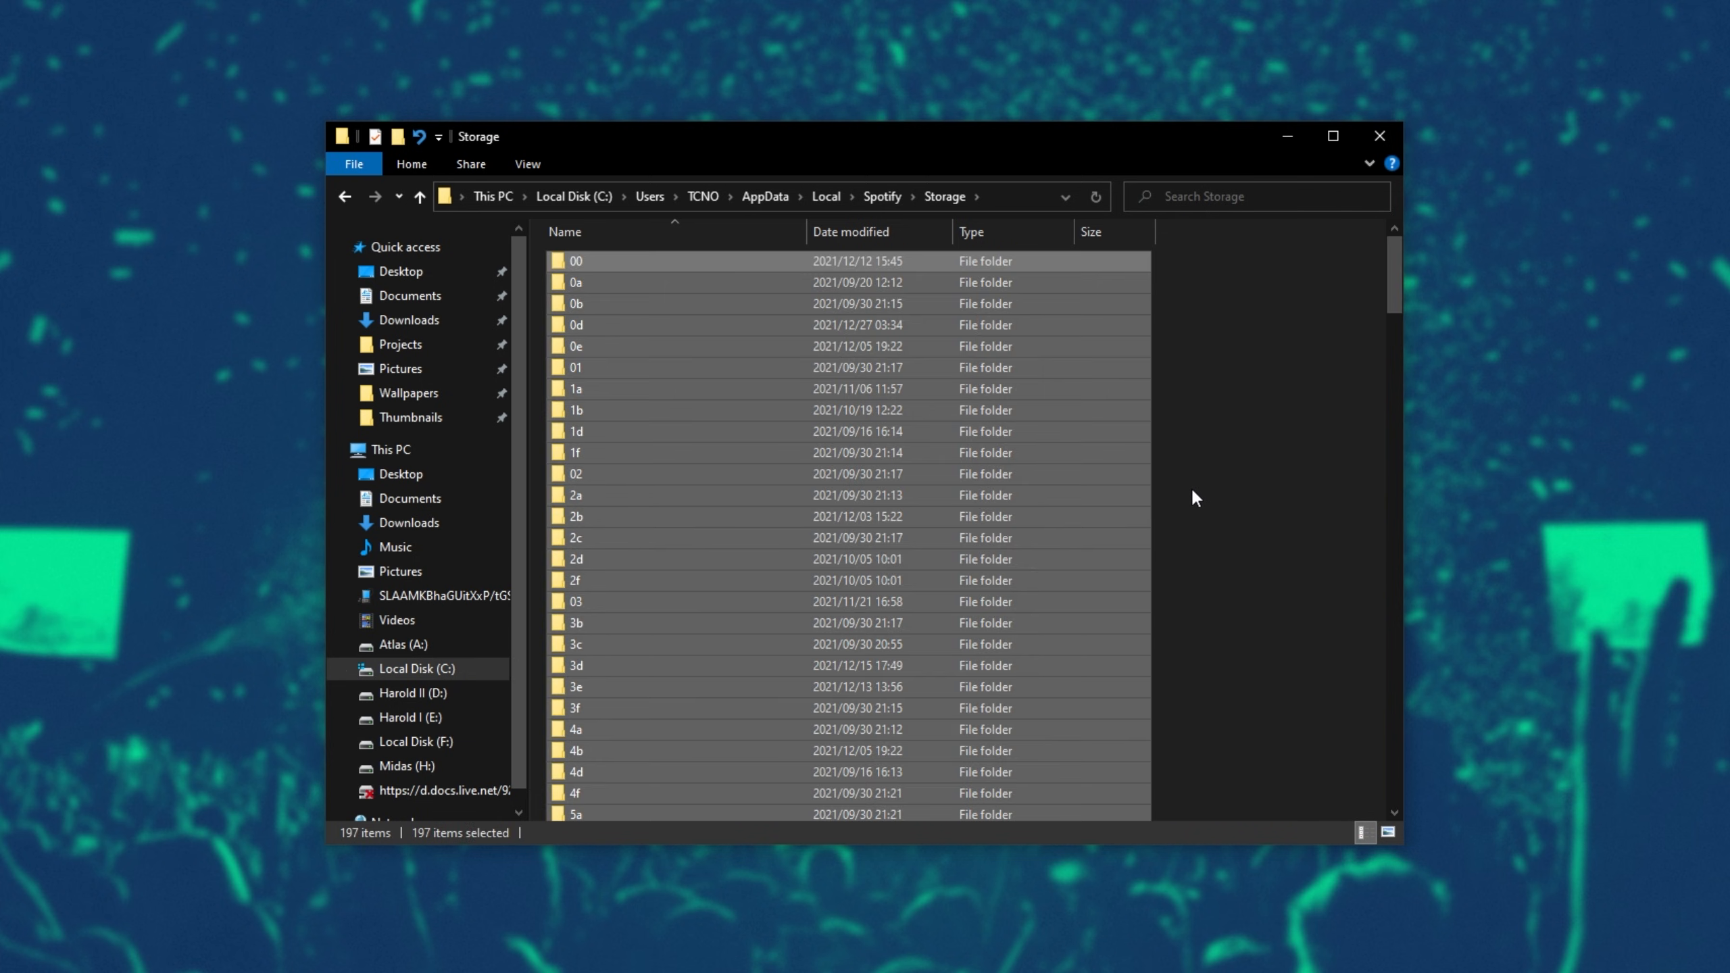
left_click(418, 196)
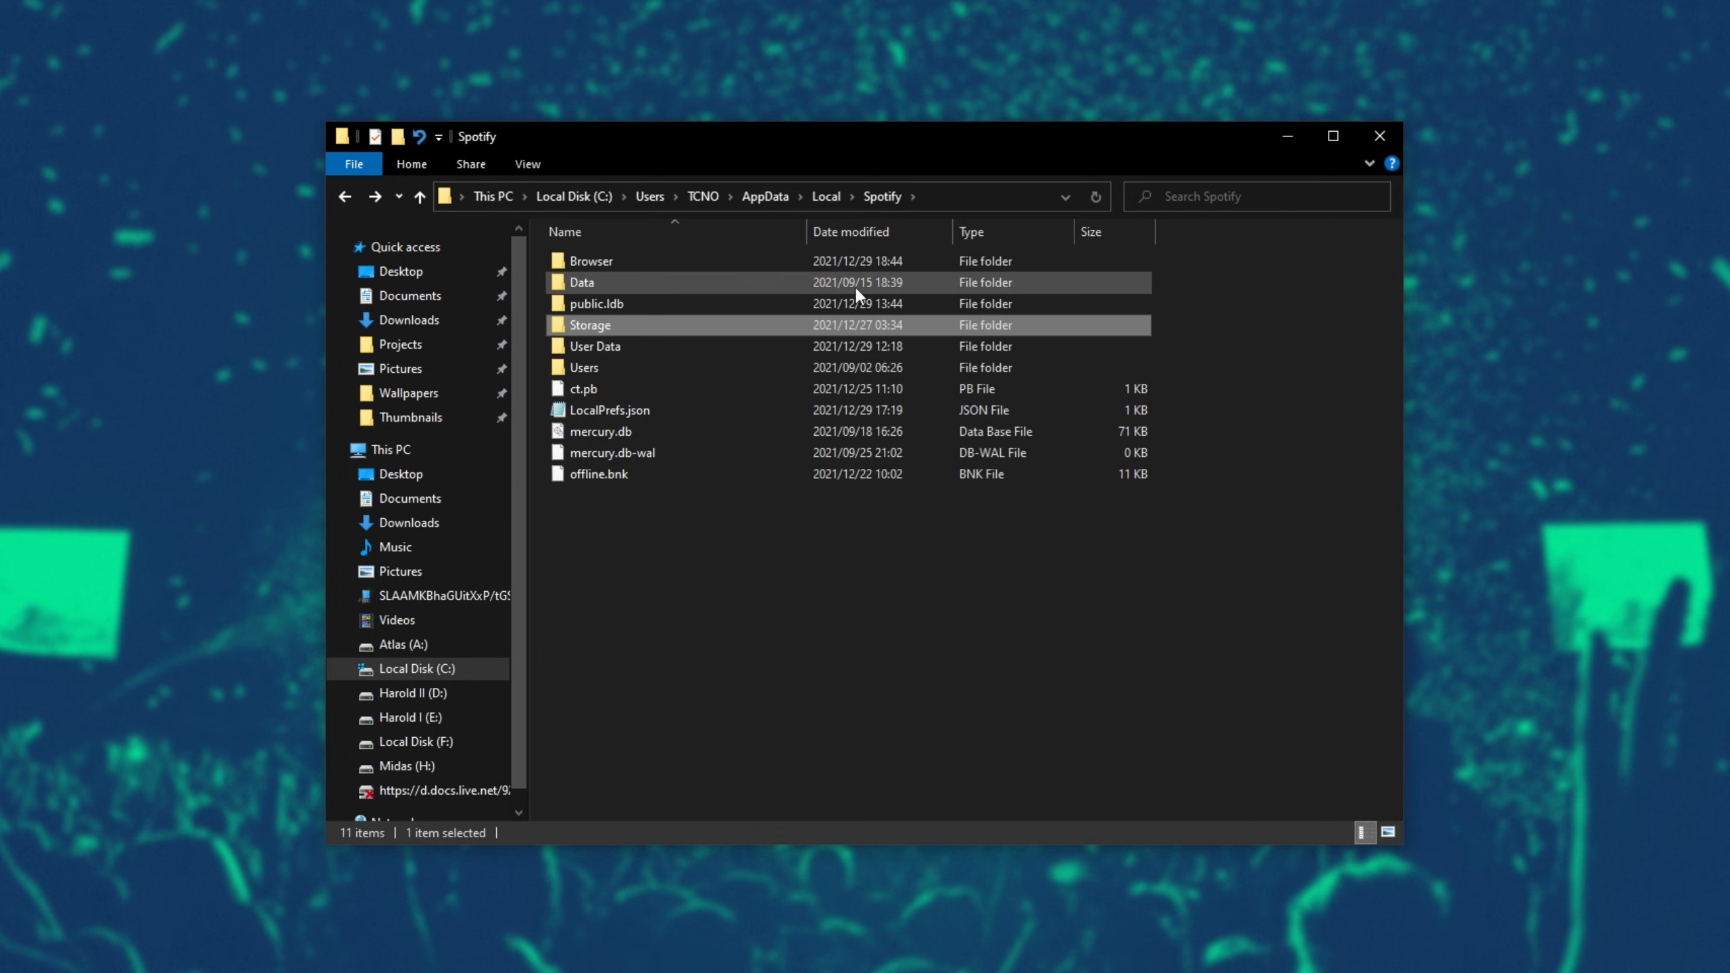
double_click(582, 282)
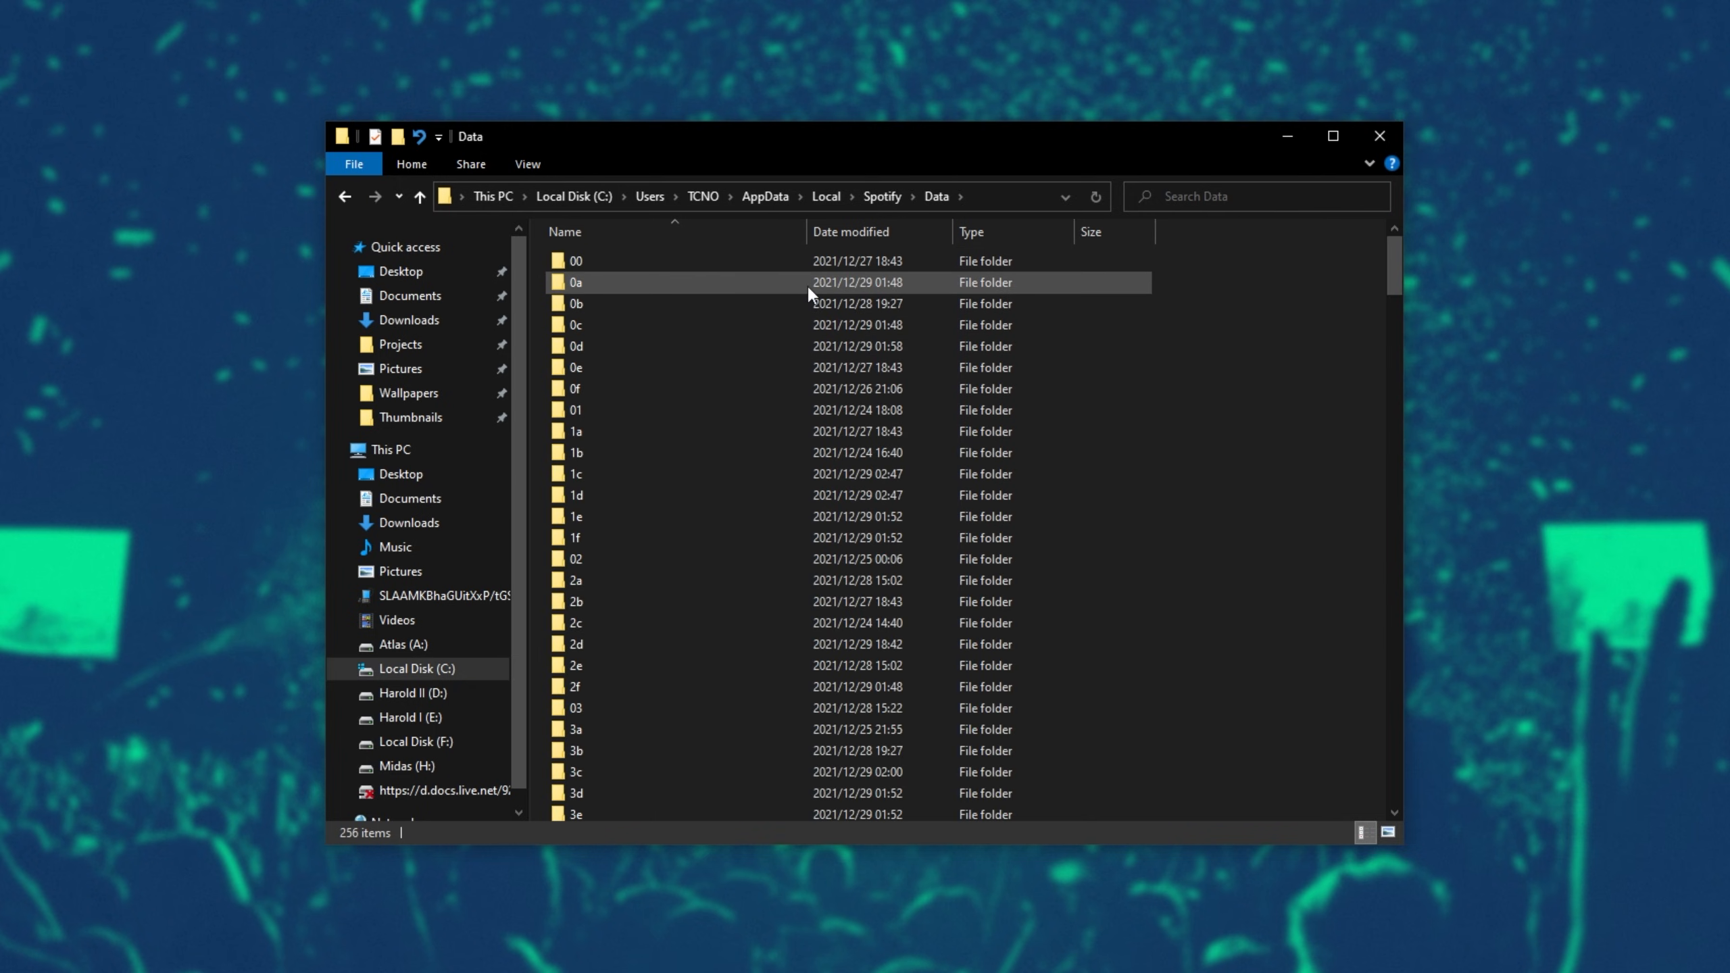
key("ctrl+a")
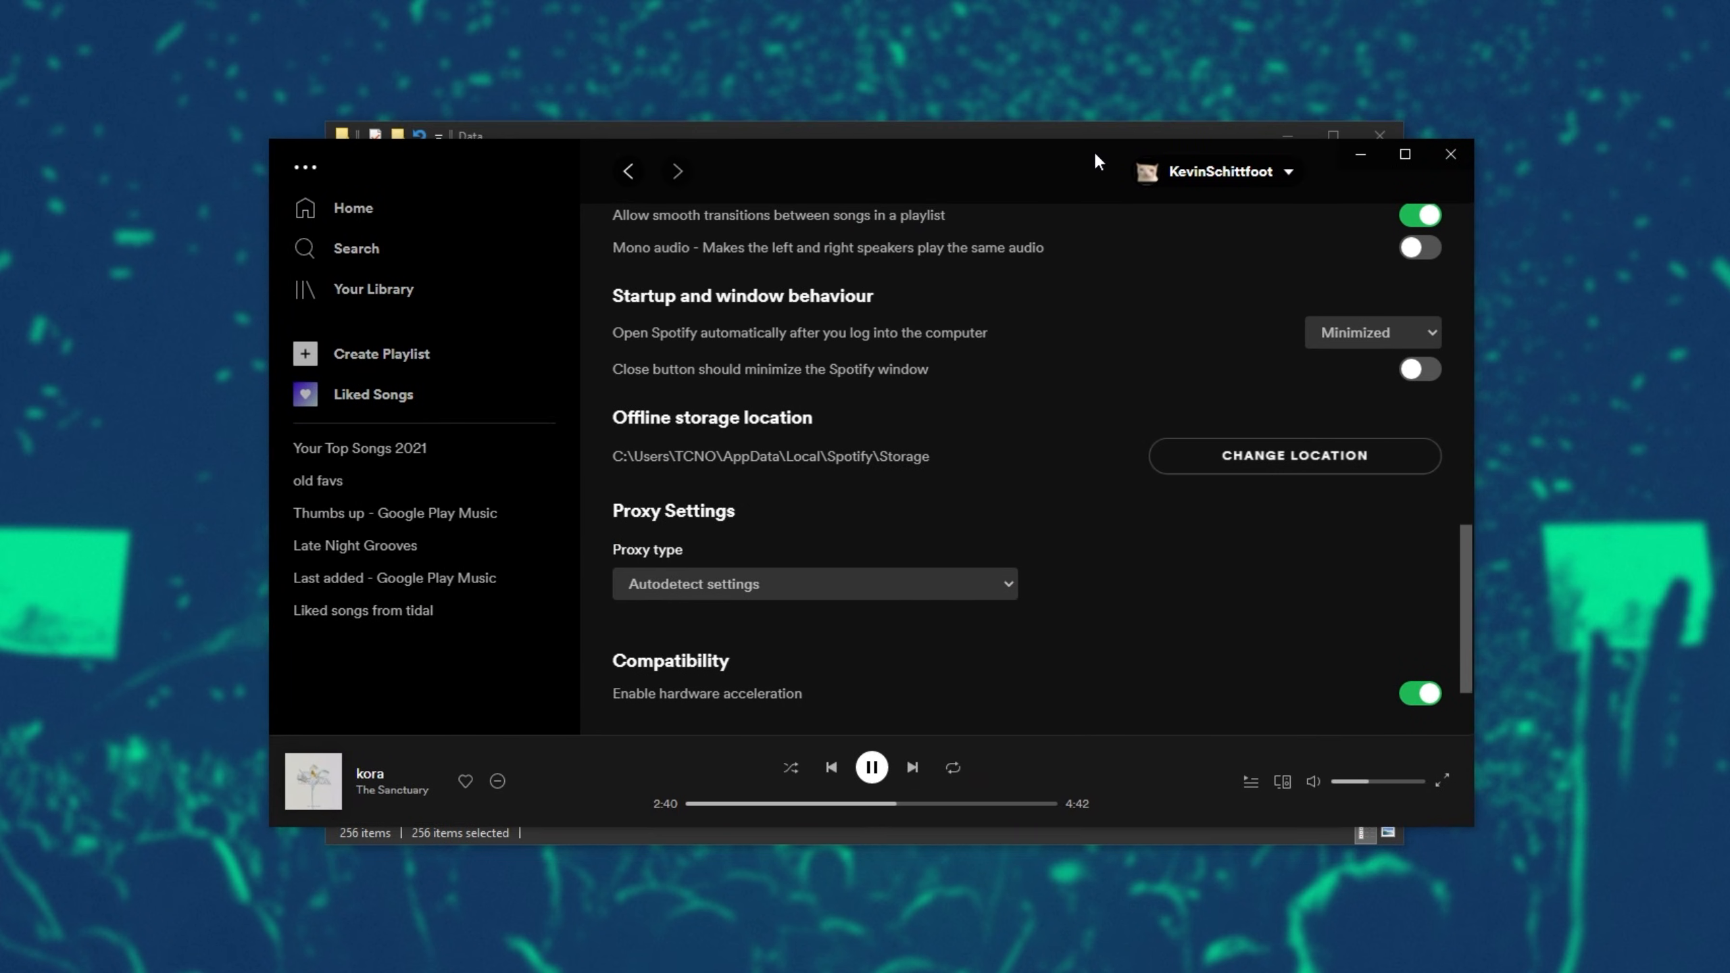
Exit Spotify from its main menu so the cache files are released.
left_click(304, 168)
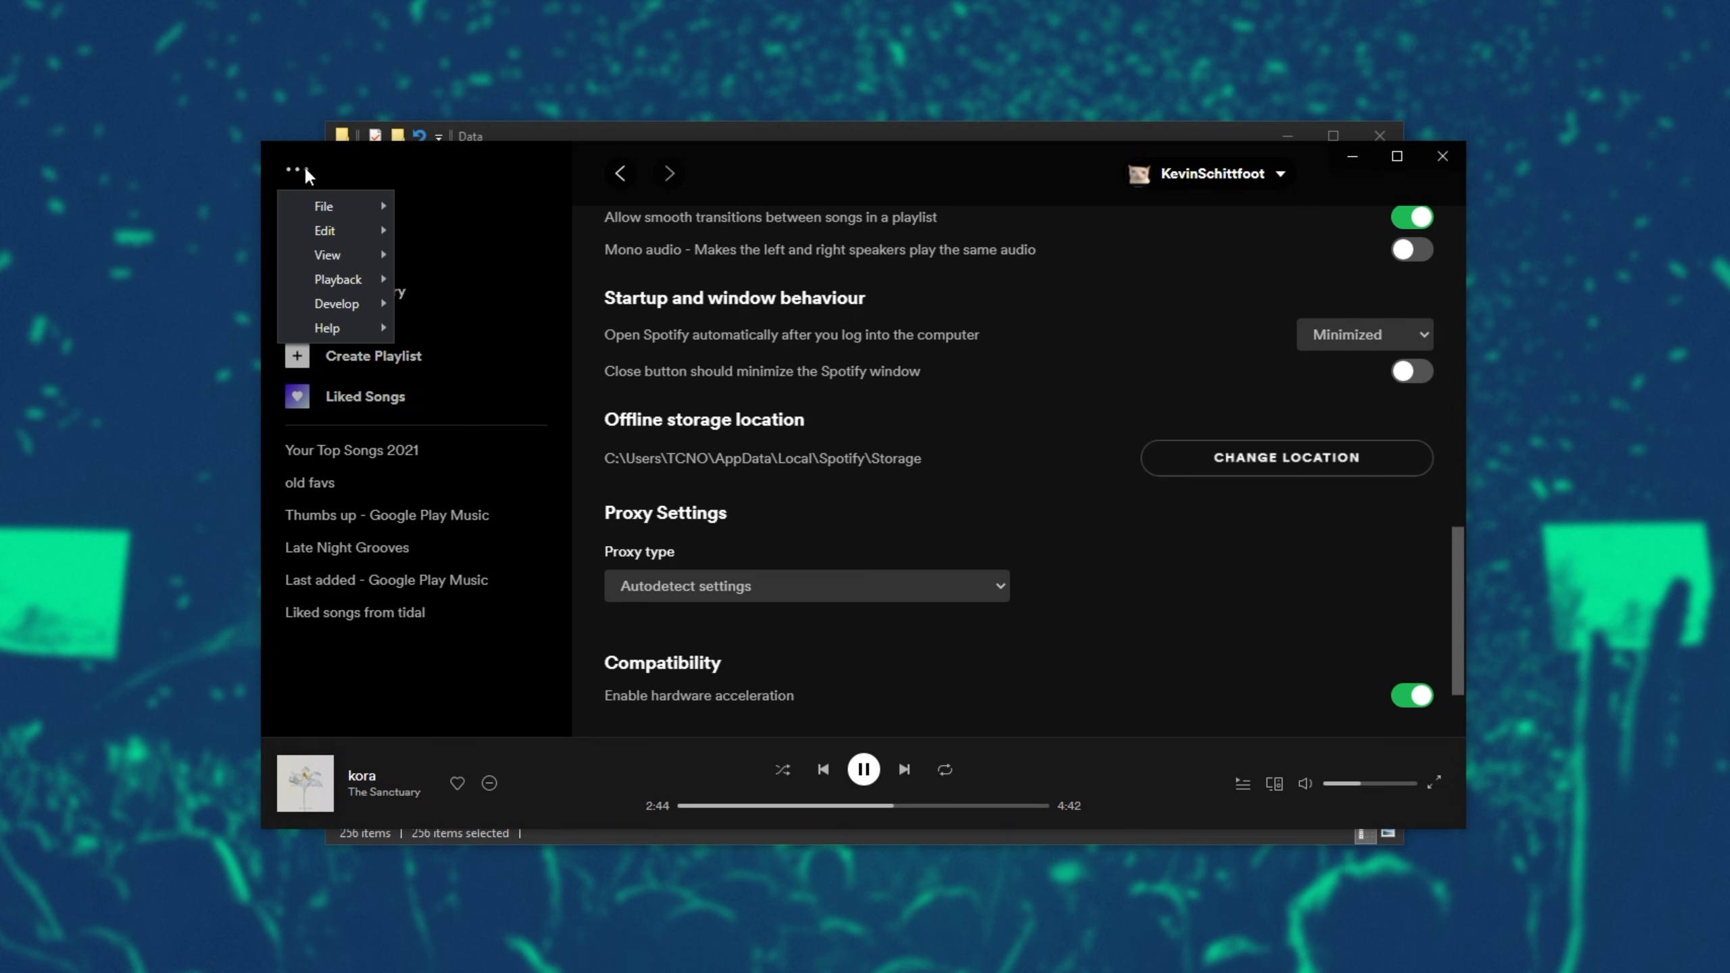
left_click(323, 207)
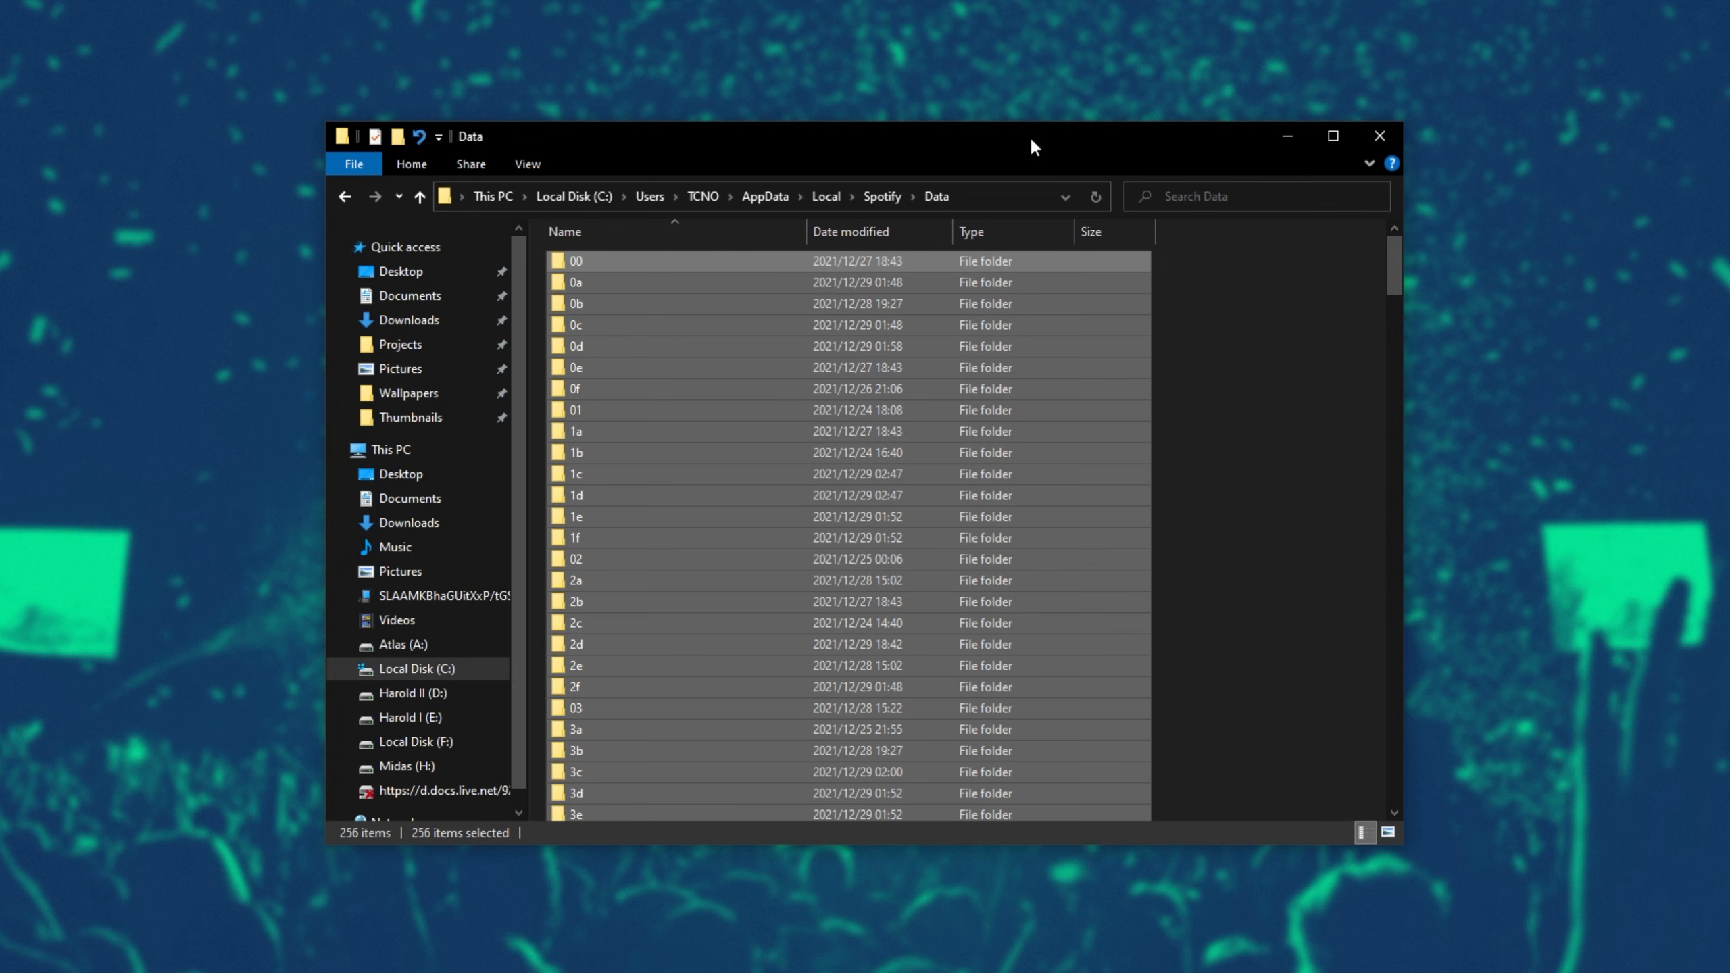
Delete the 256 selected cache folders, confirming the move to the Recycle Bin.
key("Delete")
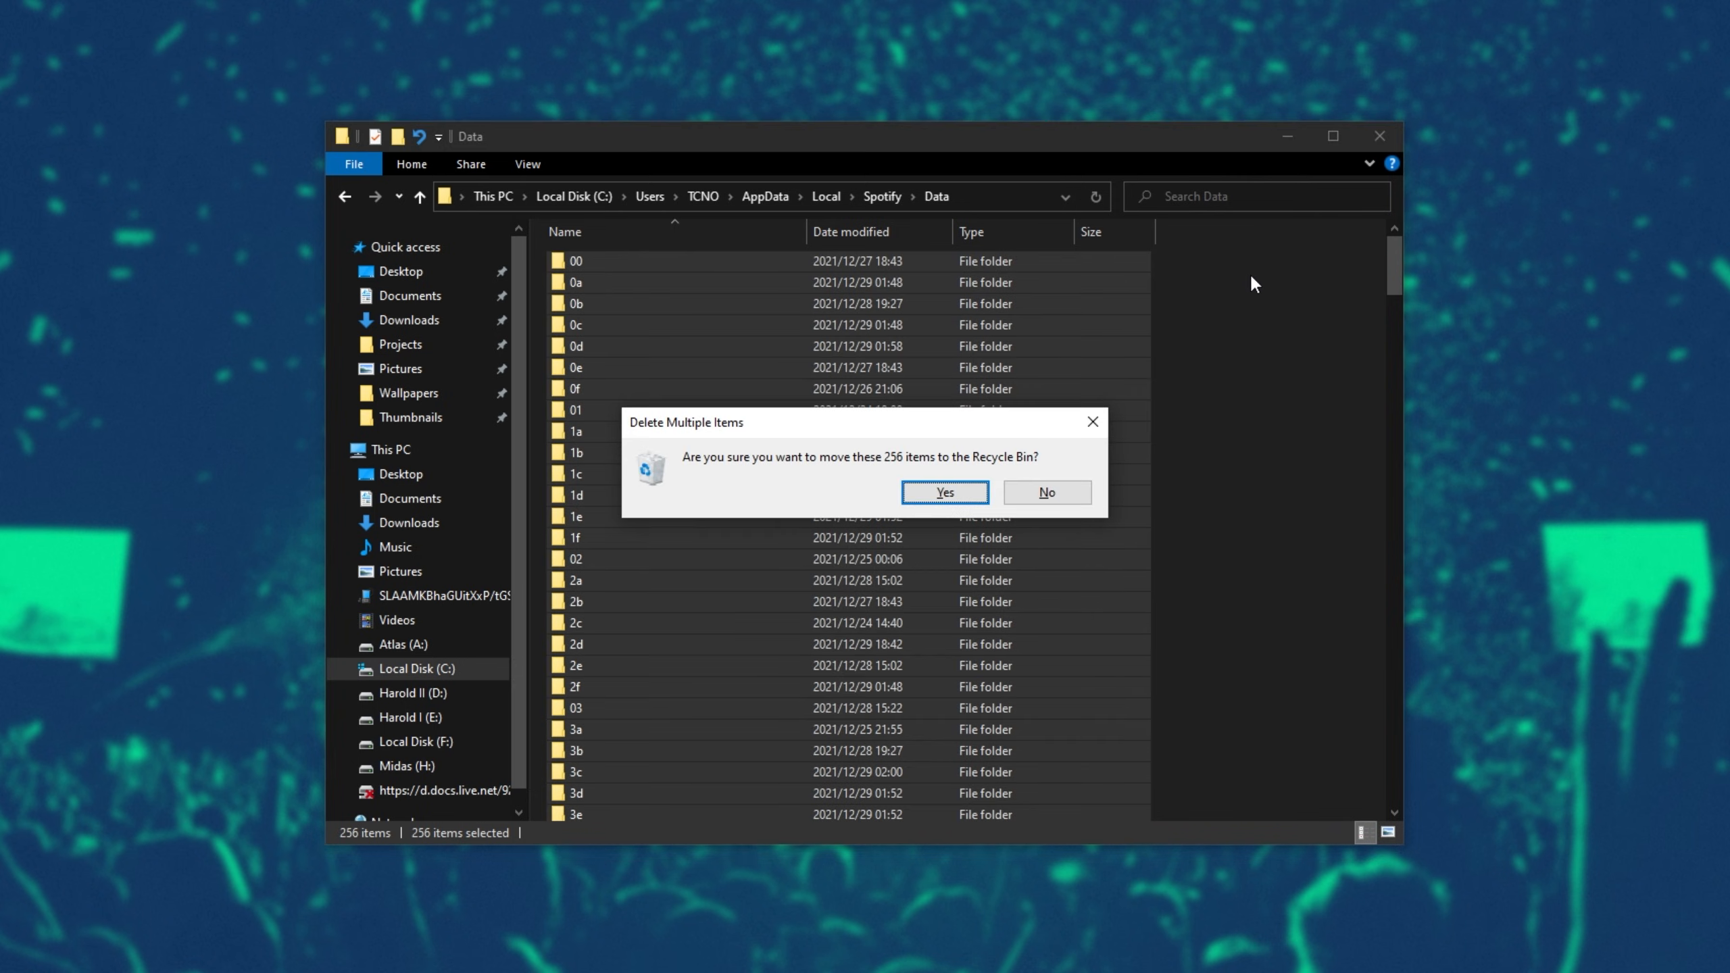
left_click(942, 492)
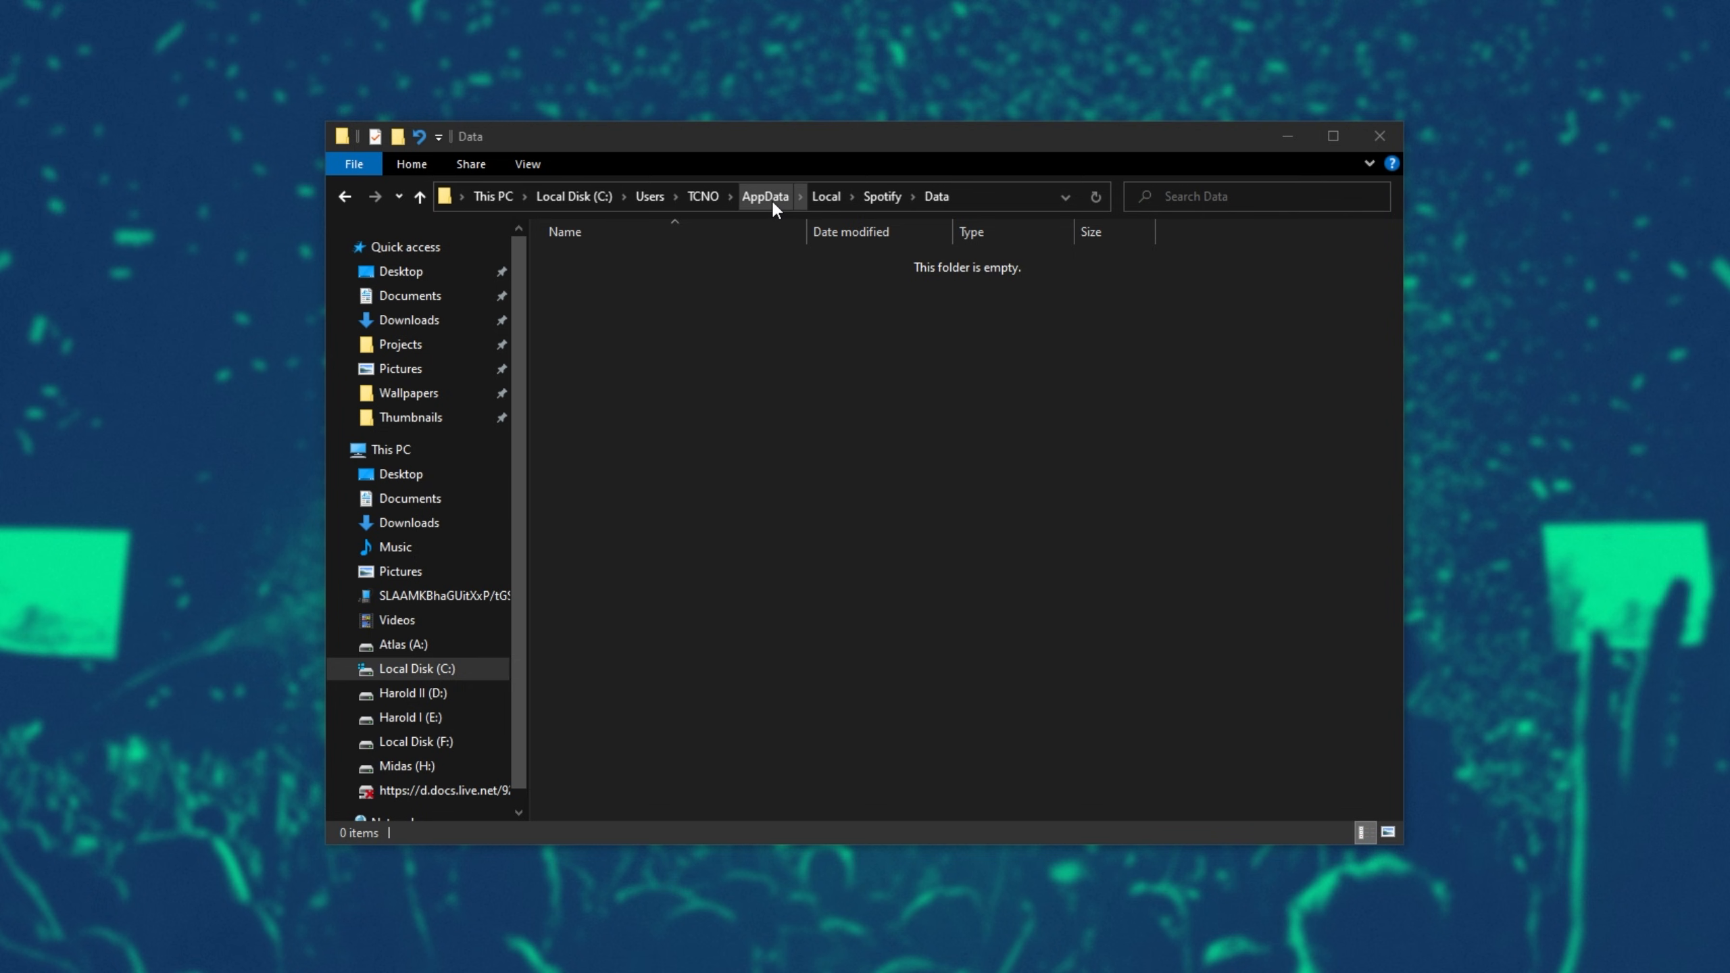
Go to AppData\Roaming\Spotify and open the prefs file in Notepad.
left_click(764, 196)
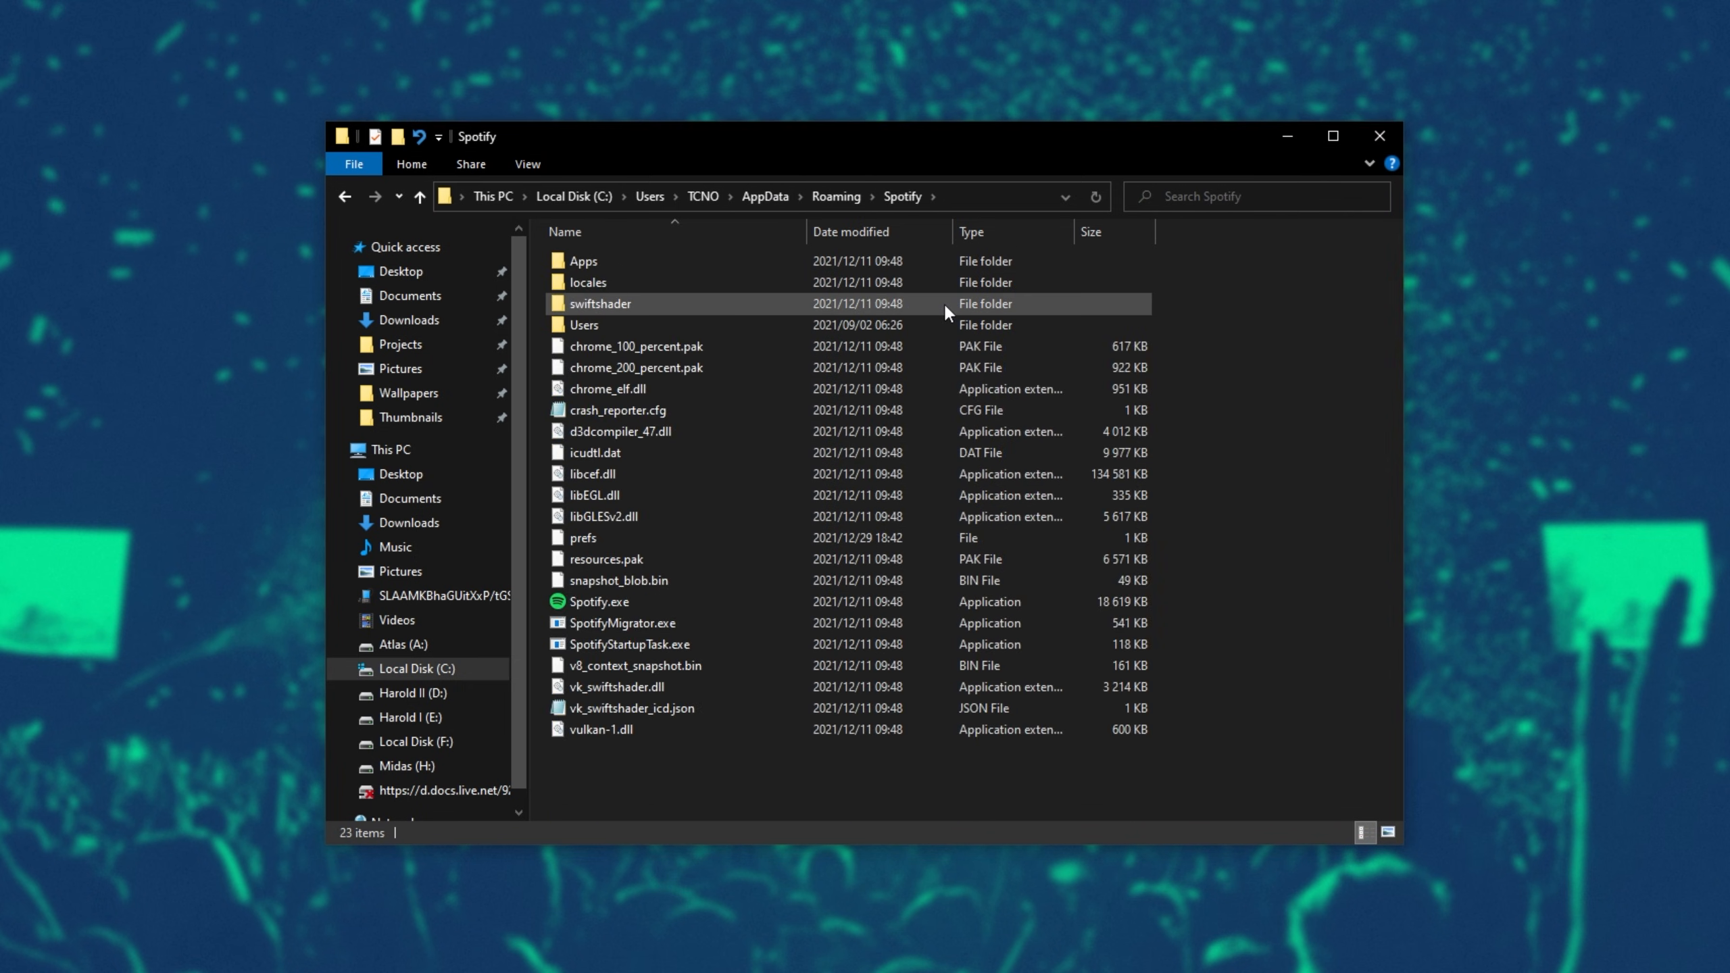
left_click(581, 538)
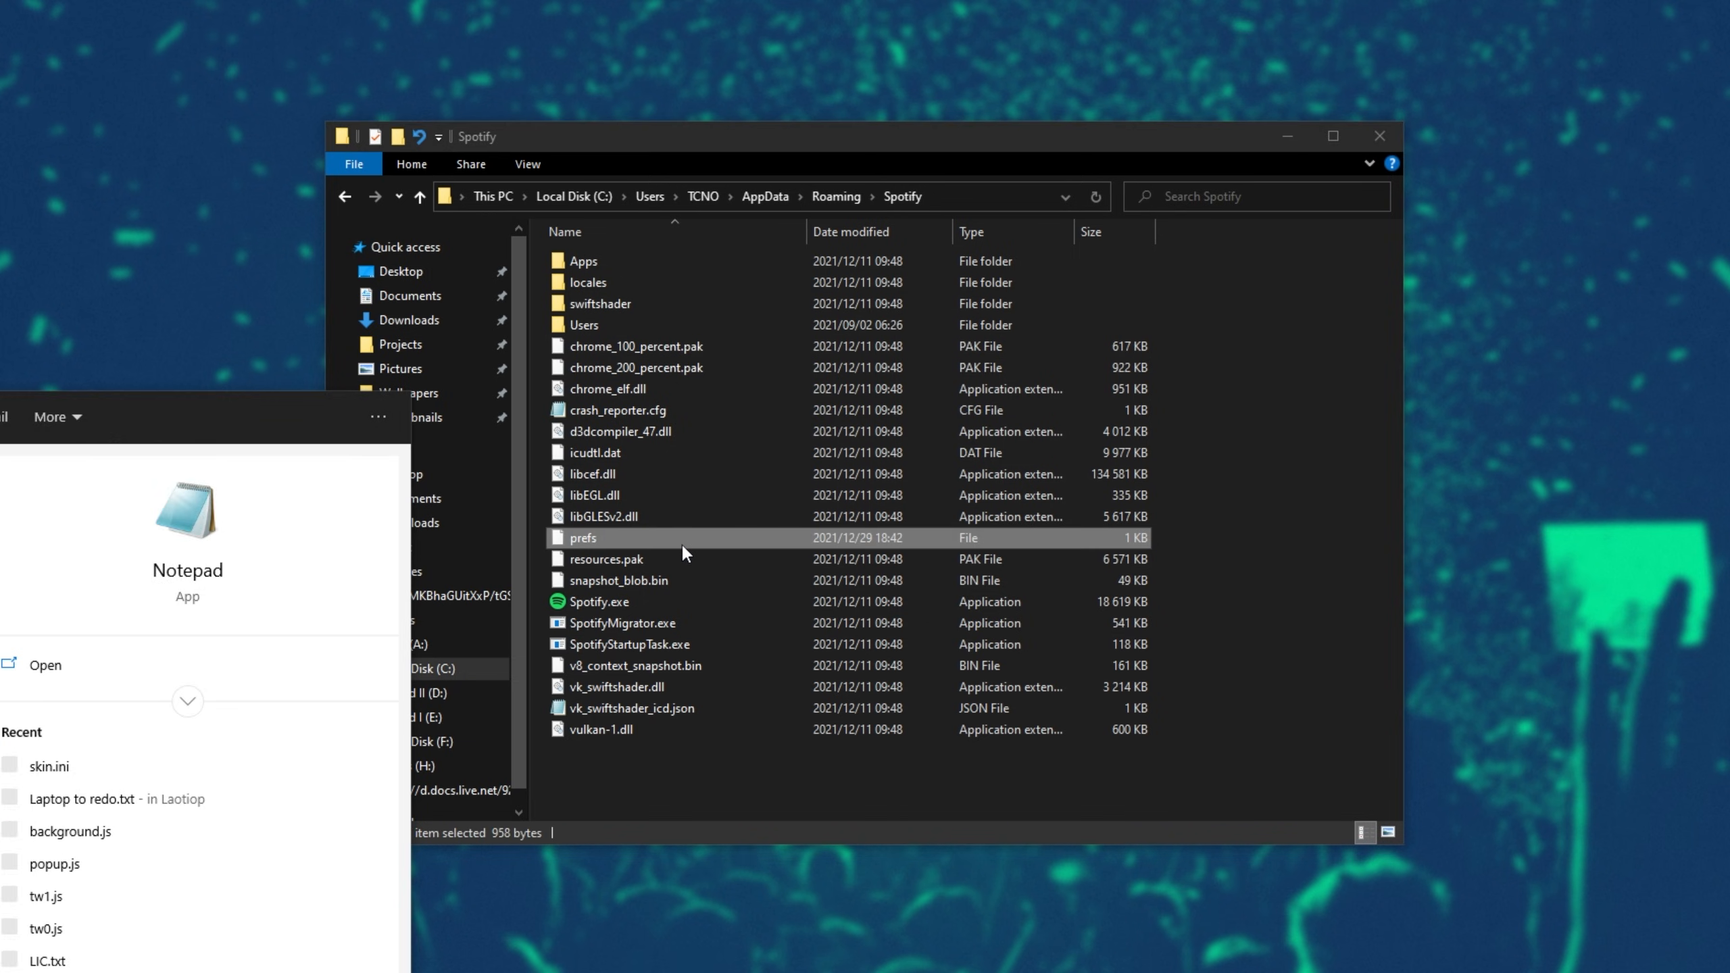
double_click(581, 538)
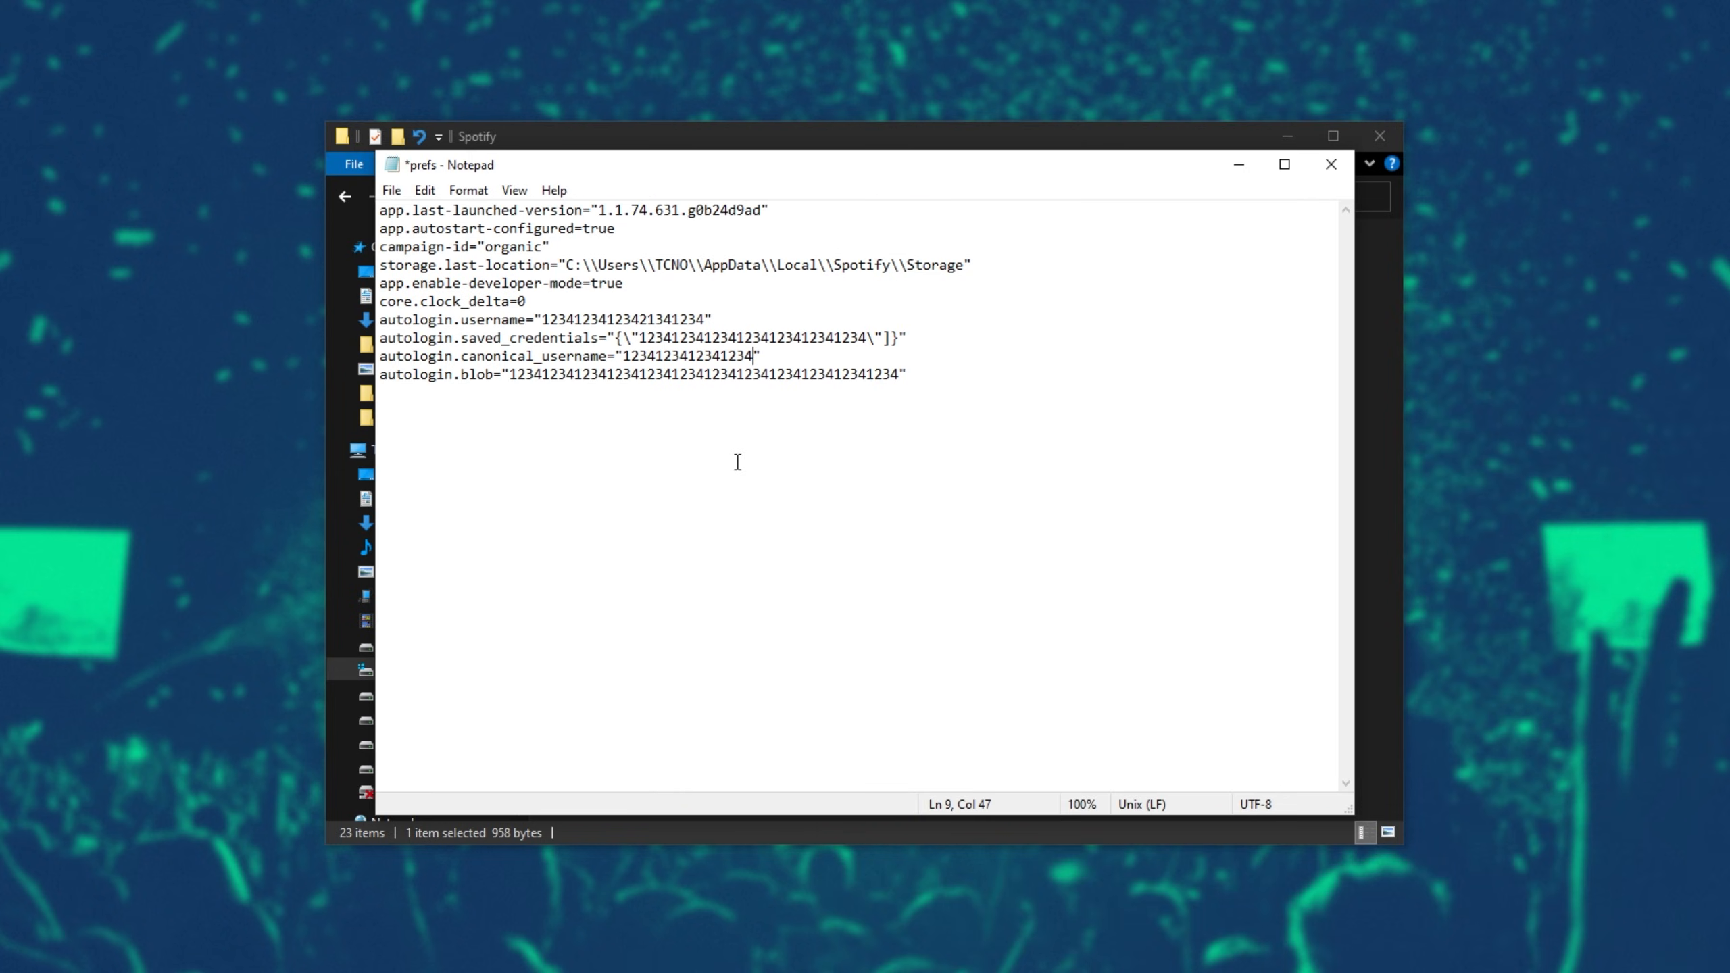
mouse_move(866, 512)
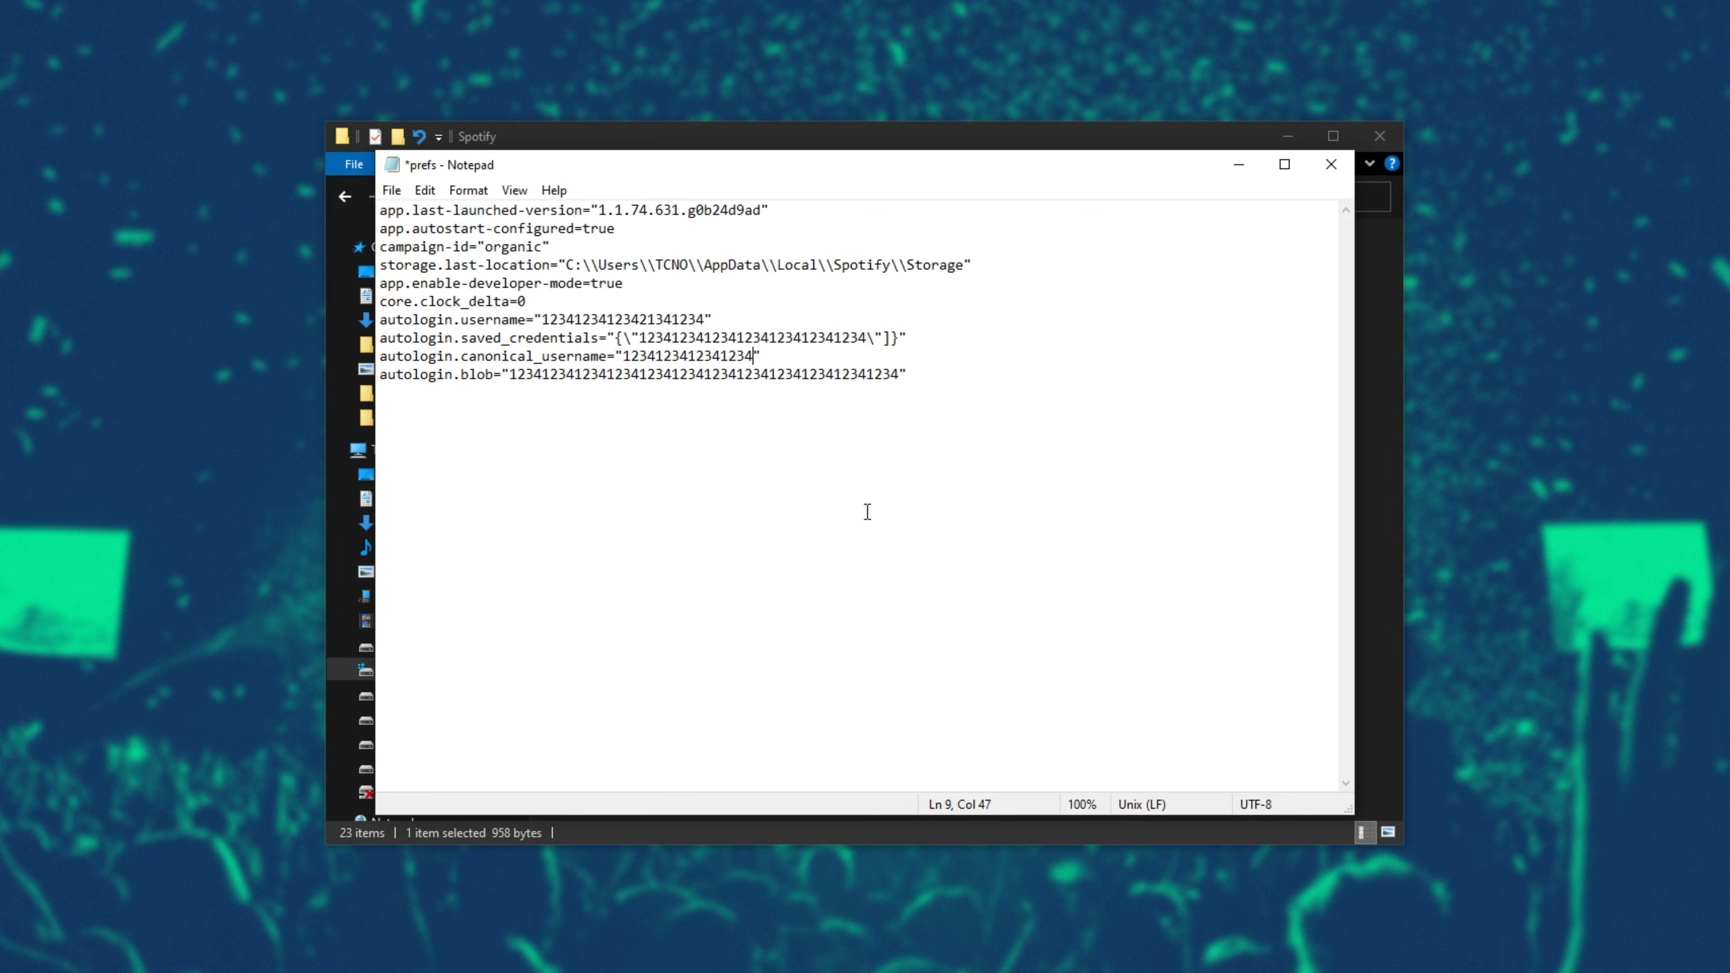
mouse_move(1095, 334)
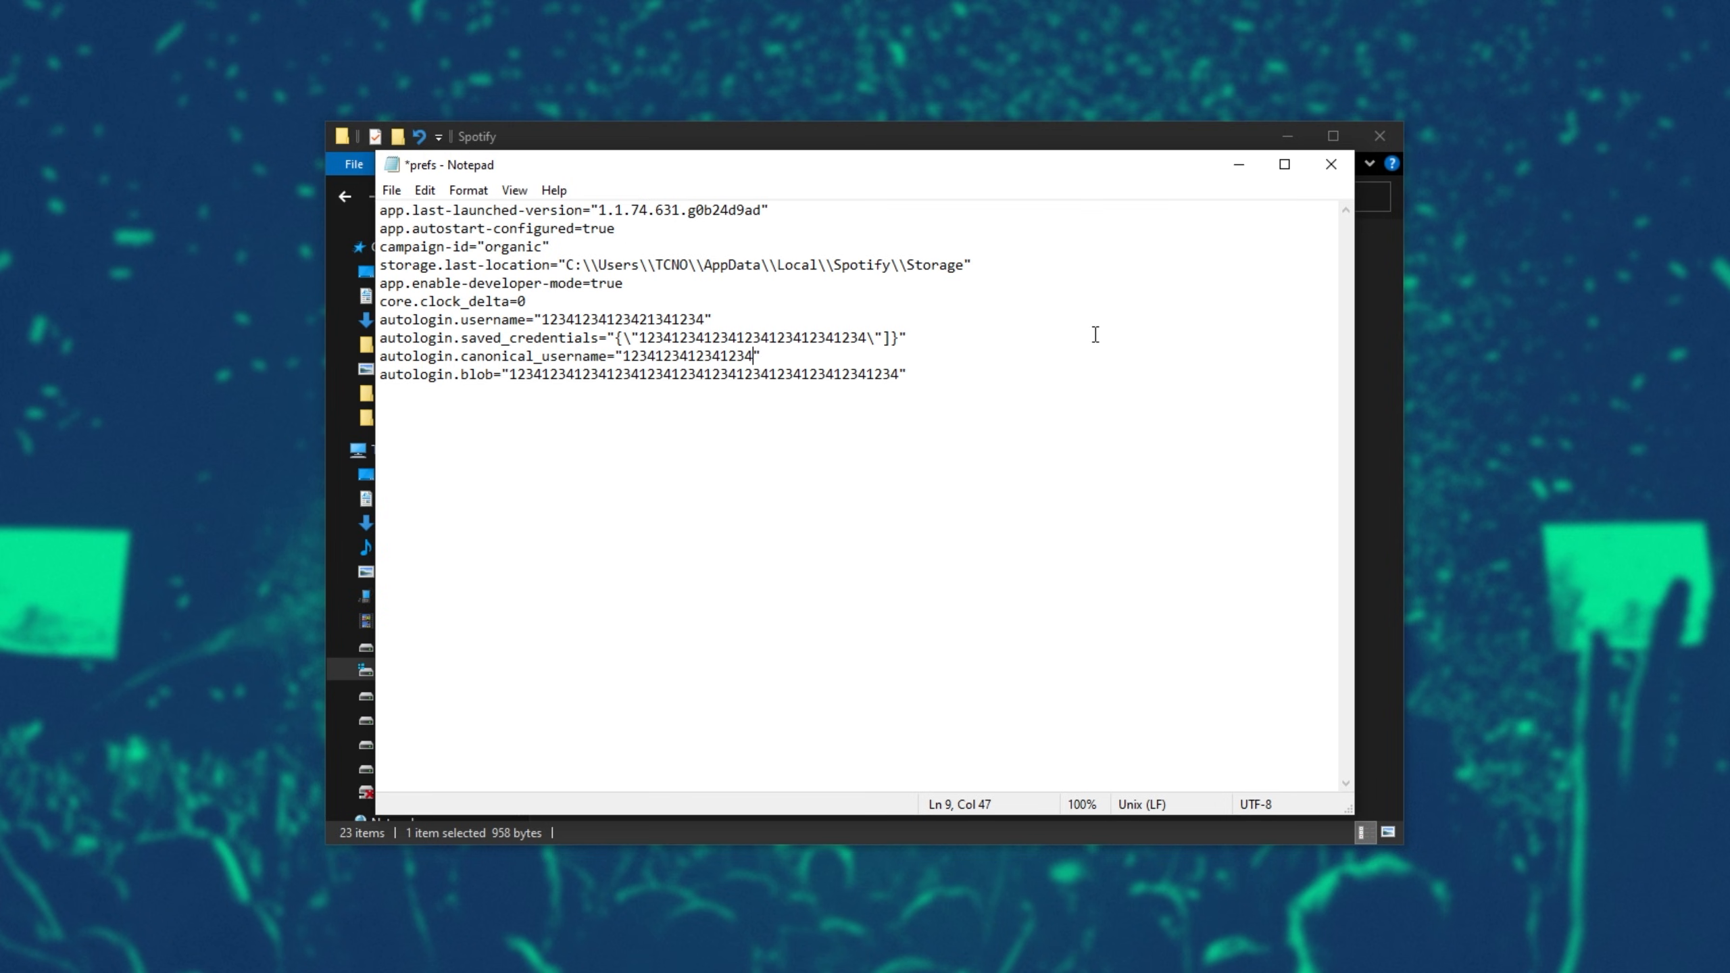
Append the line storage.size=1000 at the end of the prefs file.
key("ctrl+a")
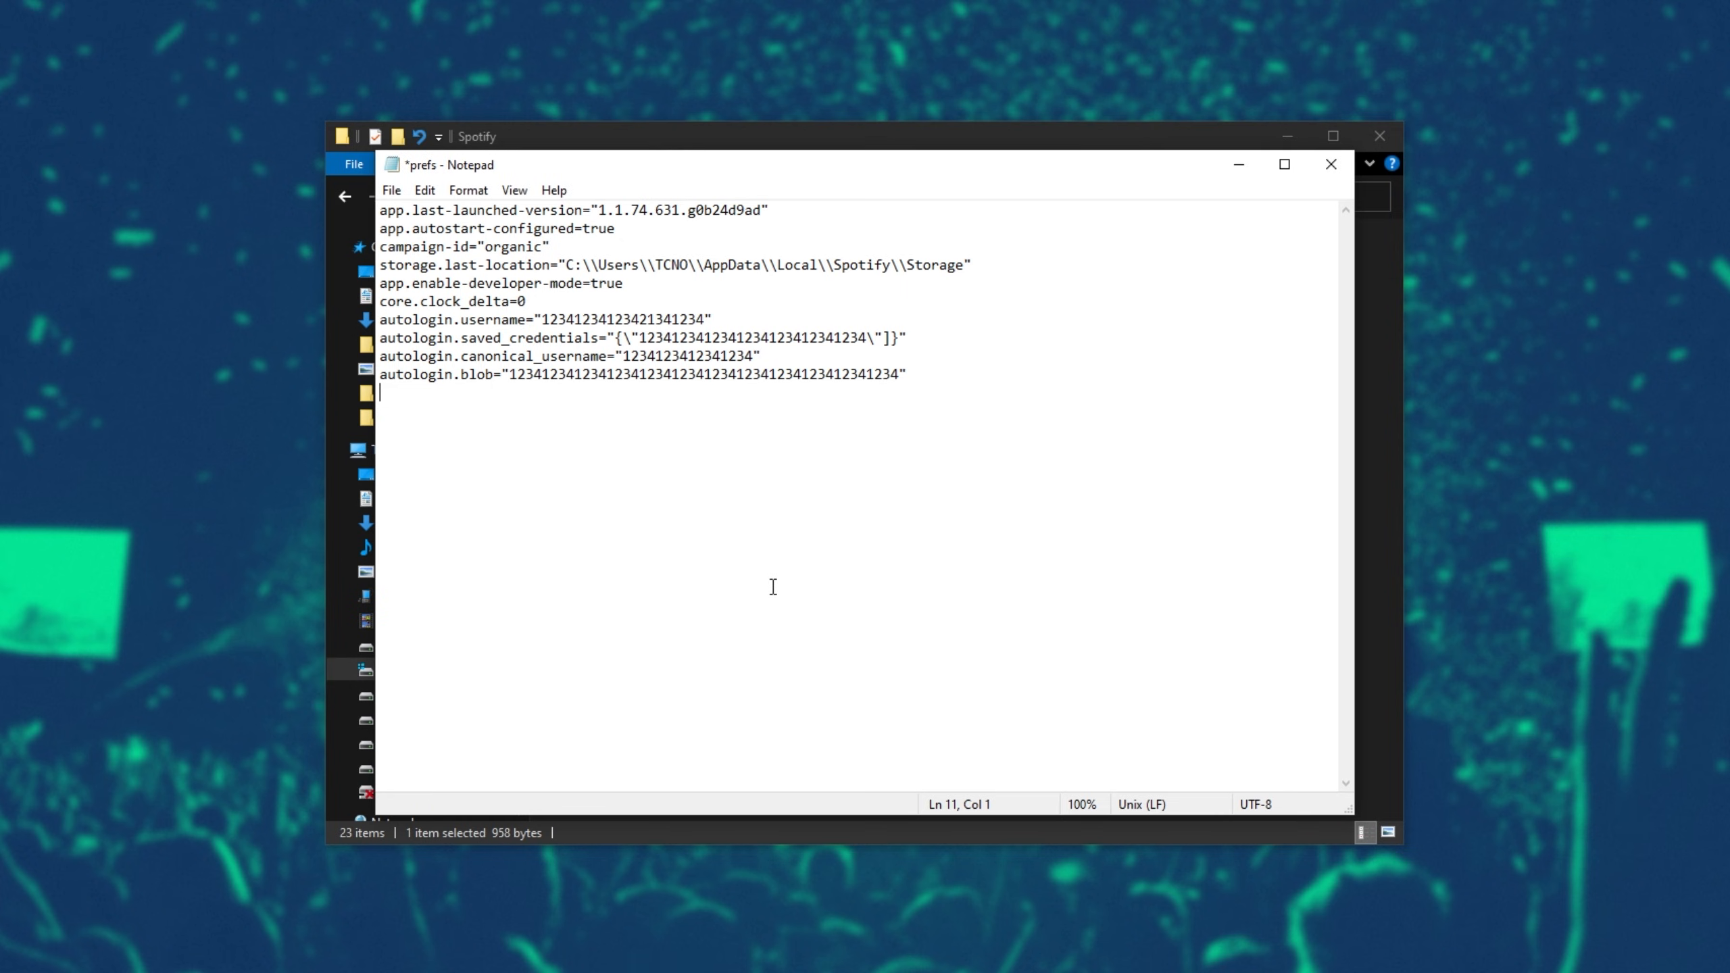
double_click(408, 264)
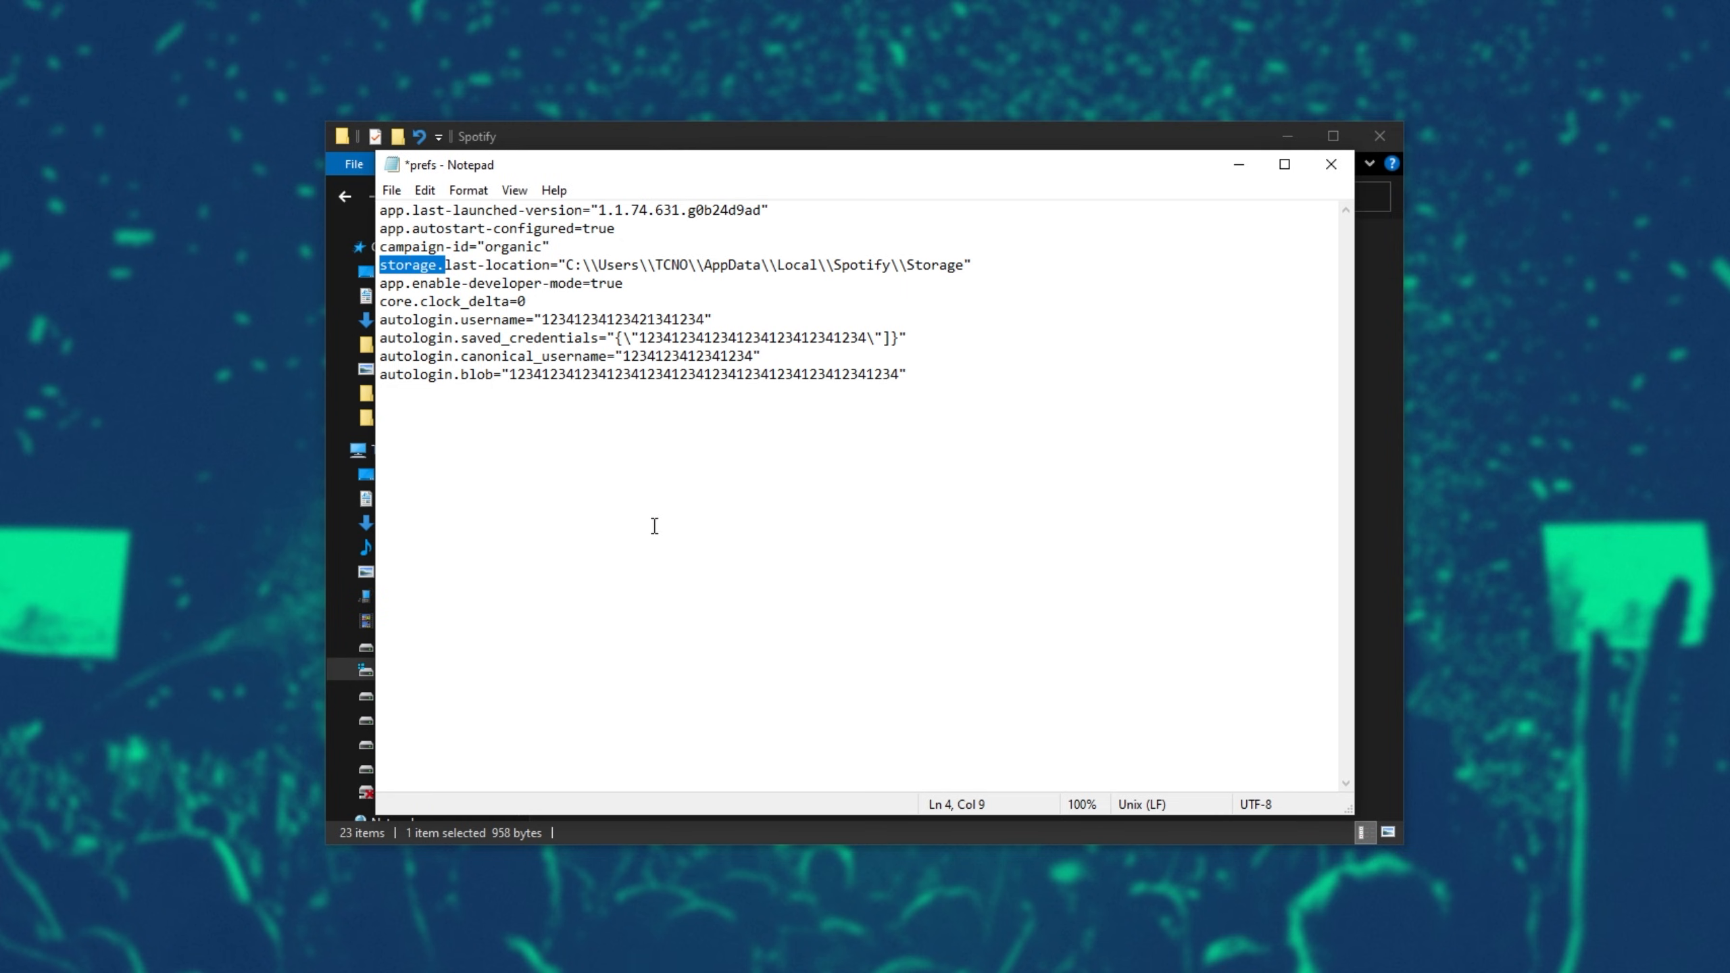
left_click(1001, 393)
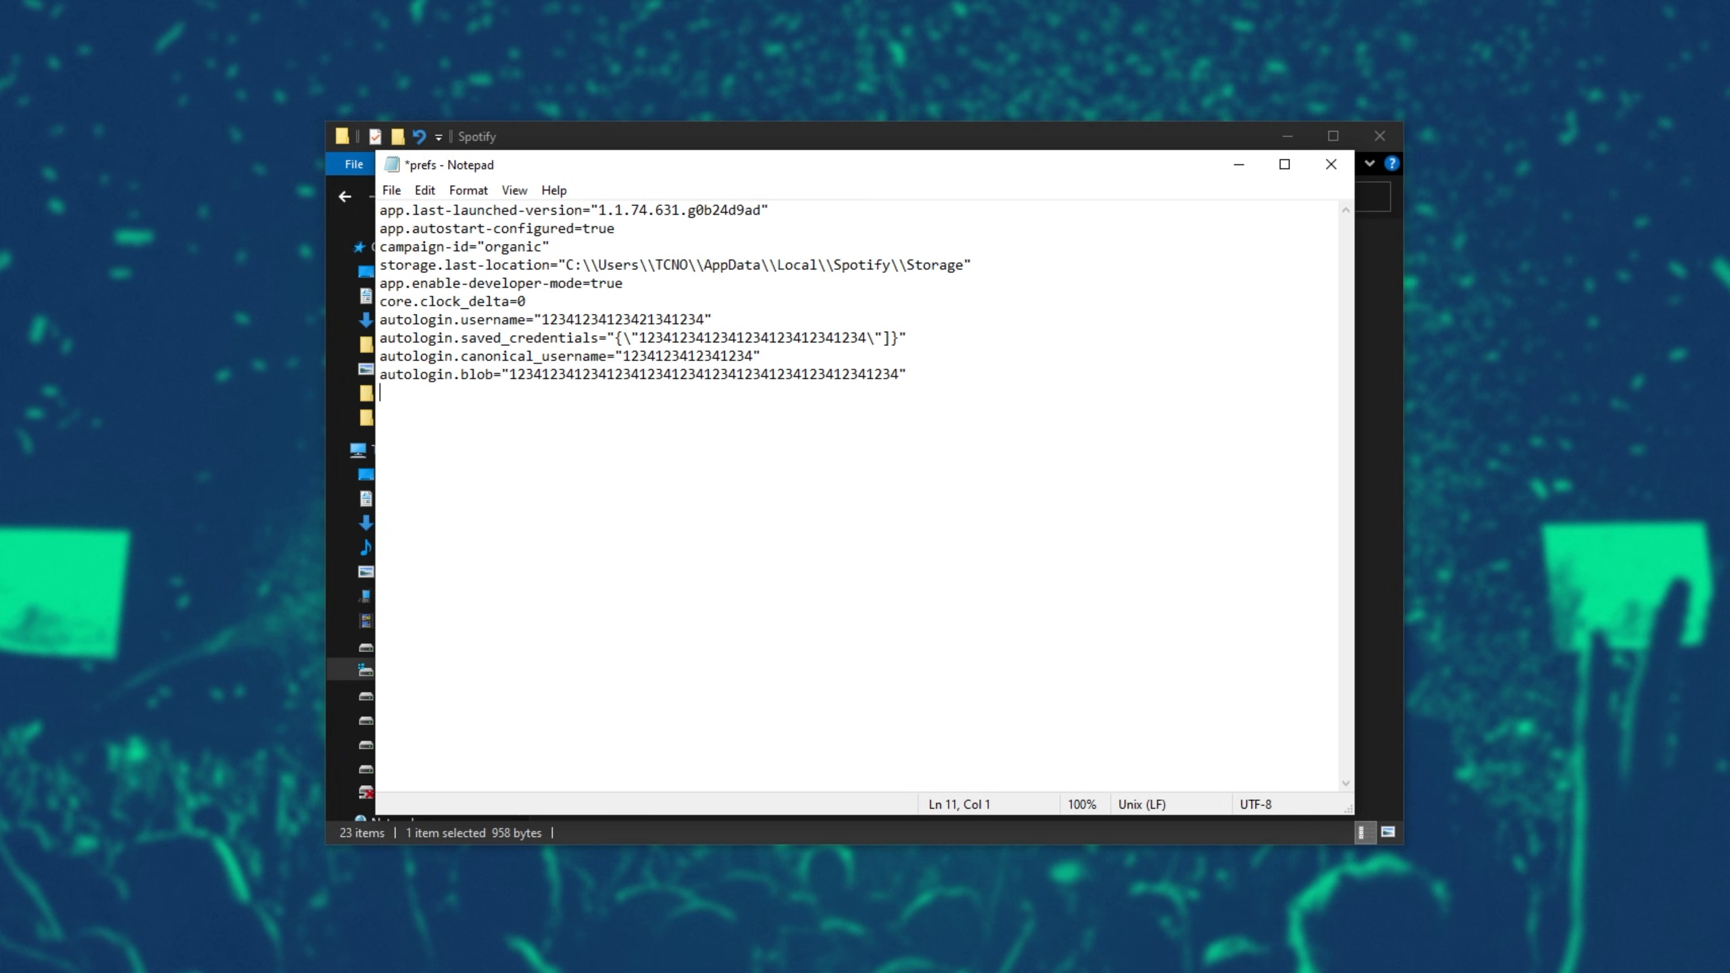
type("storage.")
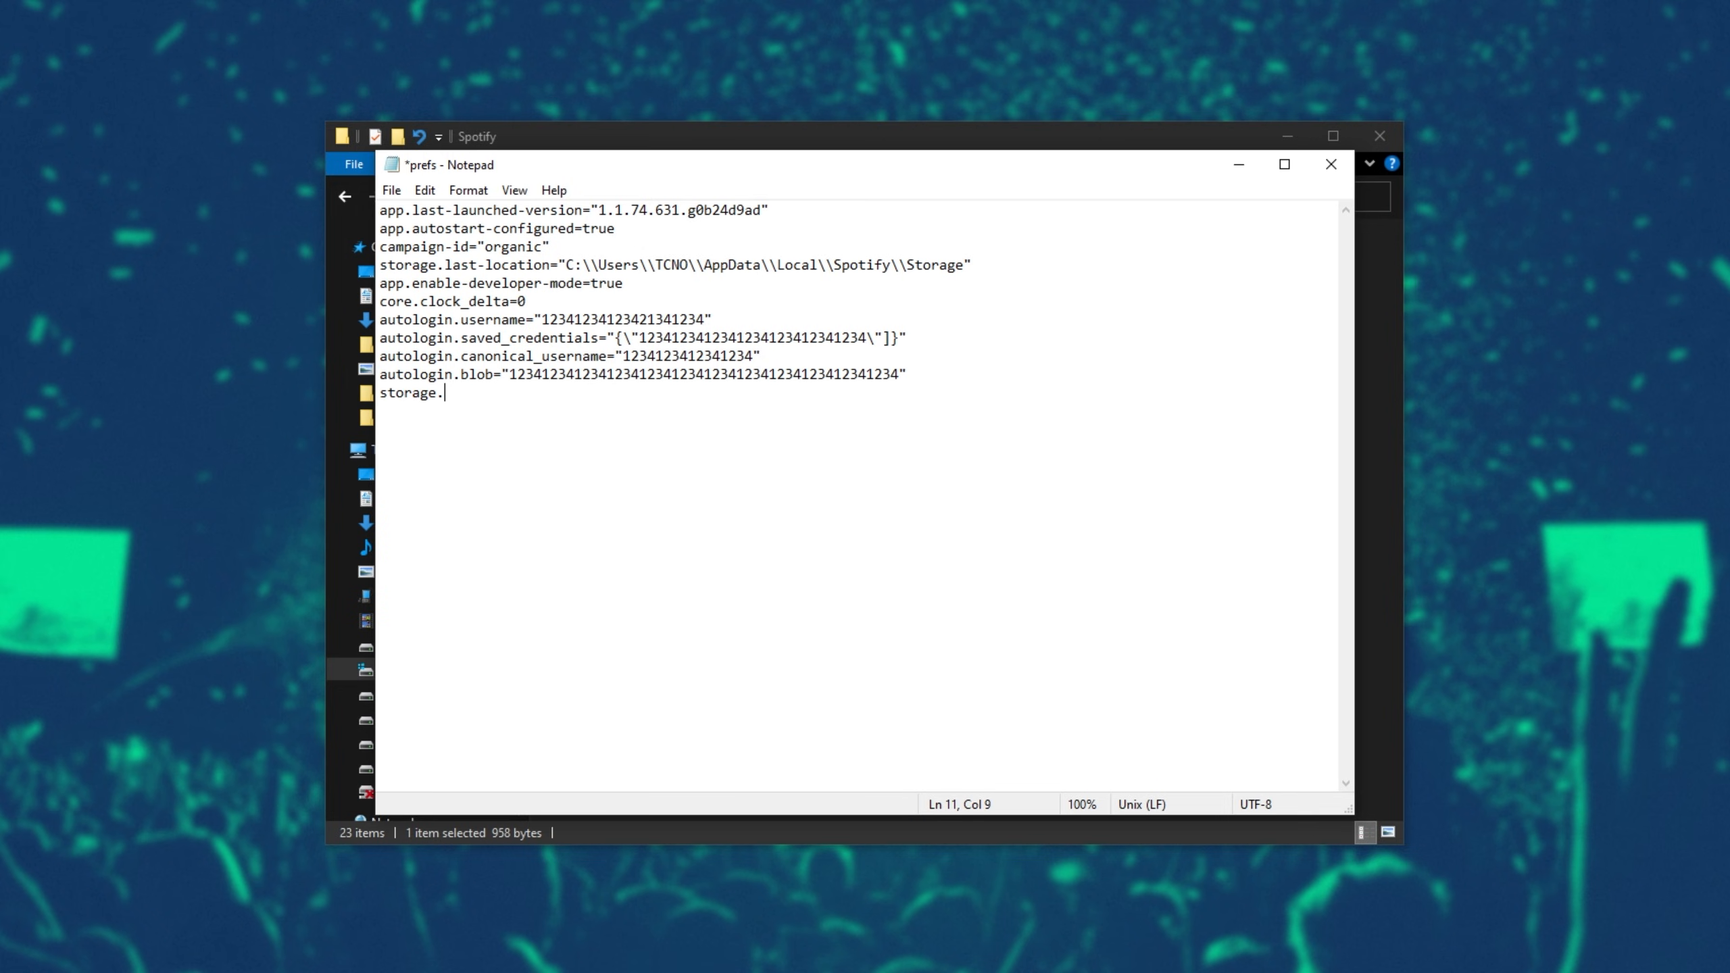
type("size=")
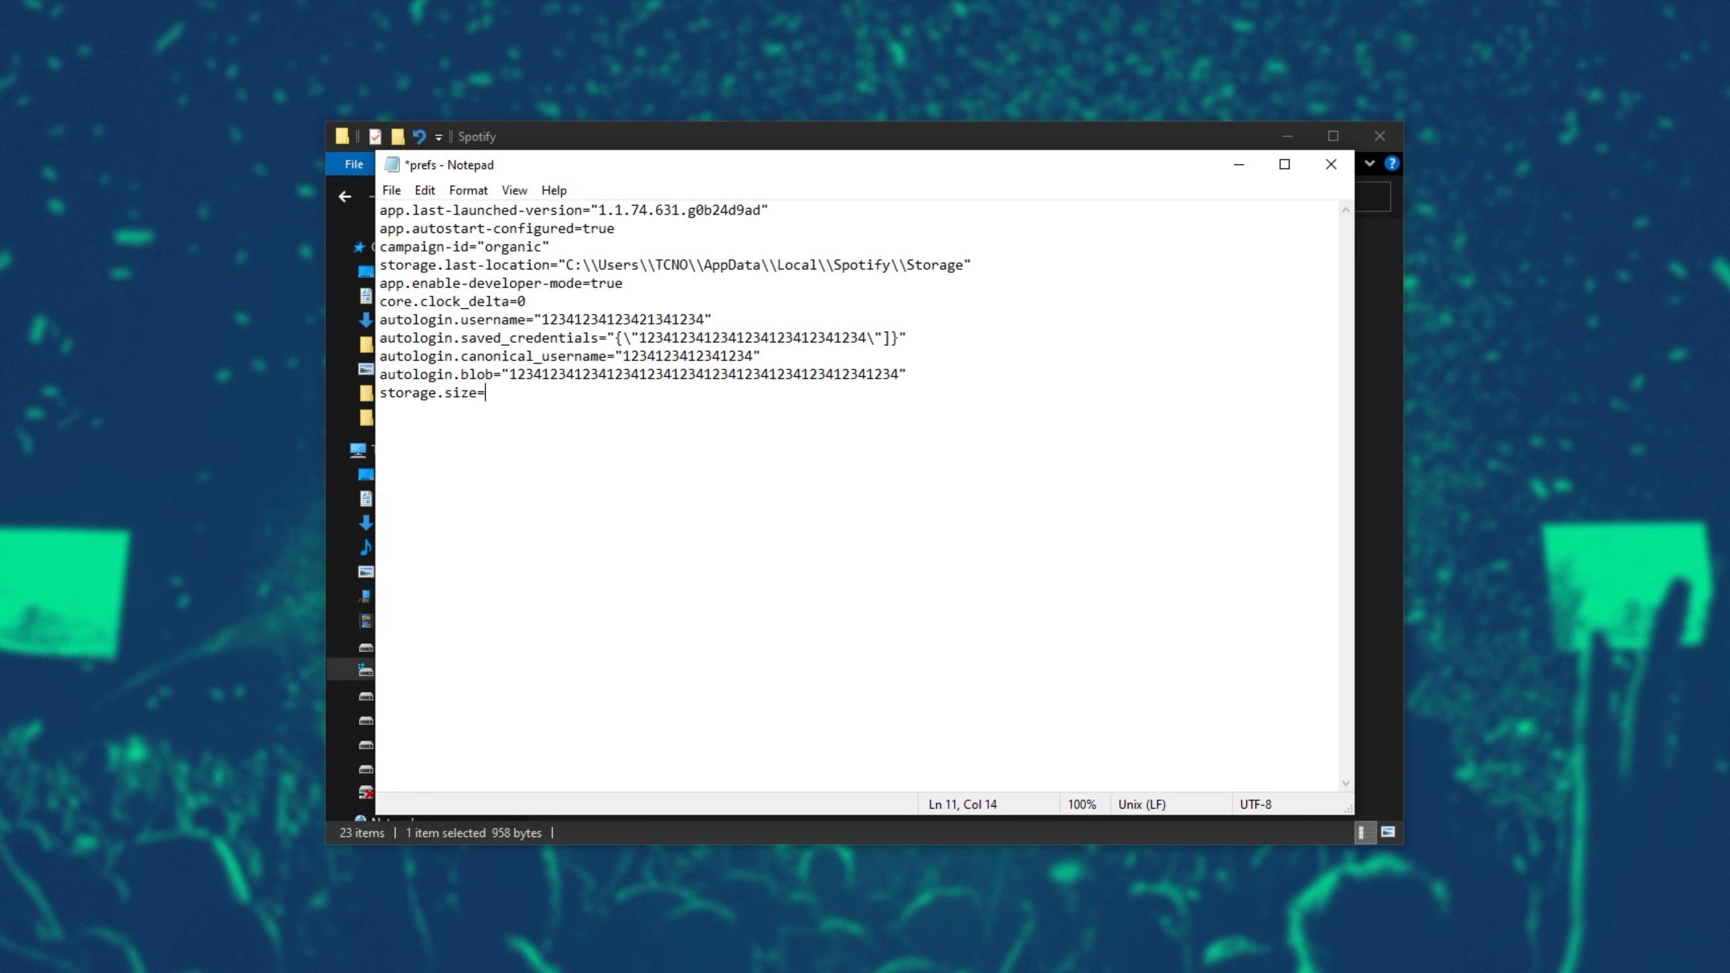
type("10")
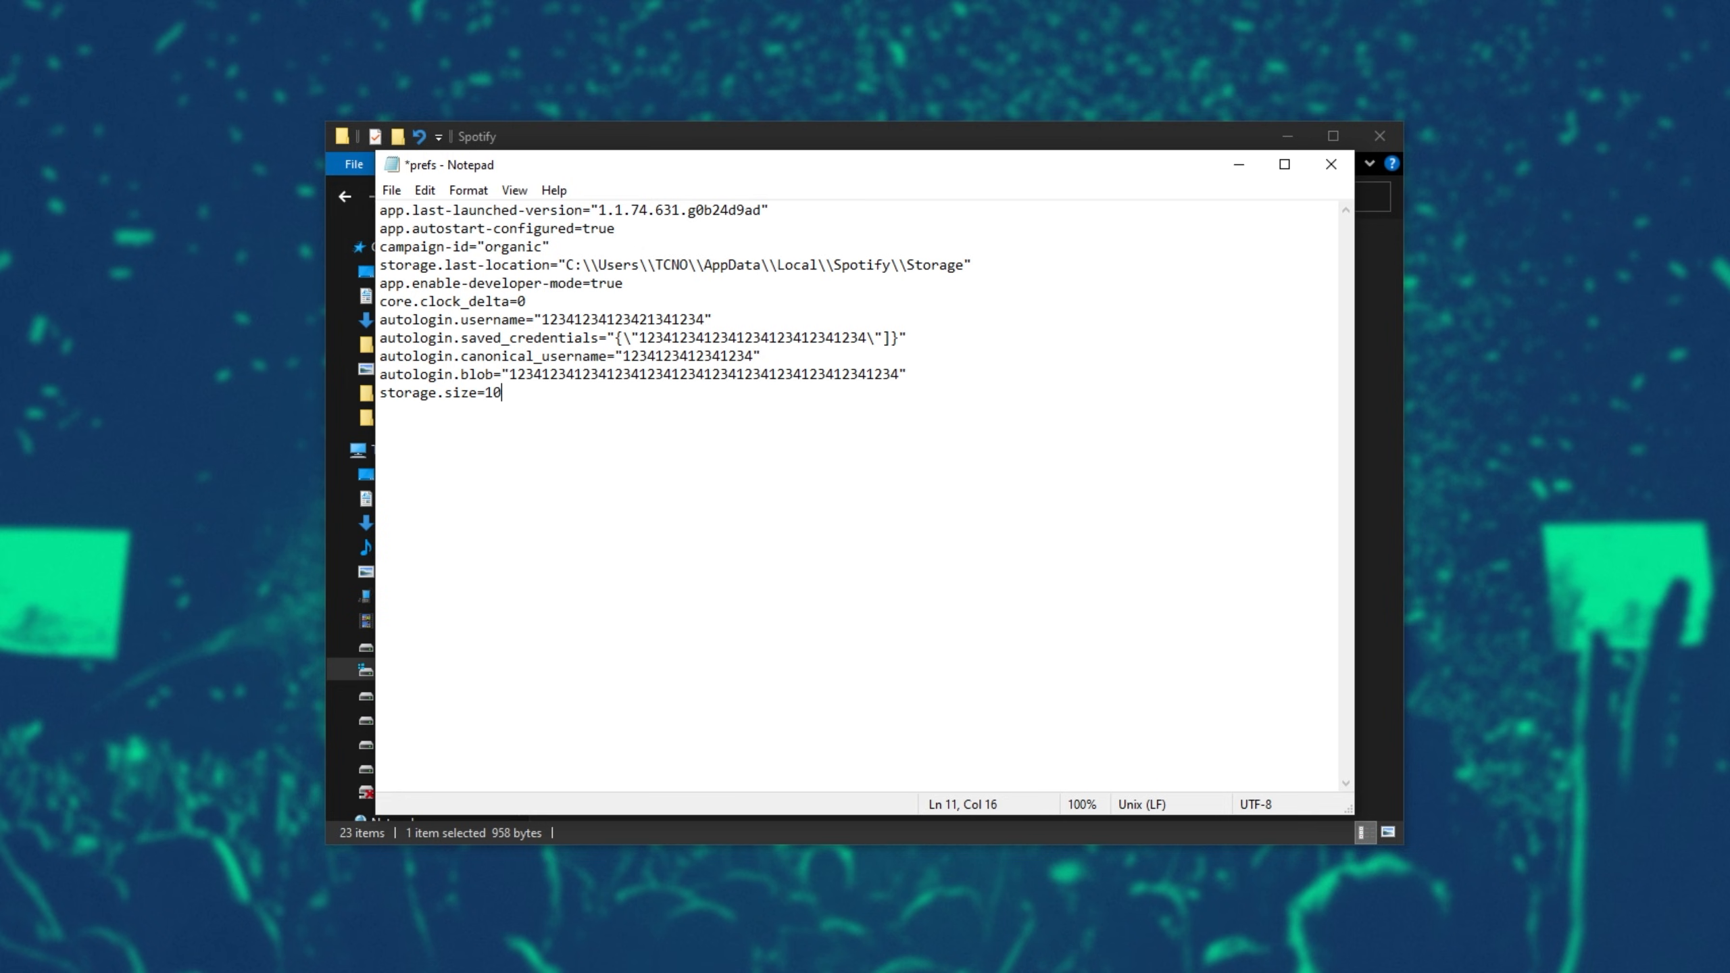
type("20")
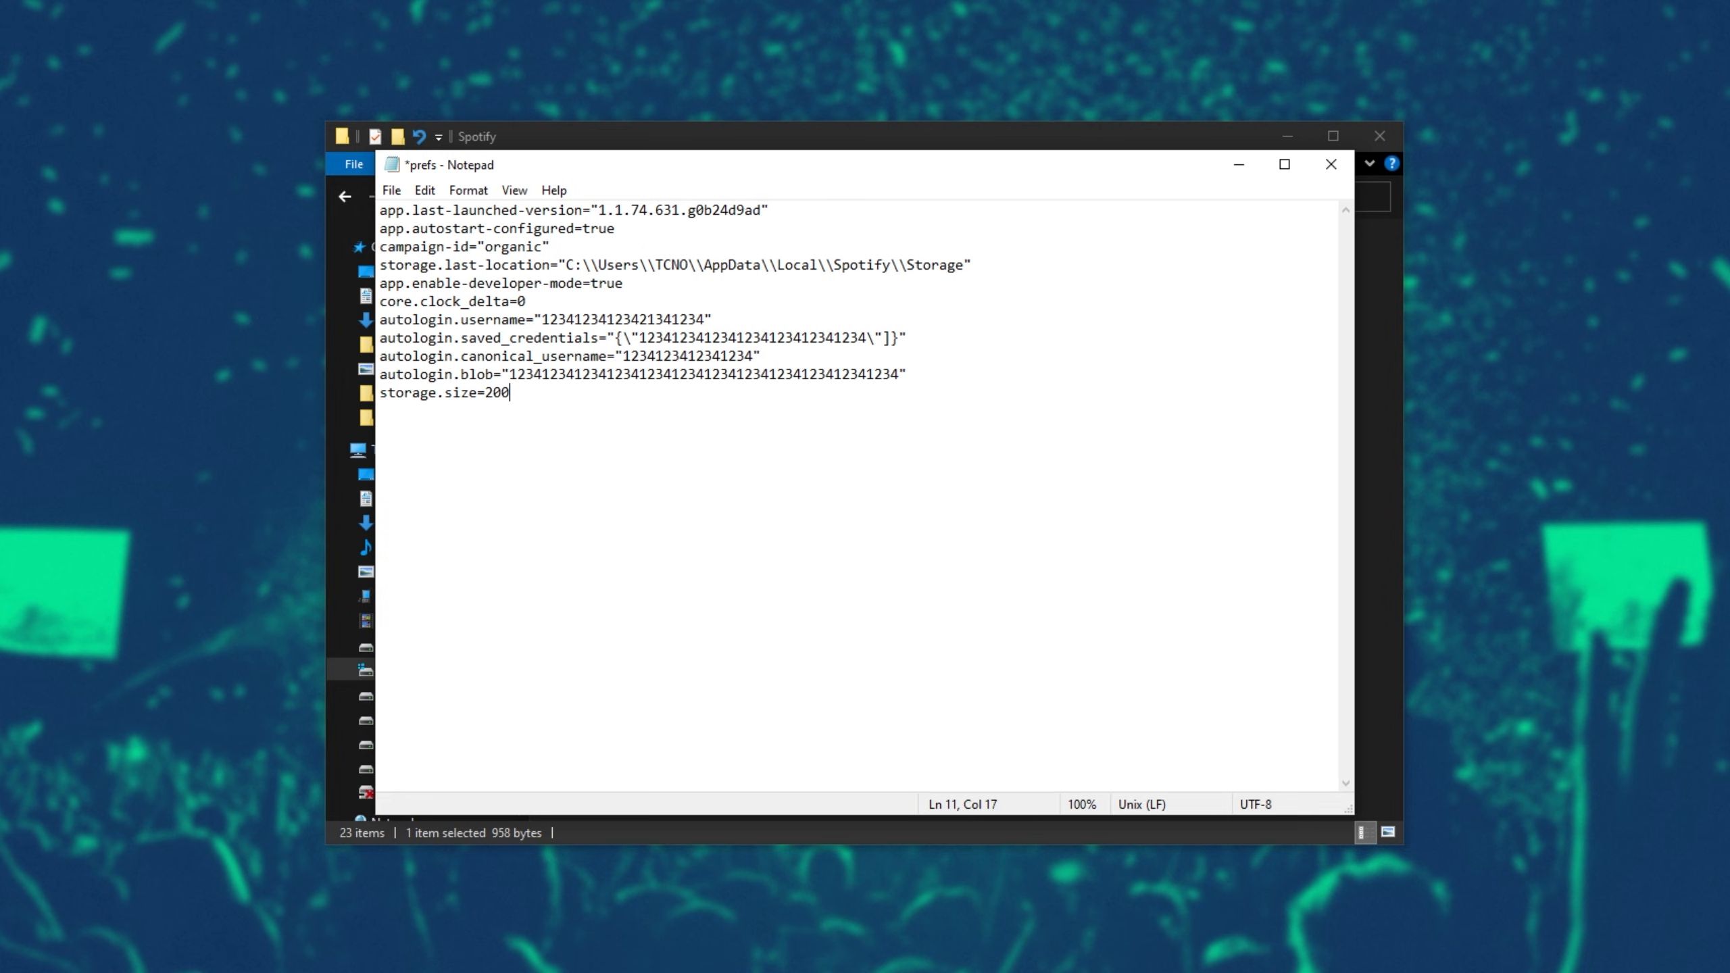
type("0")
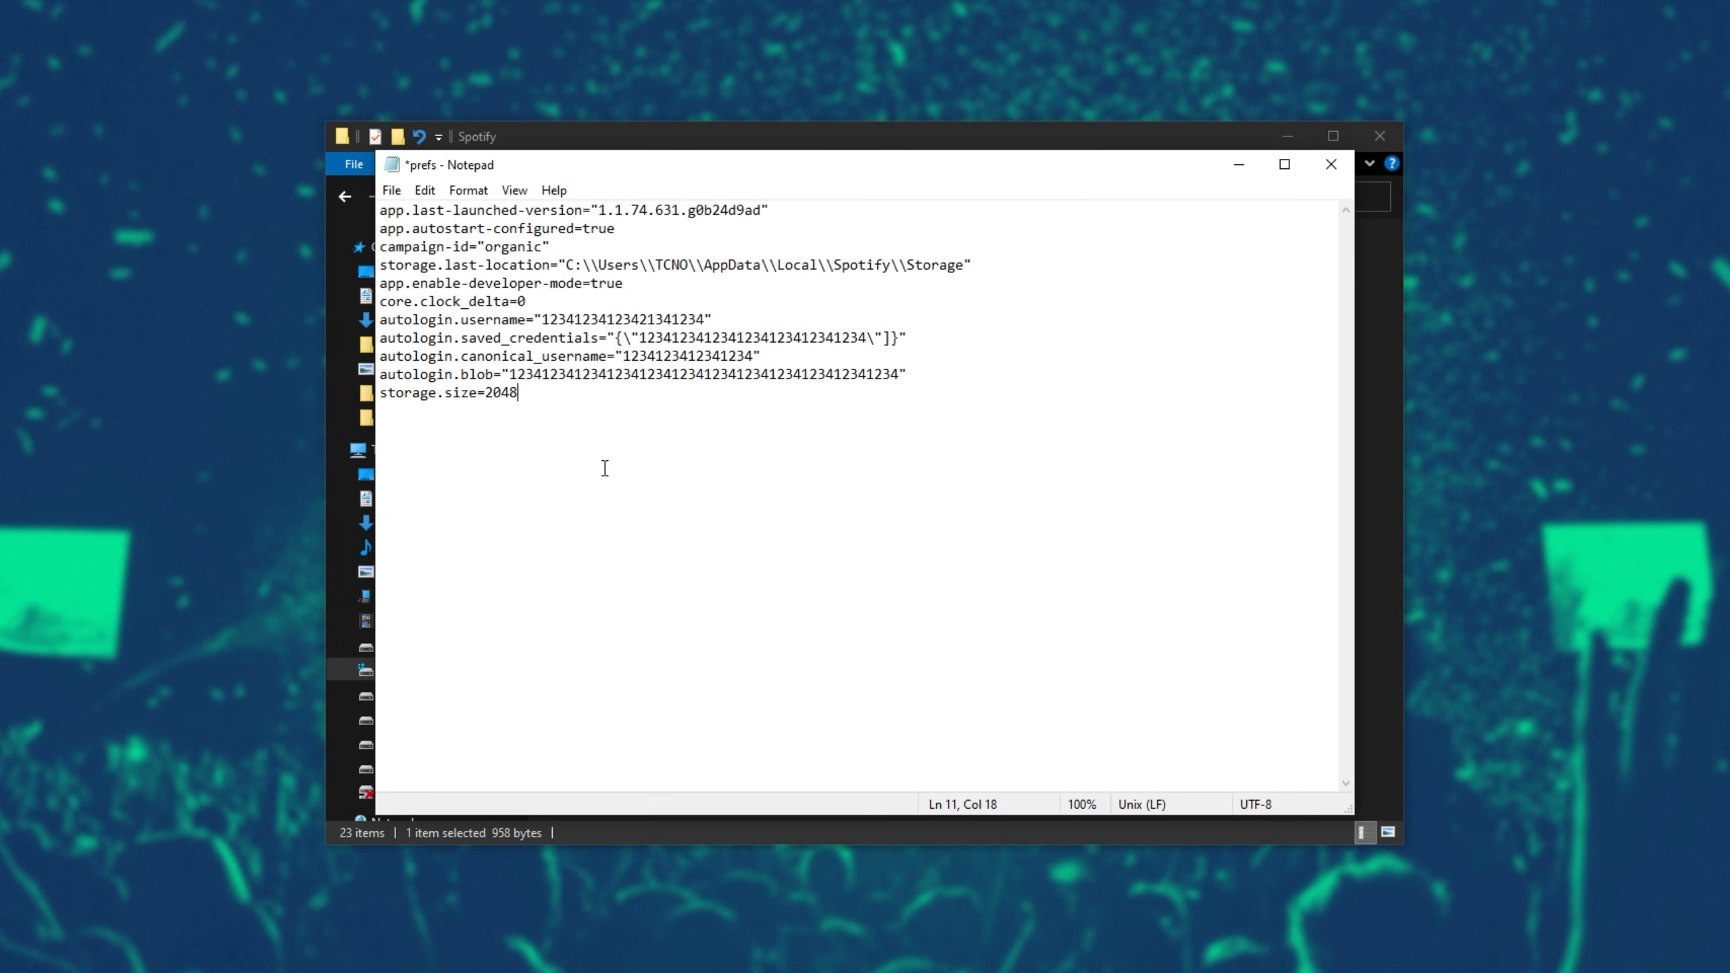
type("1000")
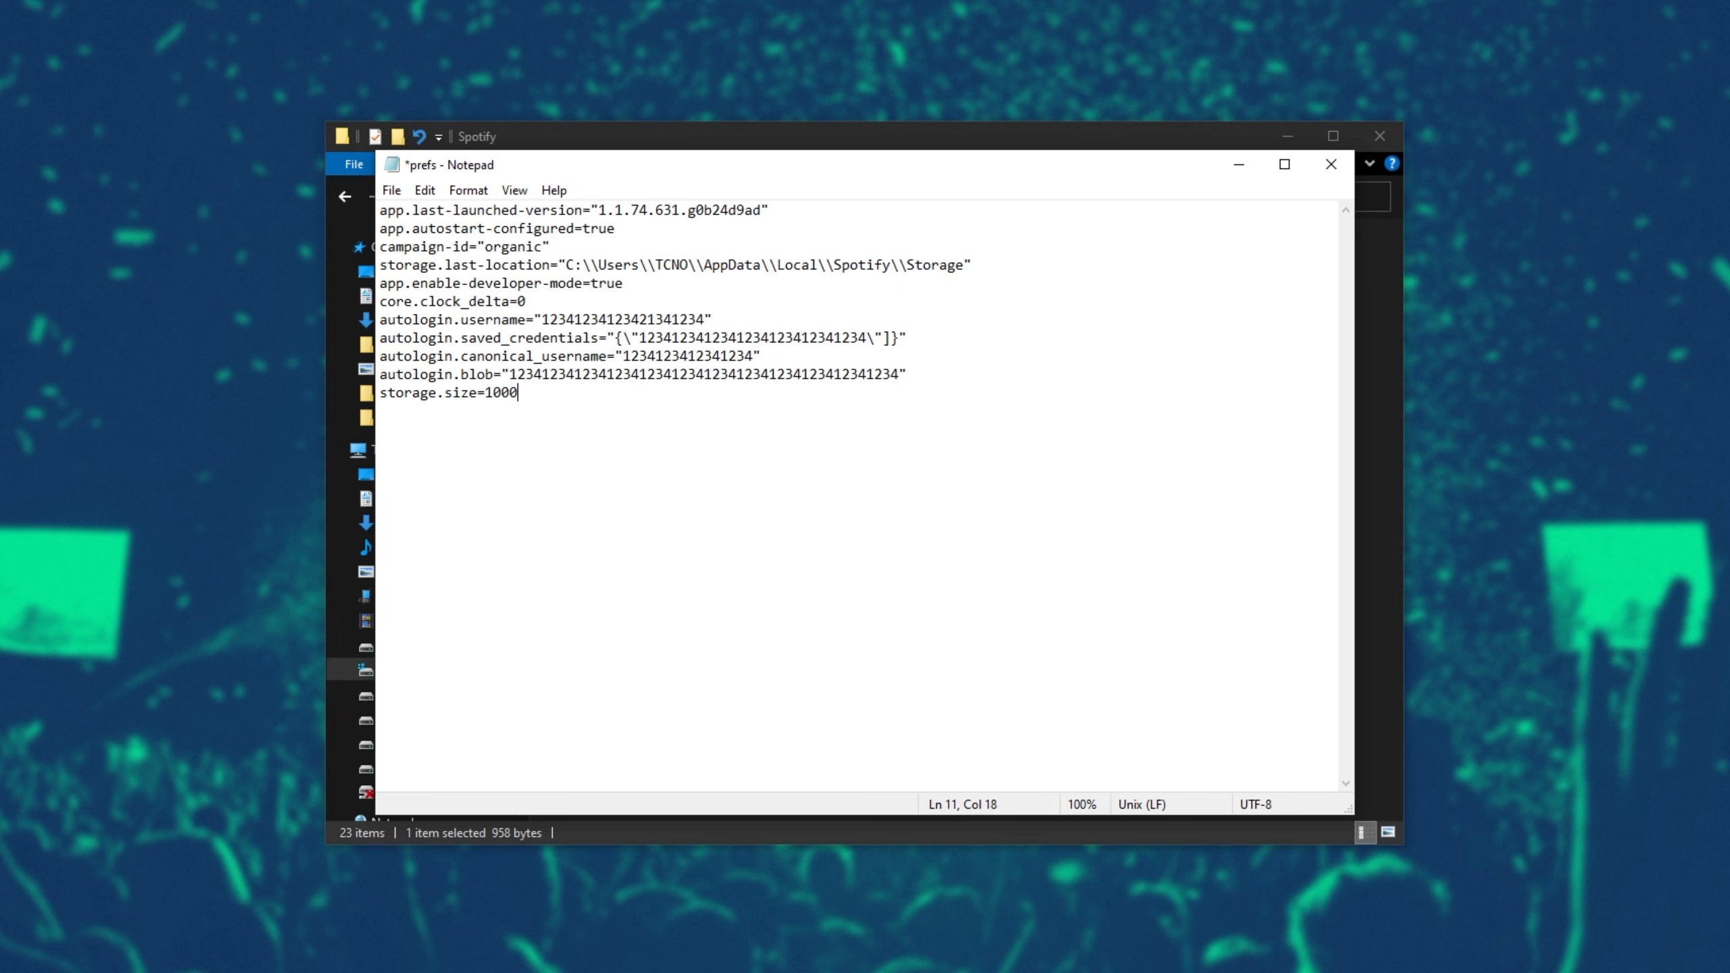
mouse_move(600, 459)
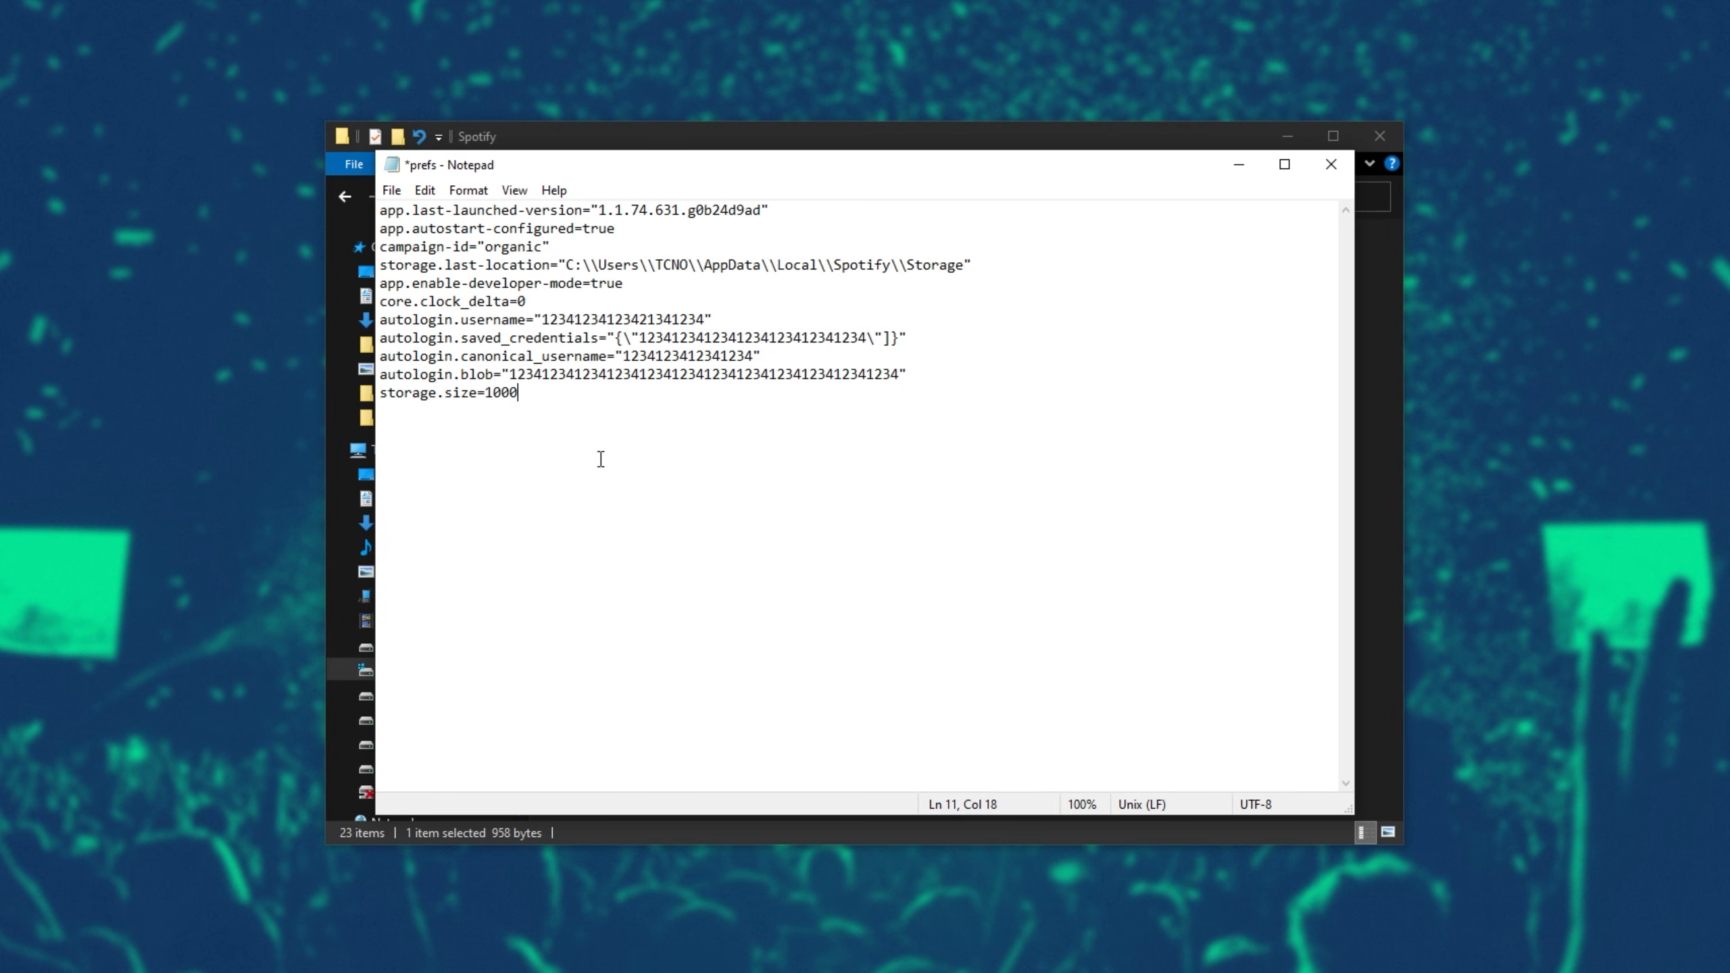
left_click(1330, 164)
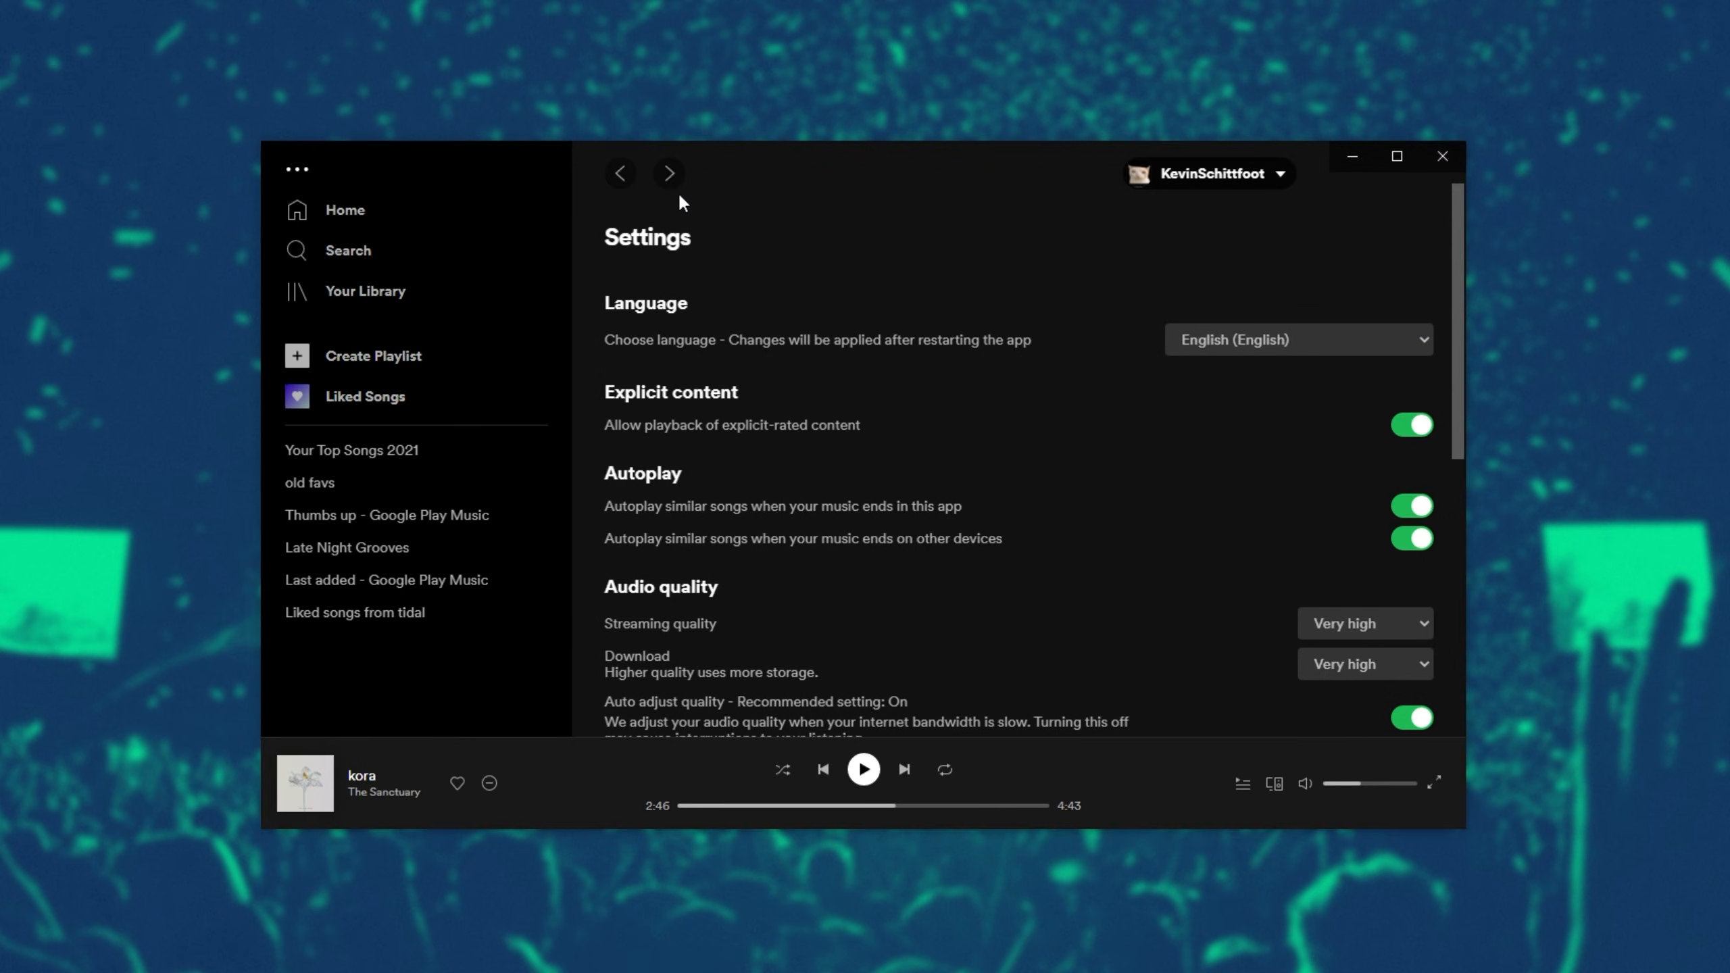
Return to Spotify's Home page from Settings and scroll through it.
left_click(345, 209)
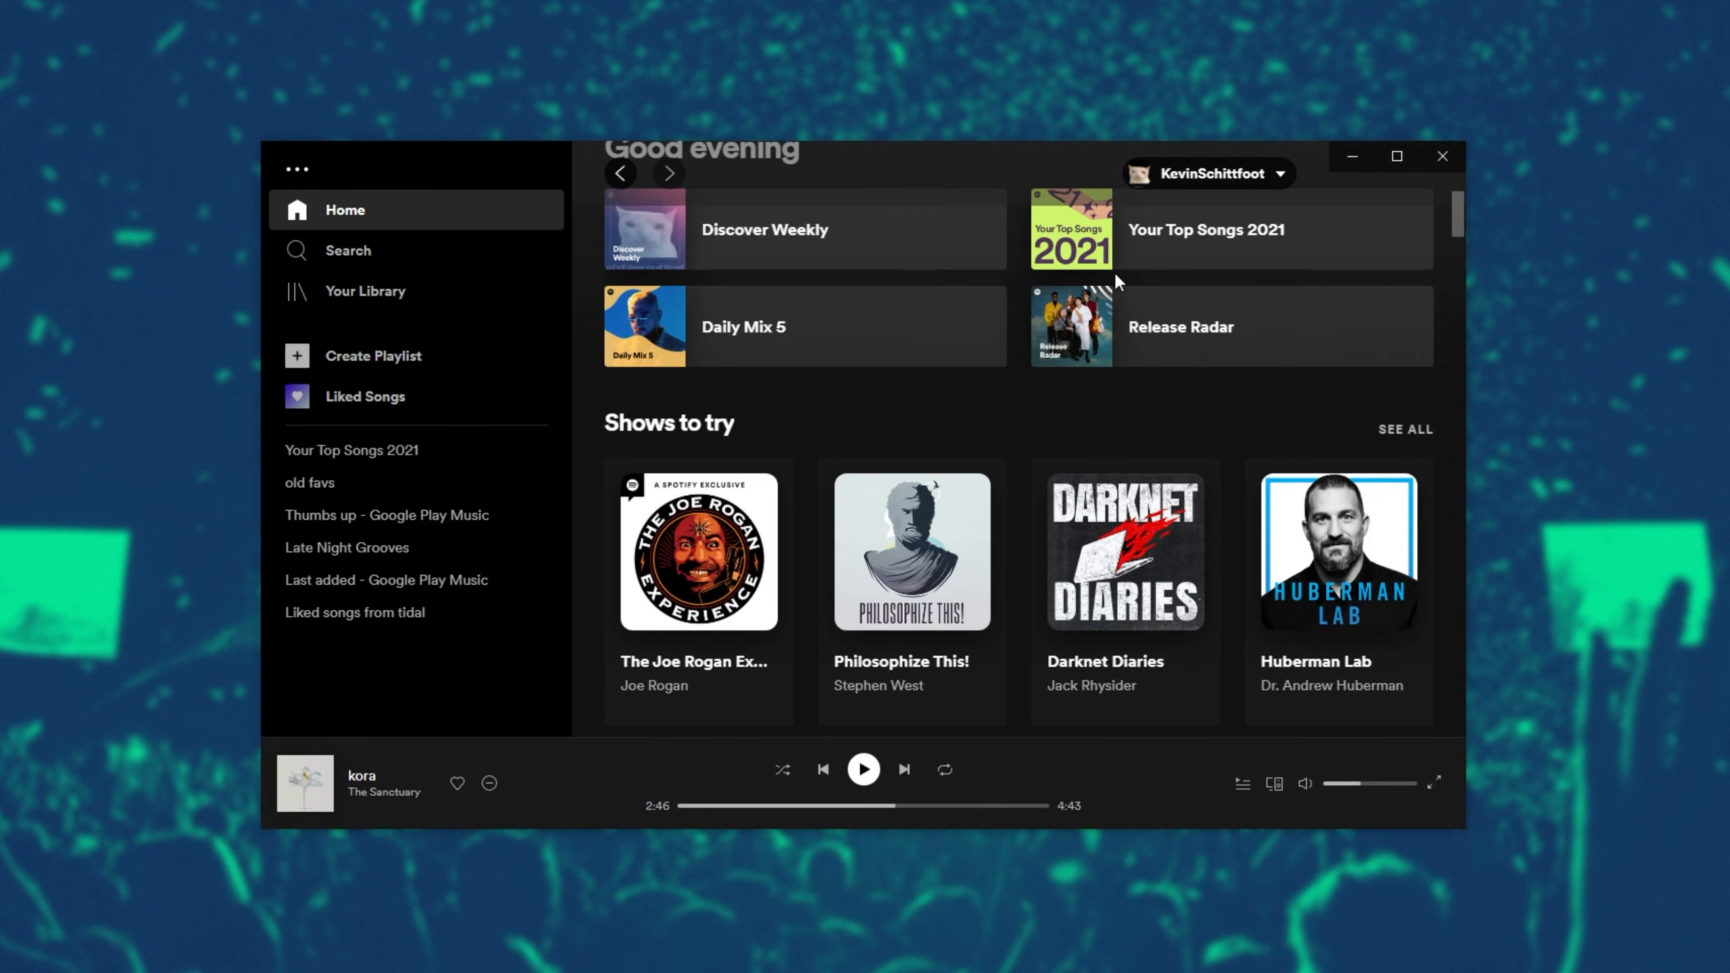
scroll("down", 3)
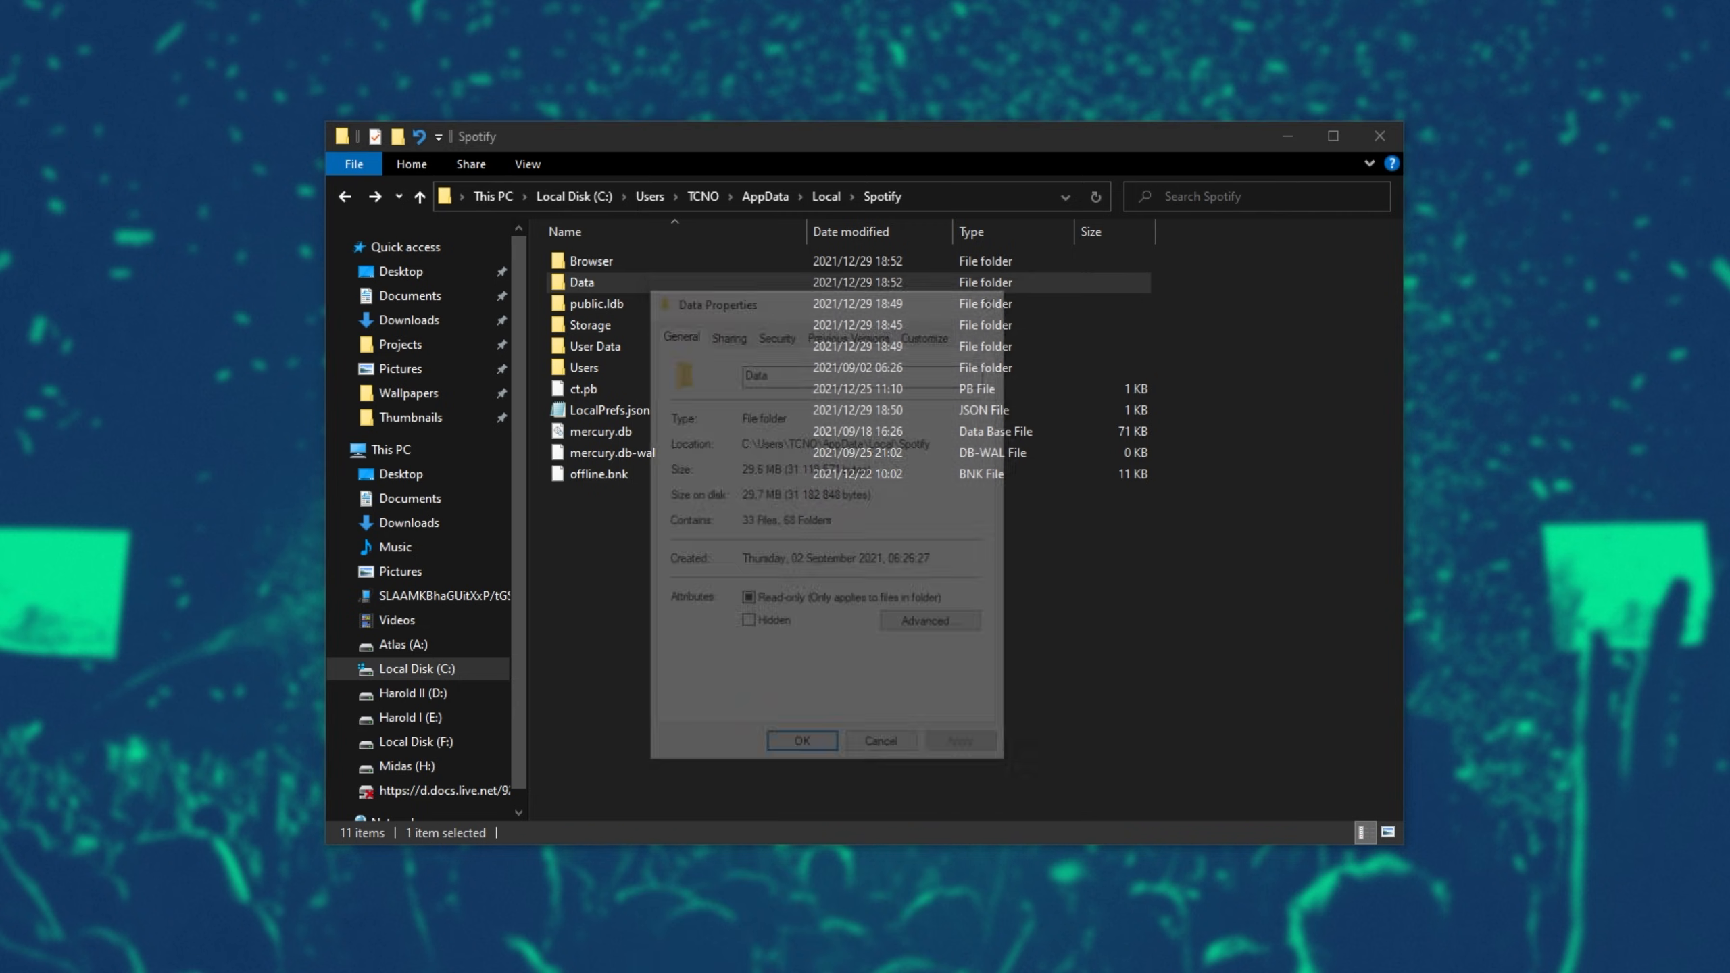
In Data's Security properties, select the user account and start editing permissions.
left_click(777, 332)
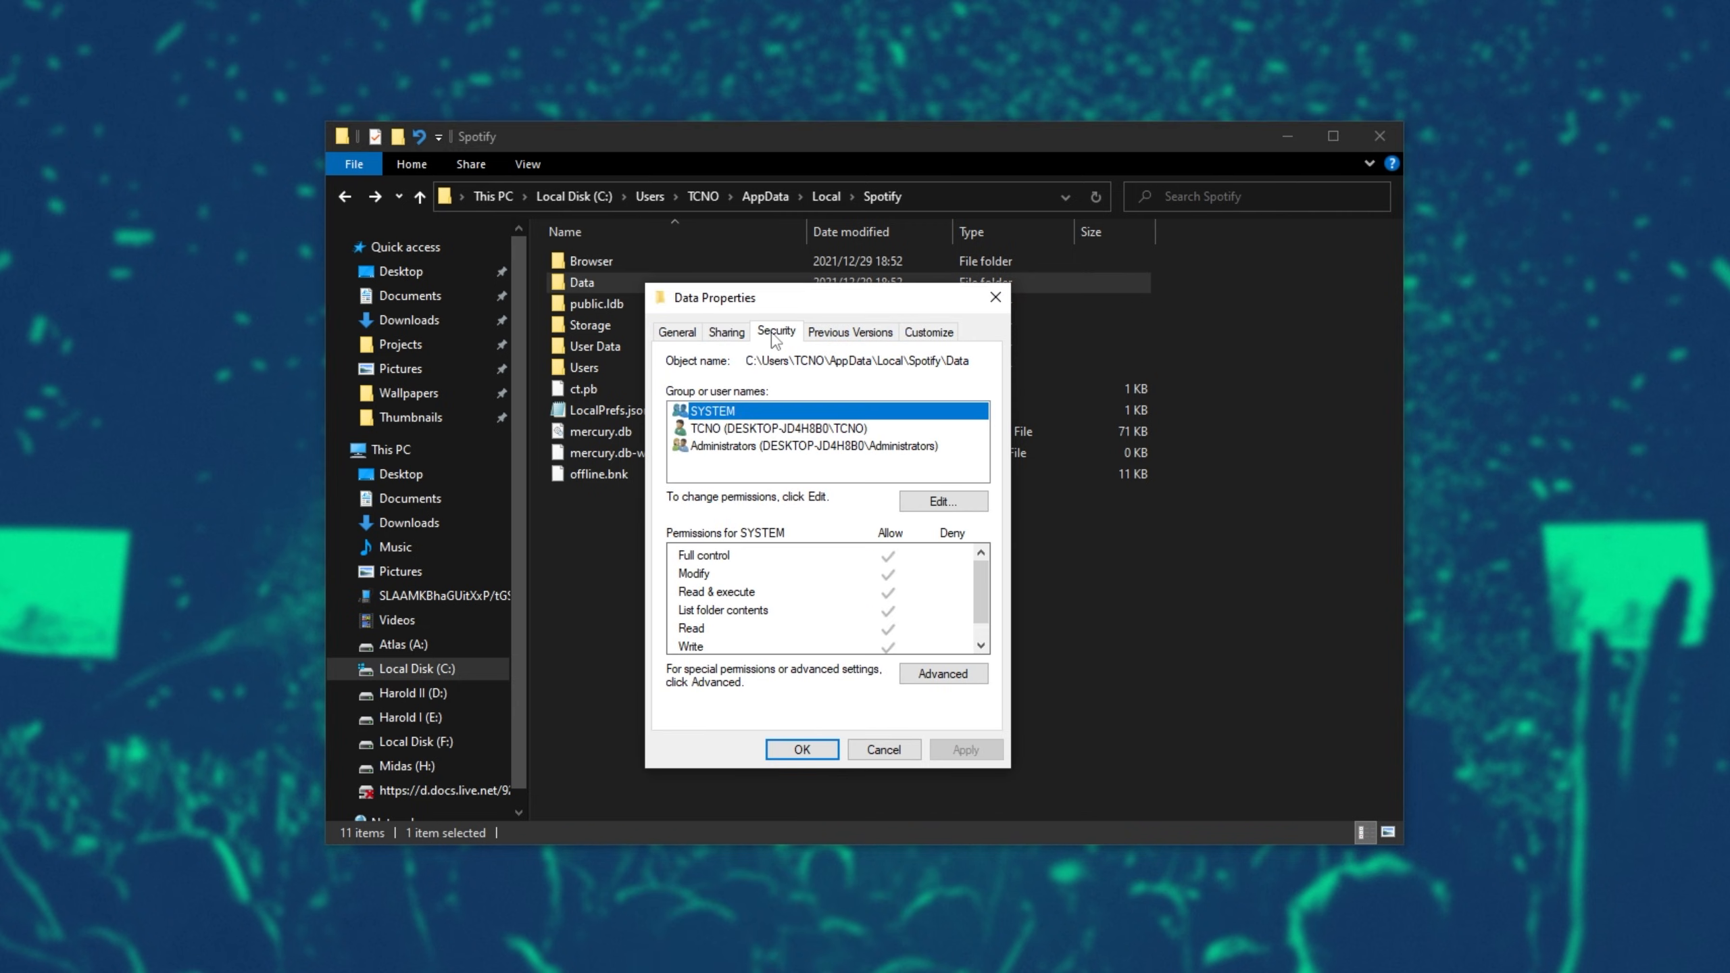
left_click(778, 429)
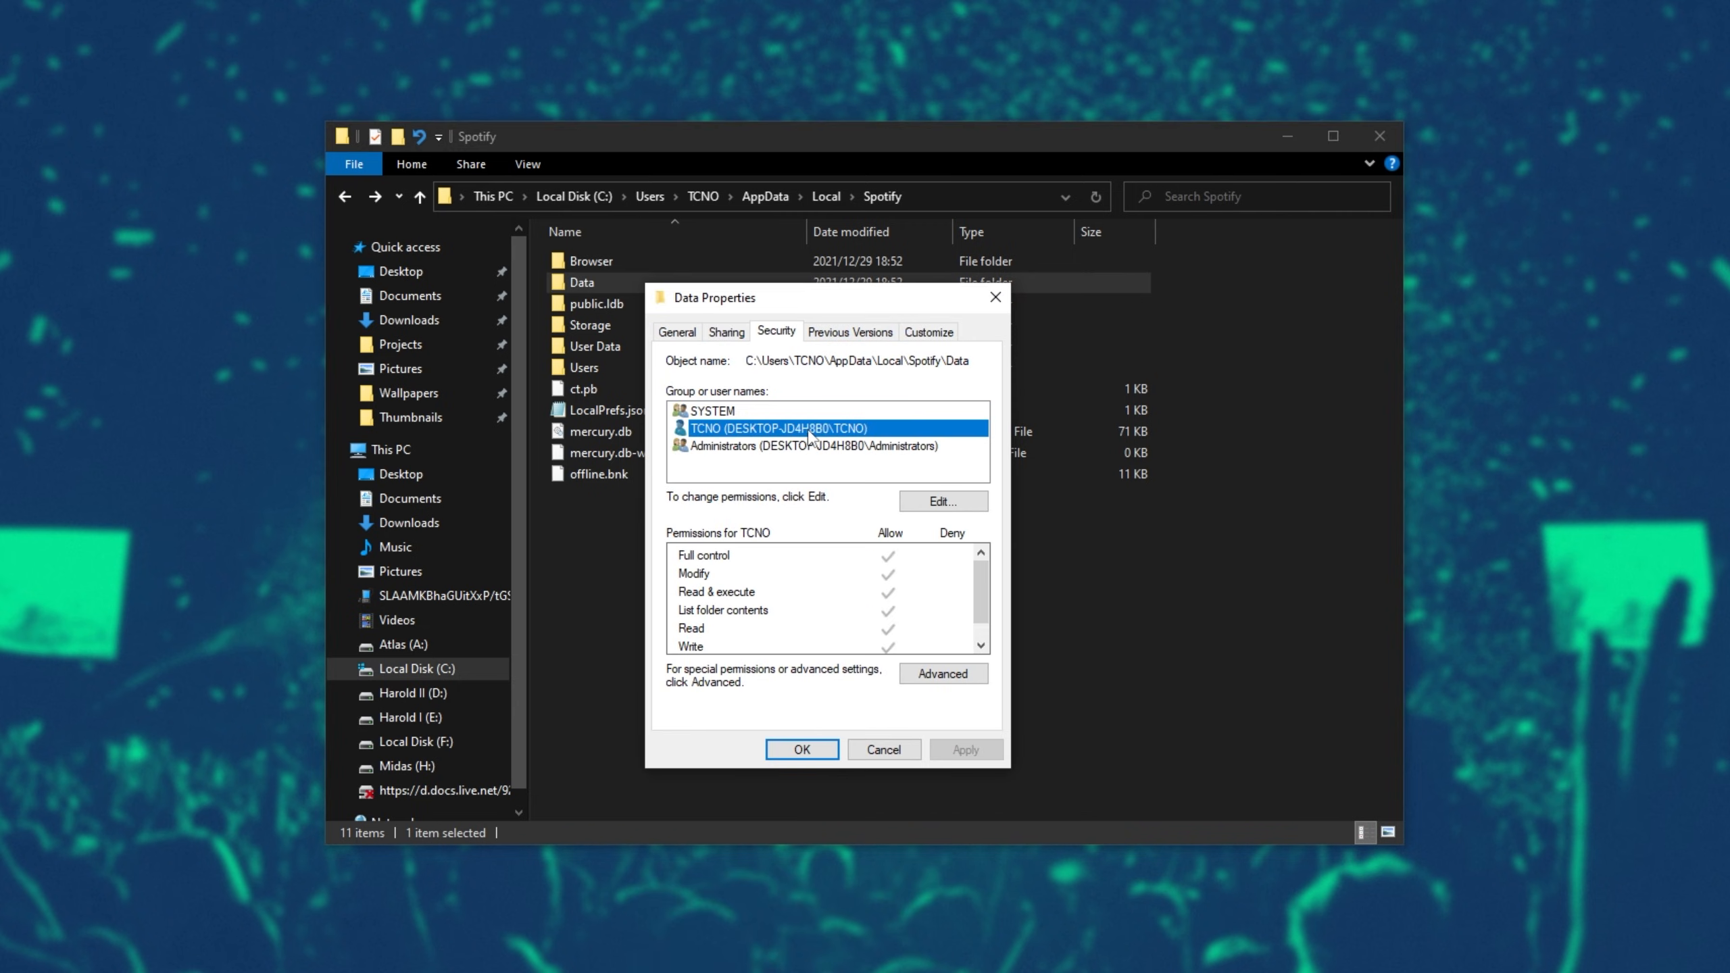
mouse_move(736, 450)
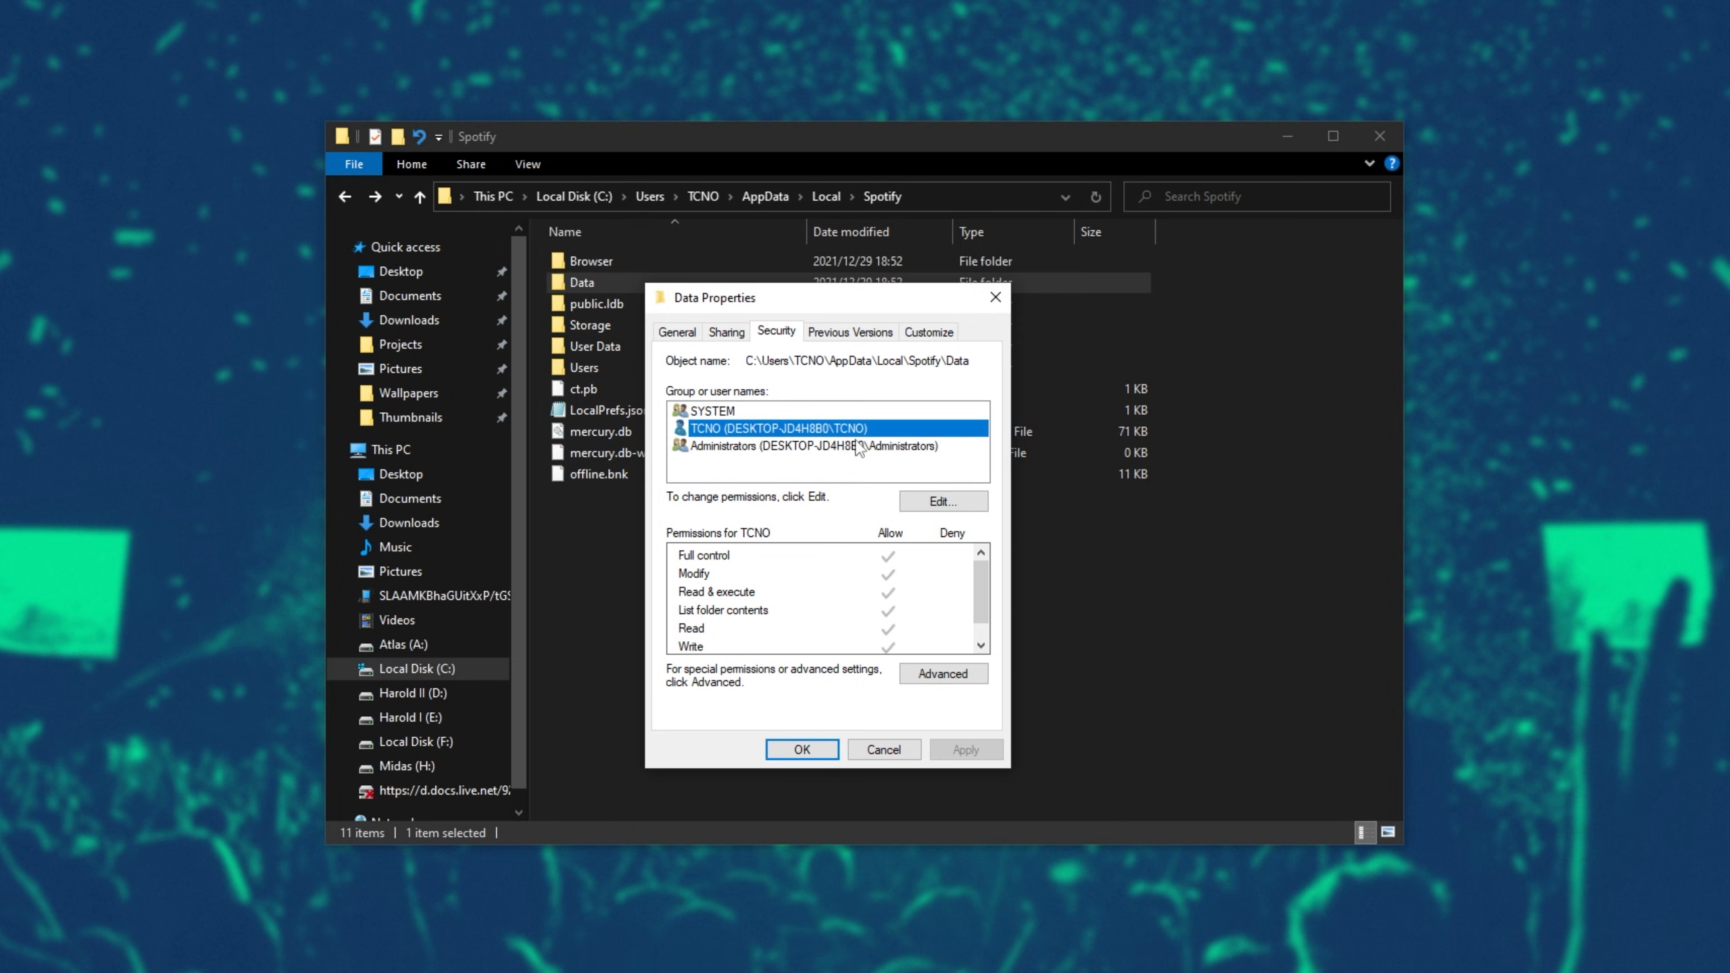
left_click(941, 501)
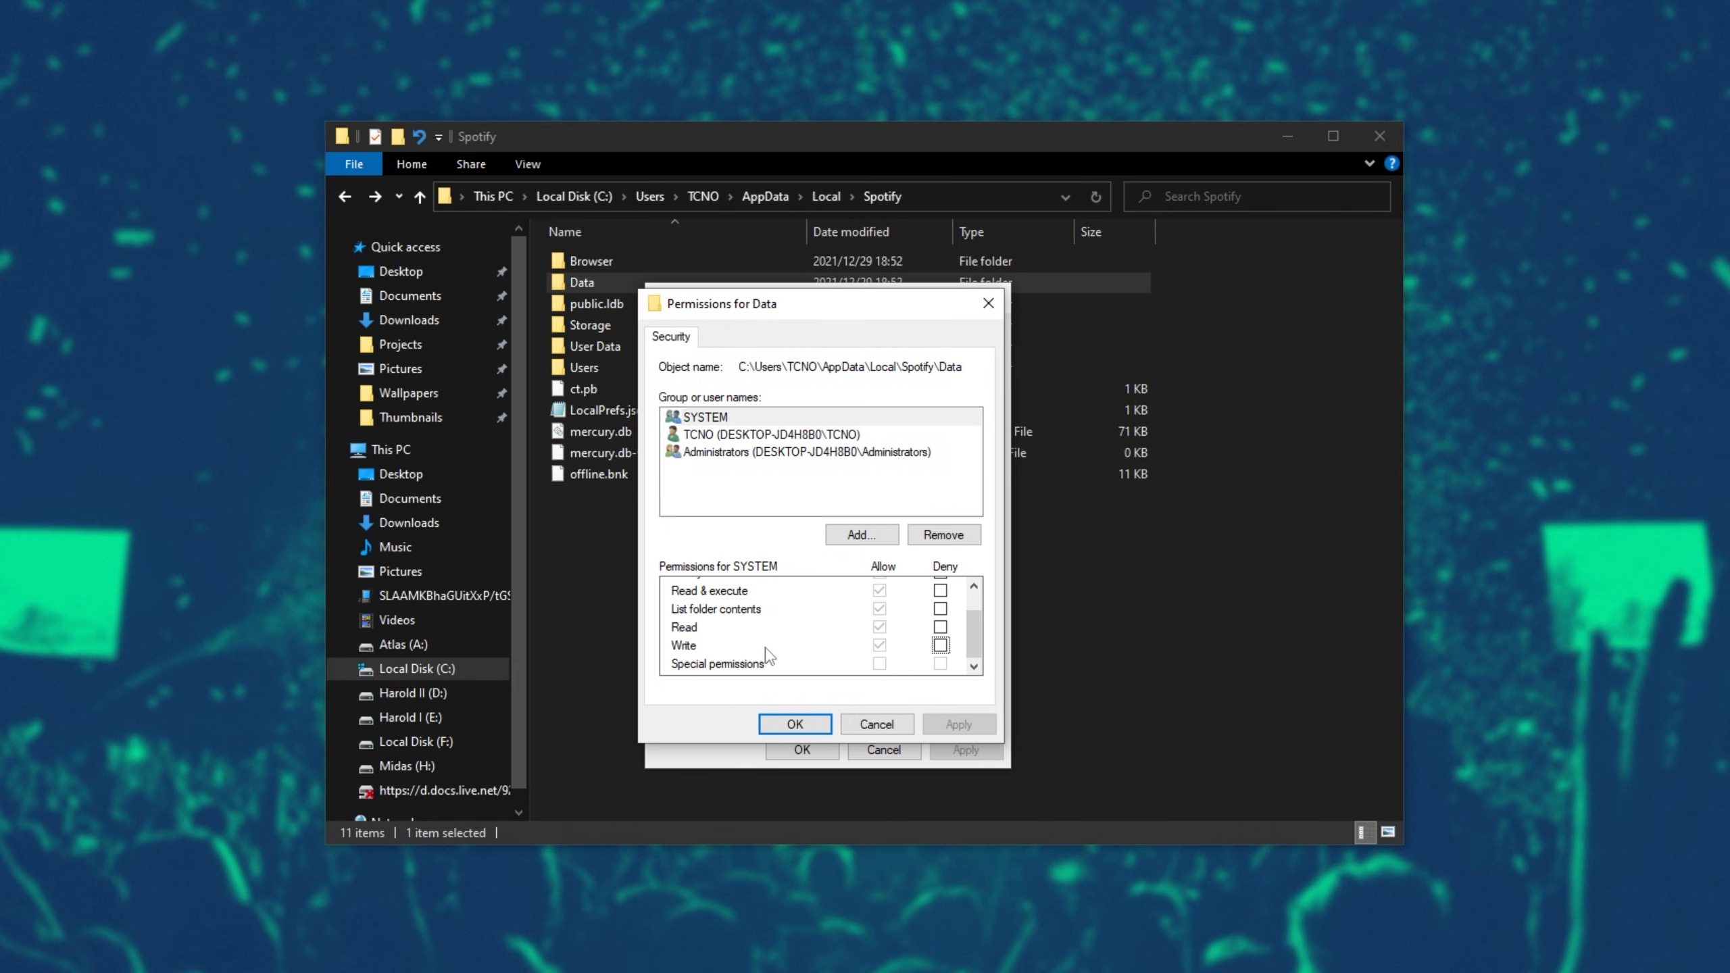
Tick Deny for Write, apply it and close the properties dialog.
left_click(940, 646)
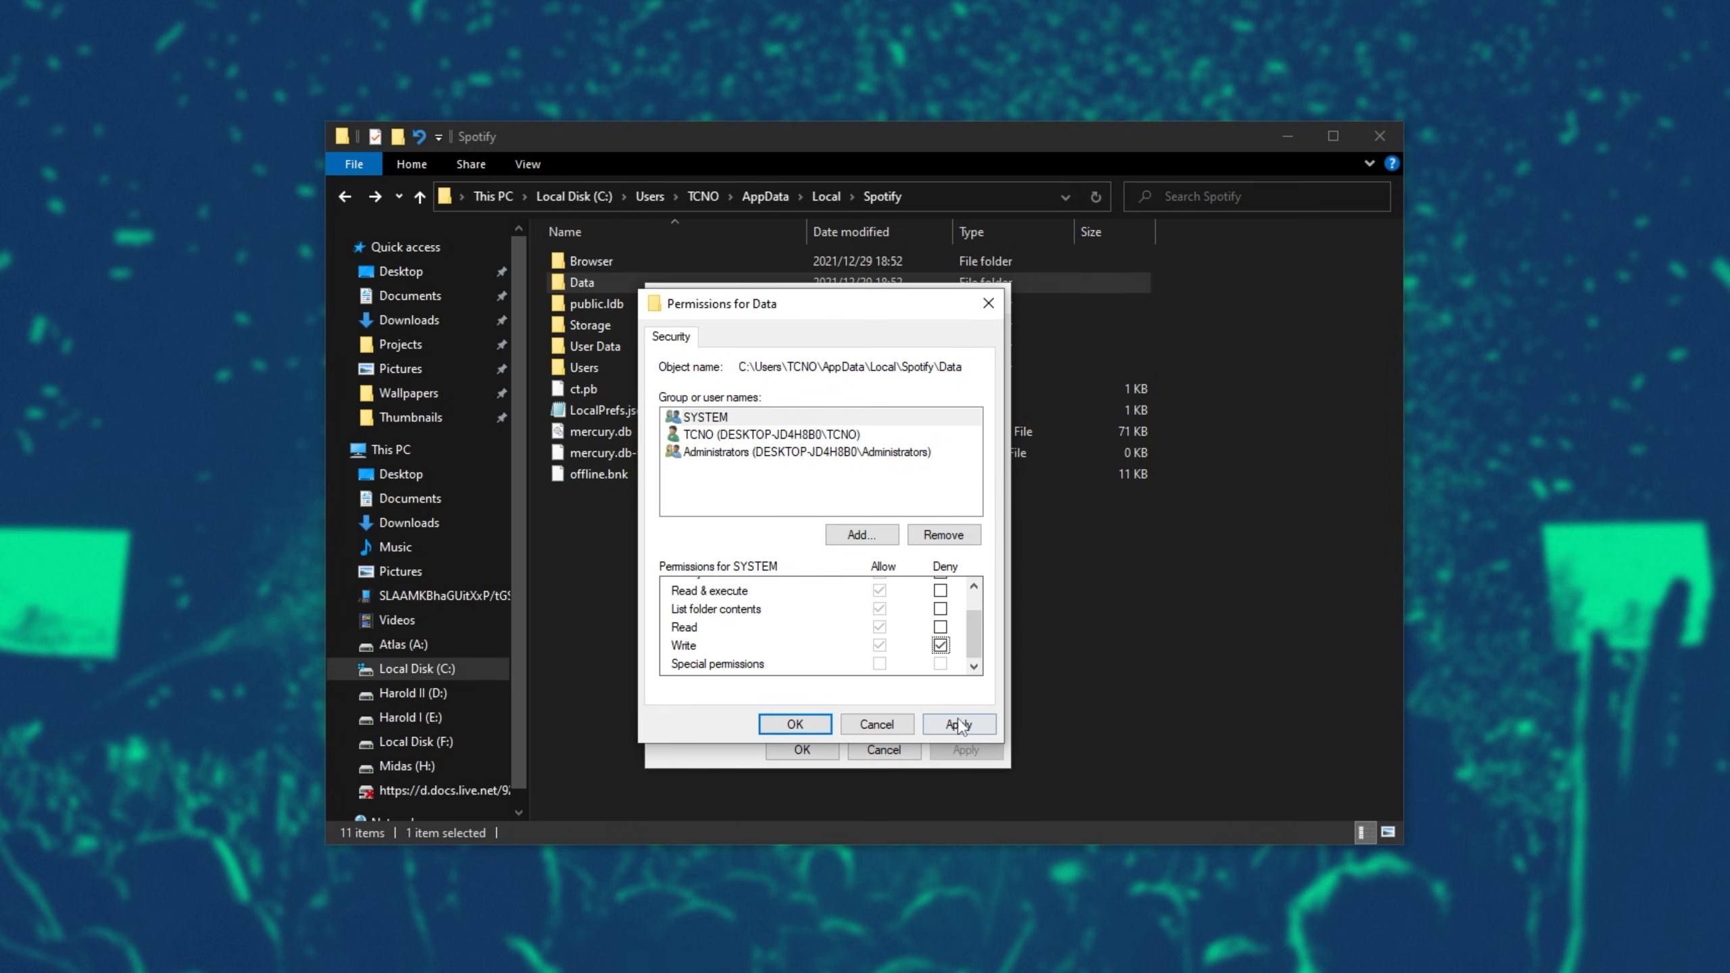
left_click(955, 723)
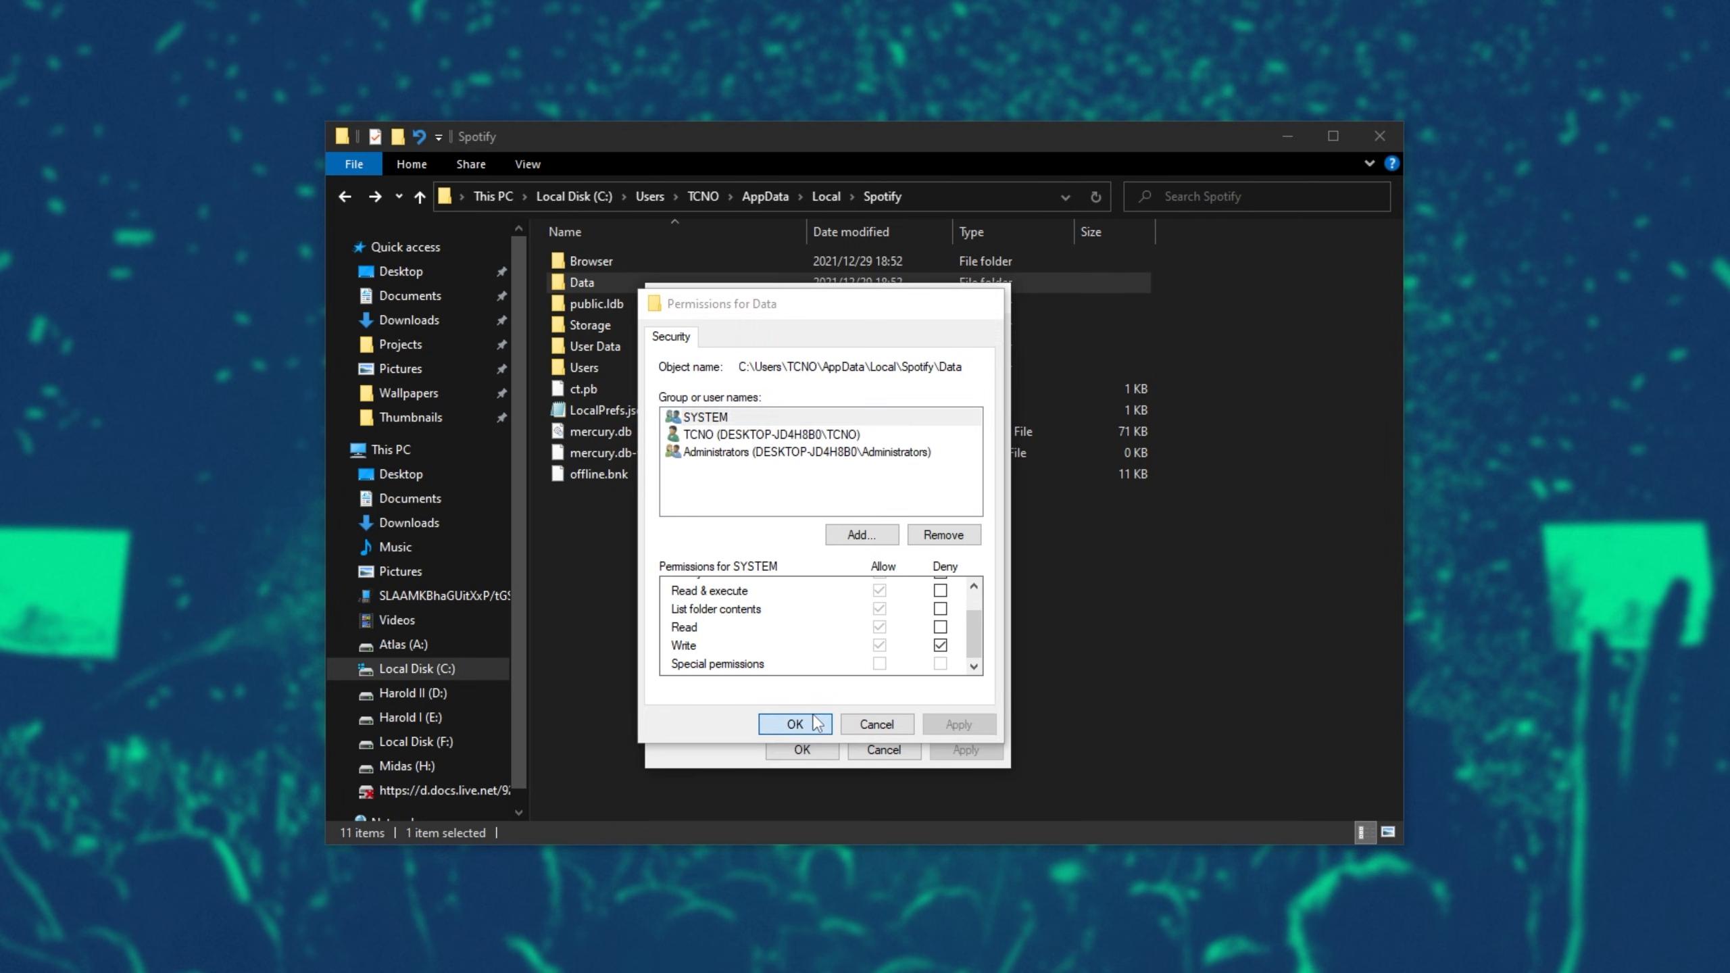
left_click(793, 724)
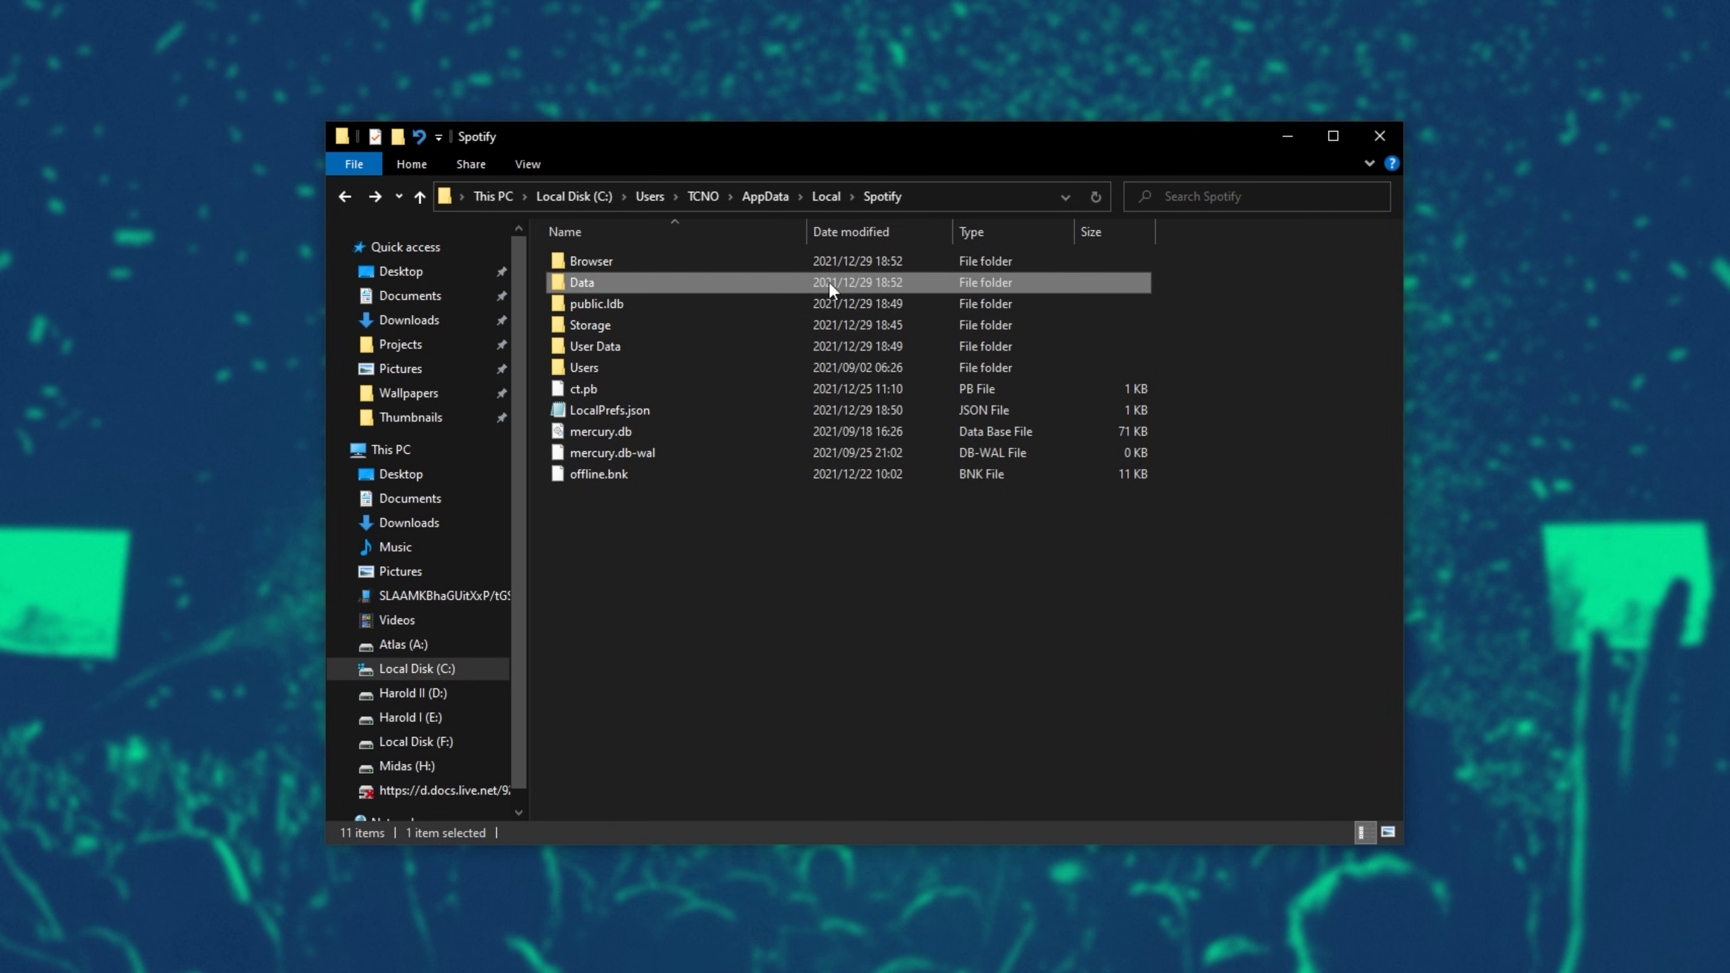
Reopen Data's Security settings and verify Write shows Deny for the user account.
double_click(581, 281)
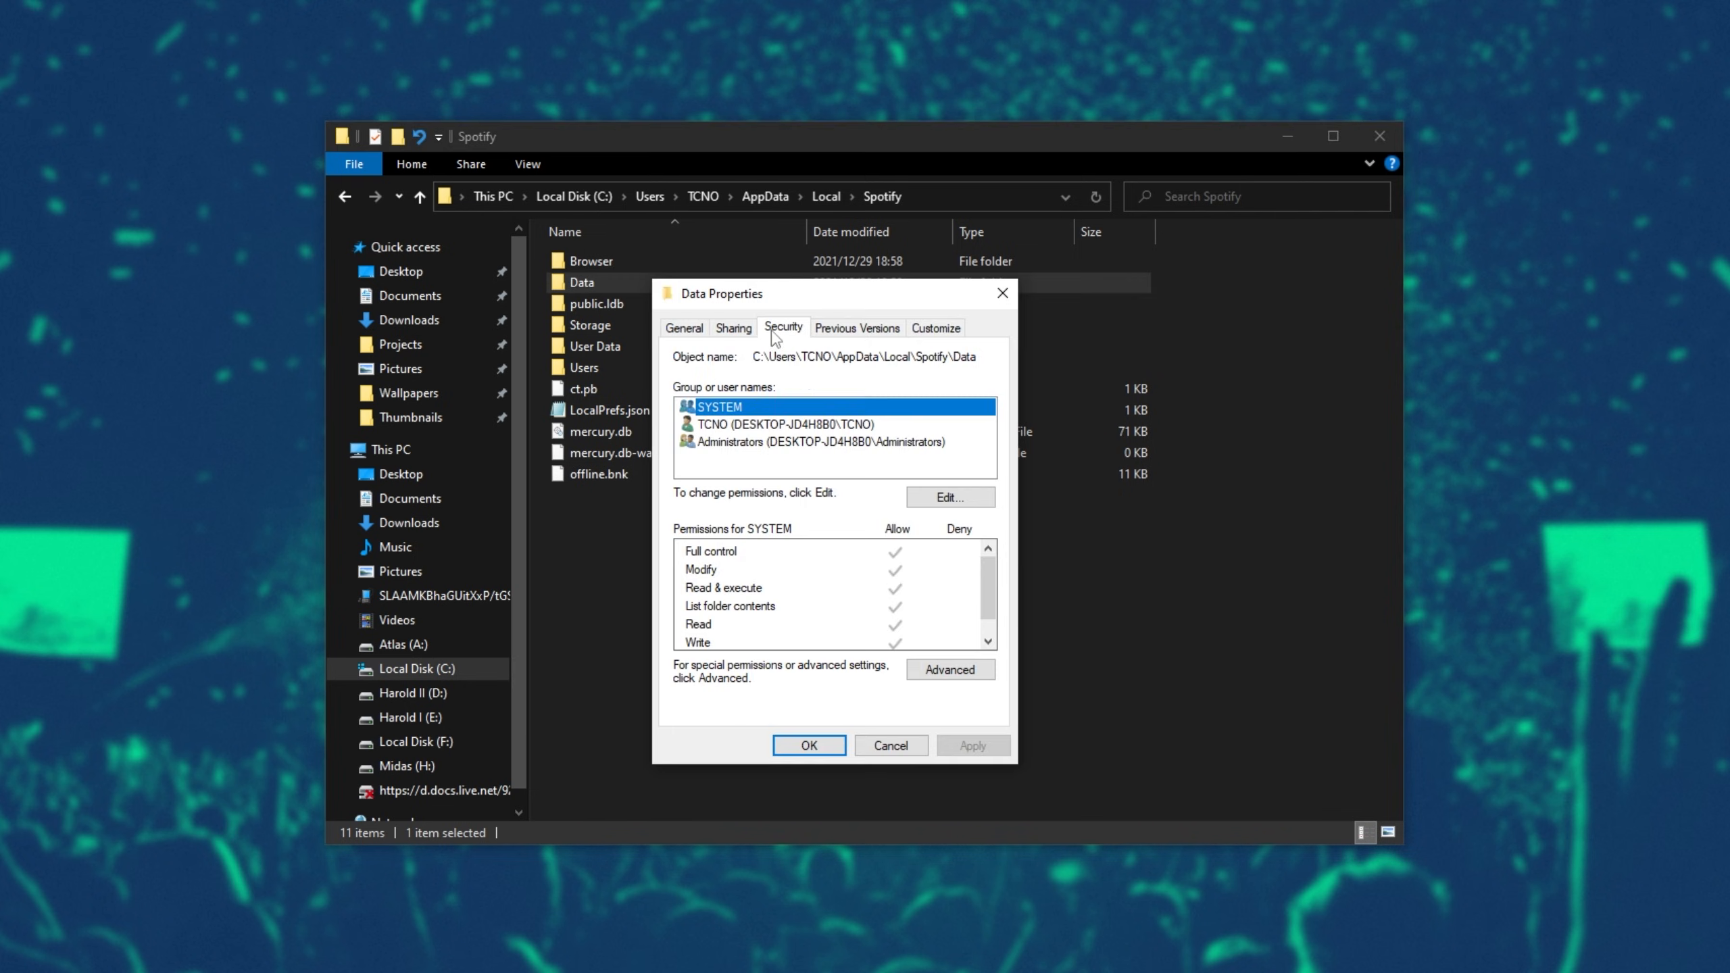
left_click(784, 423)
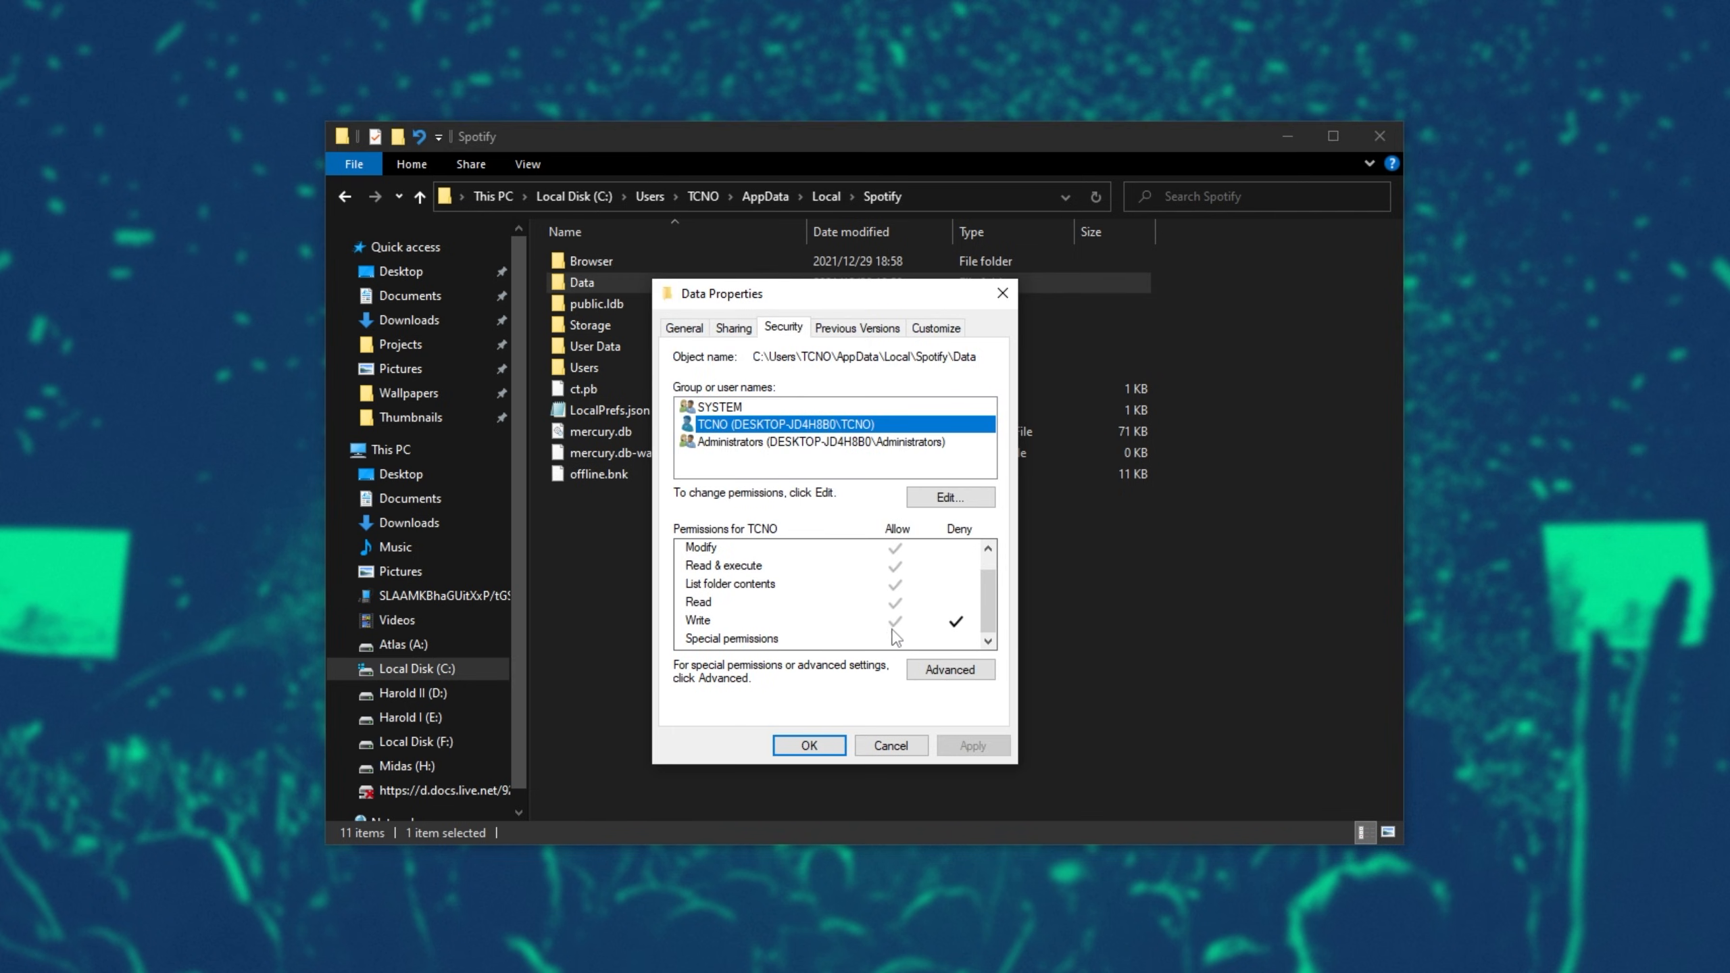
left_click(808, 744)
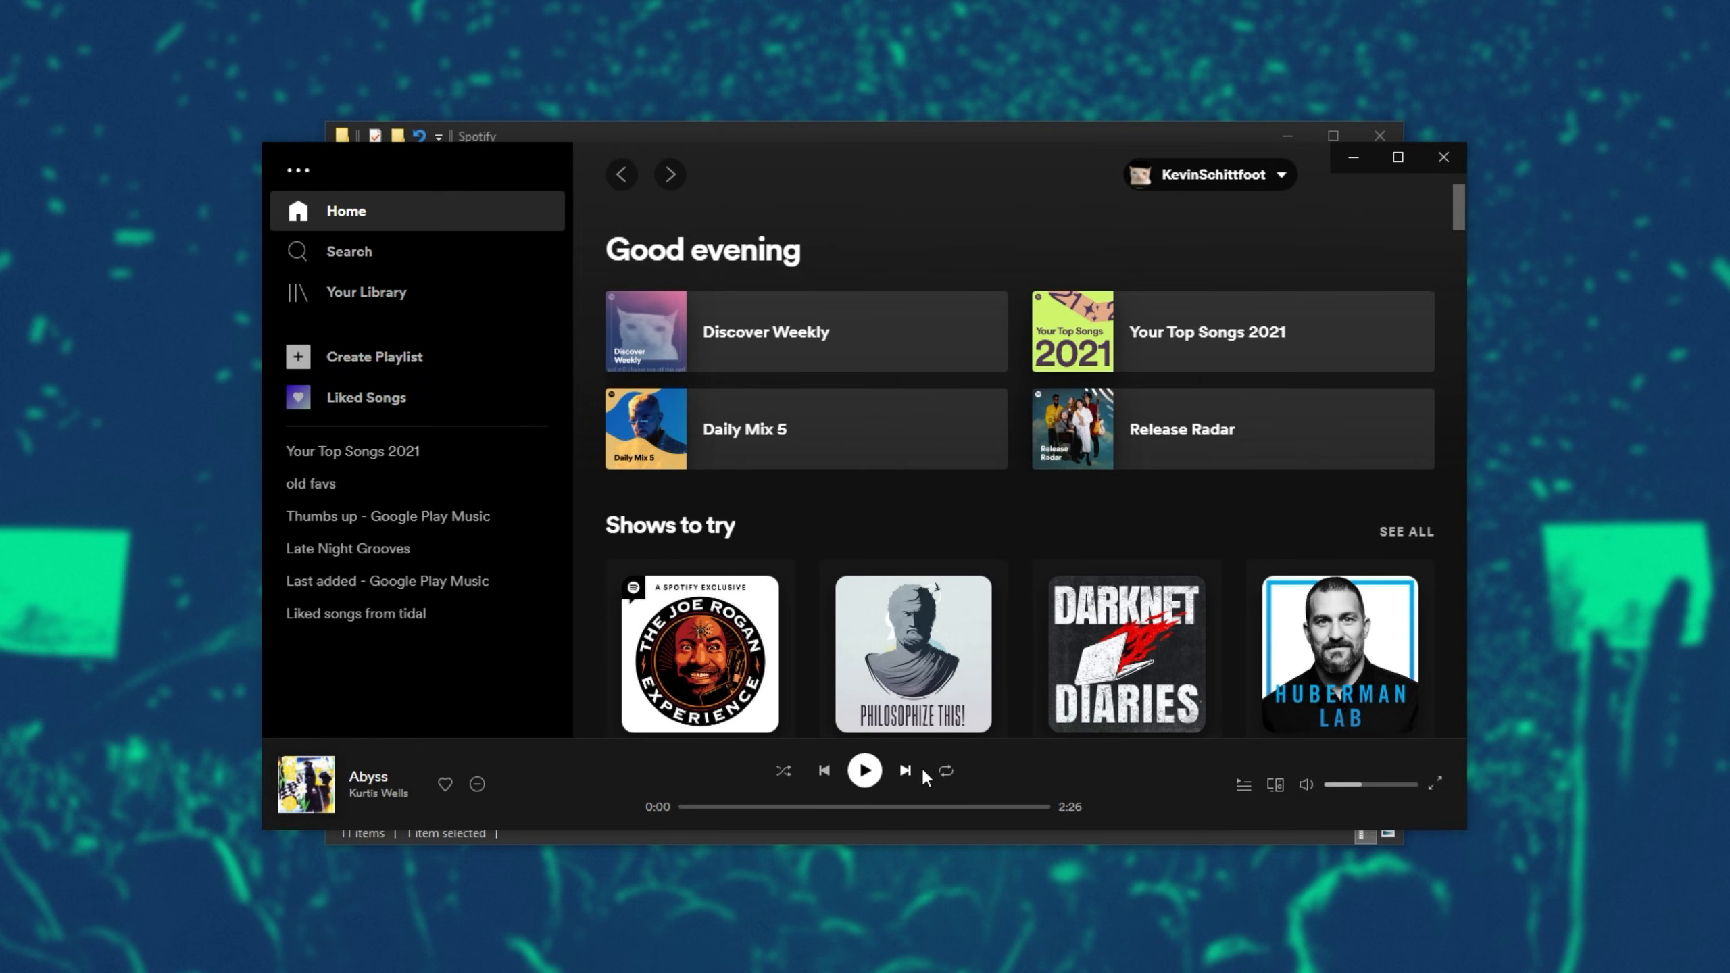
Check the Data folder is still empty and go back to the Spotify folder.
left_click(864, 770)
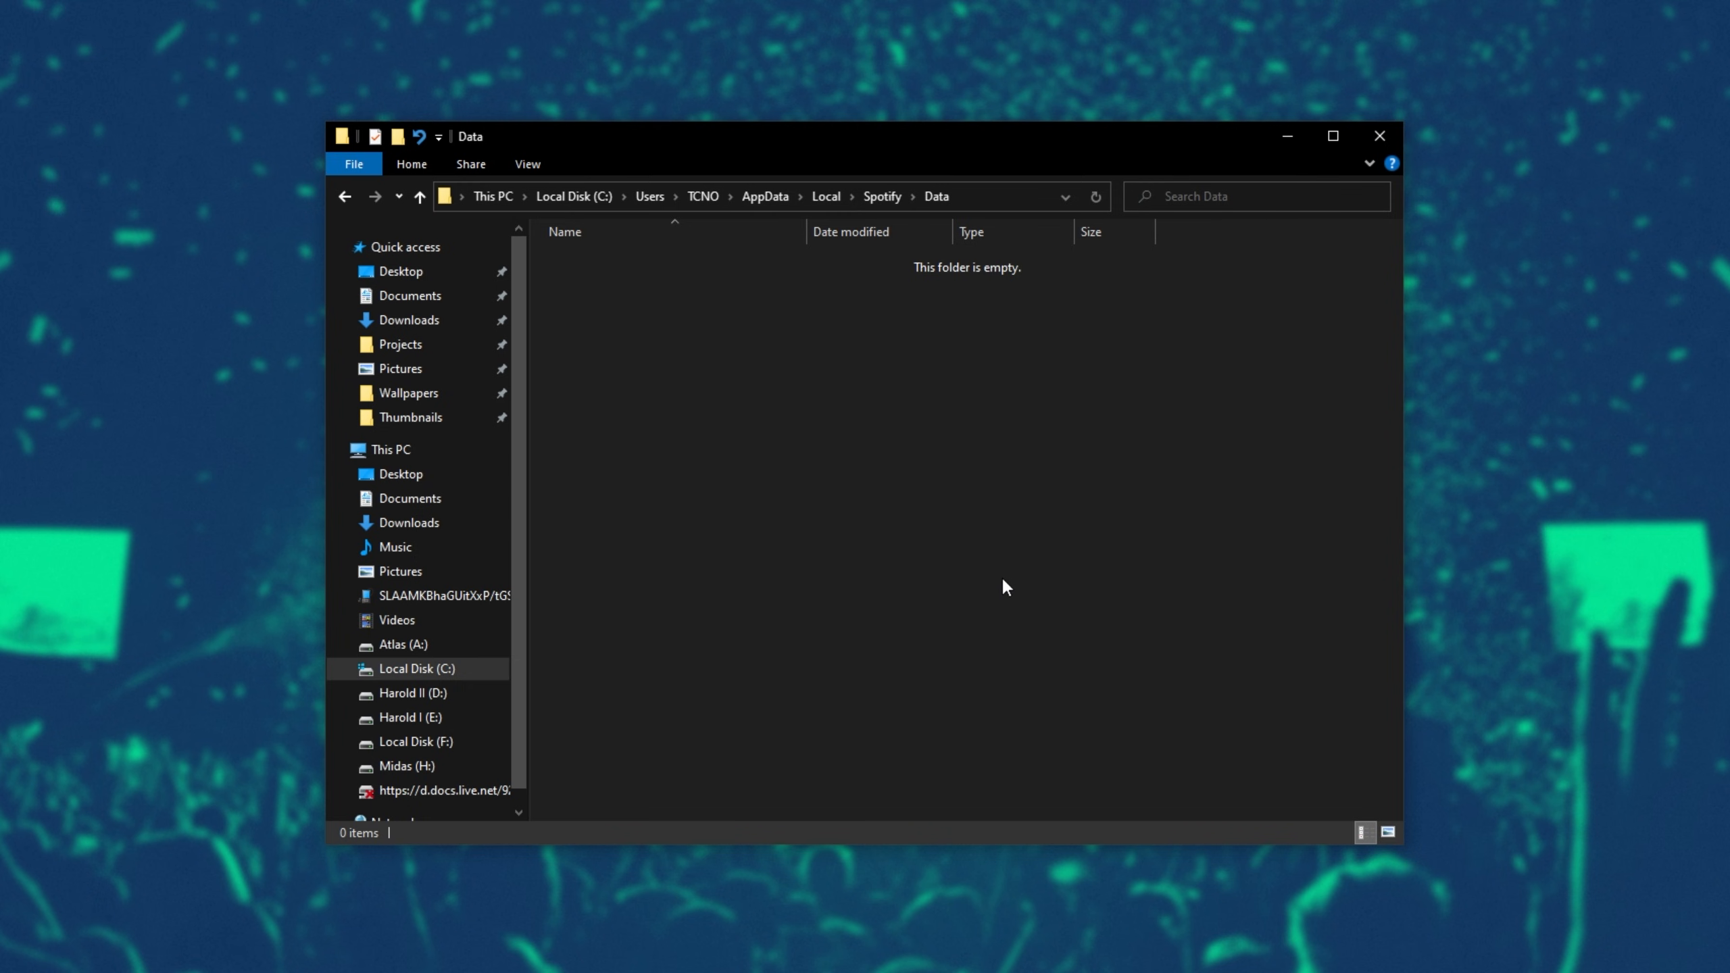
left_click(418, 195)
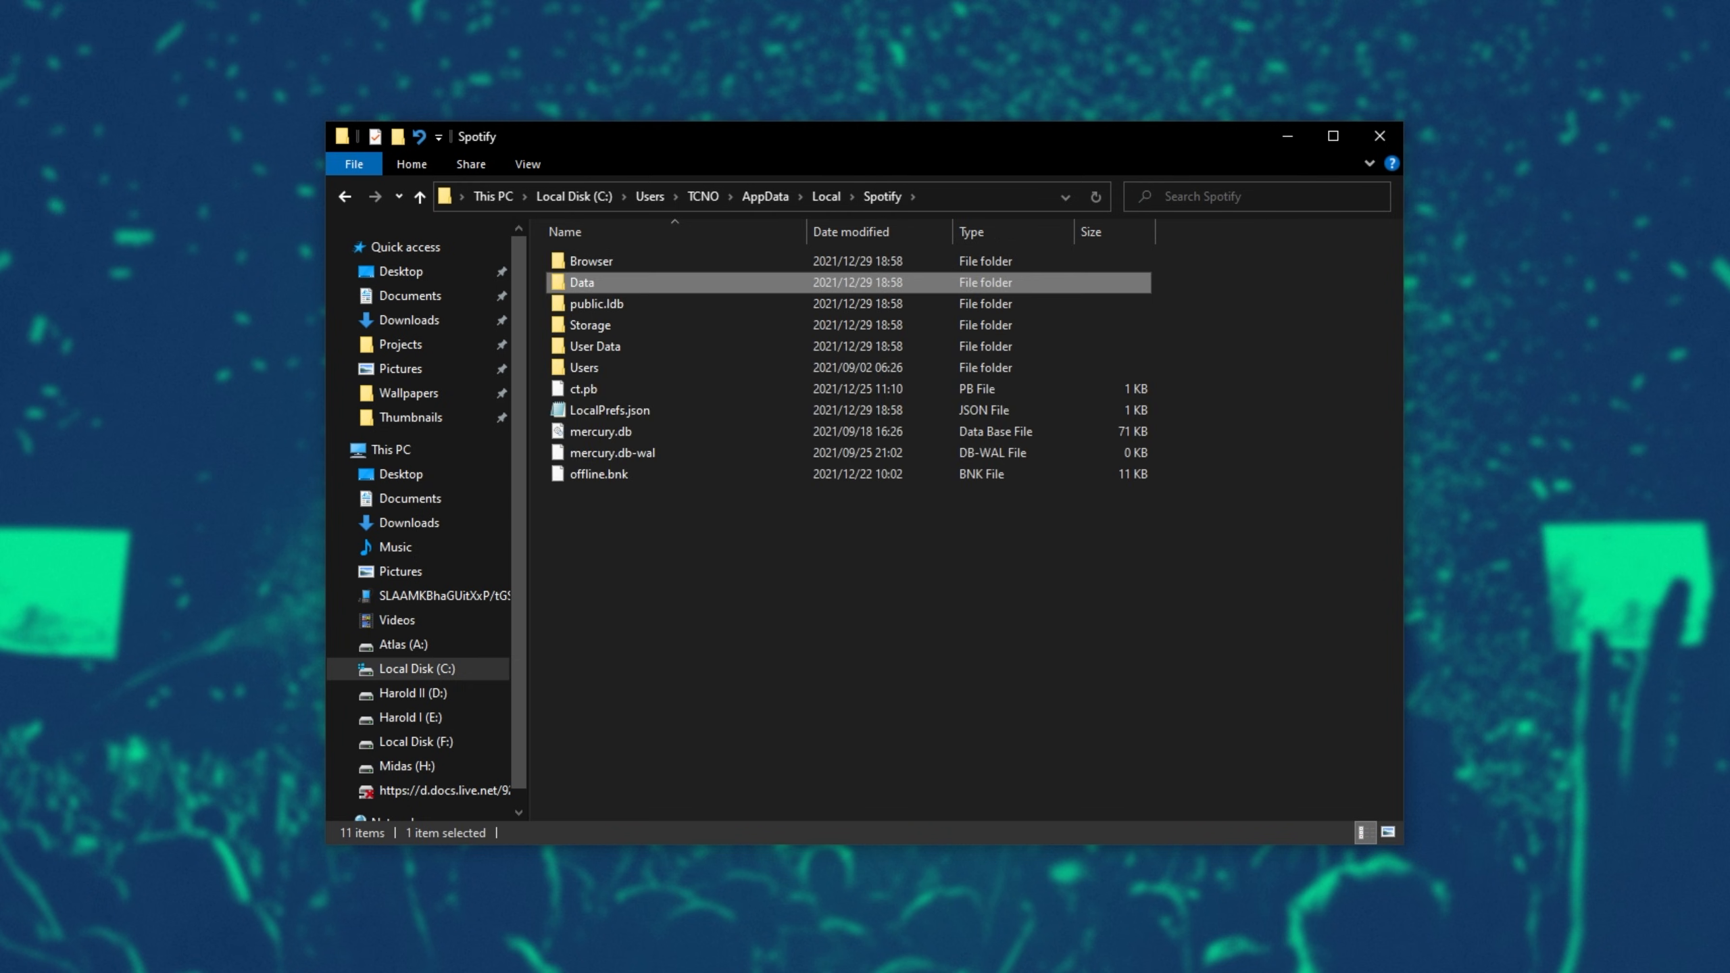